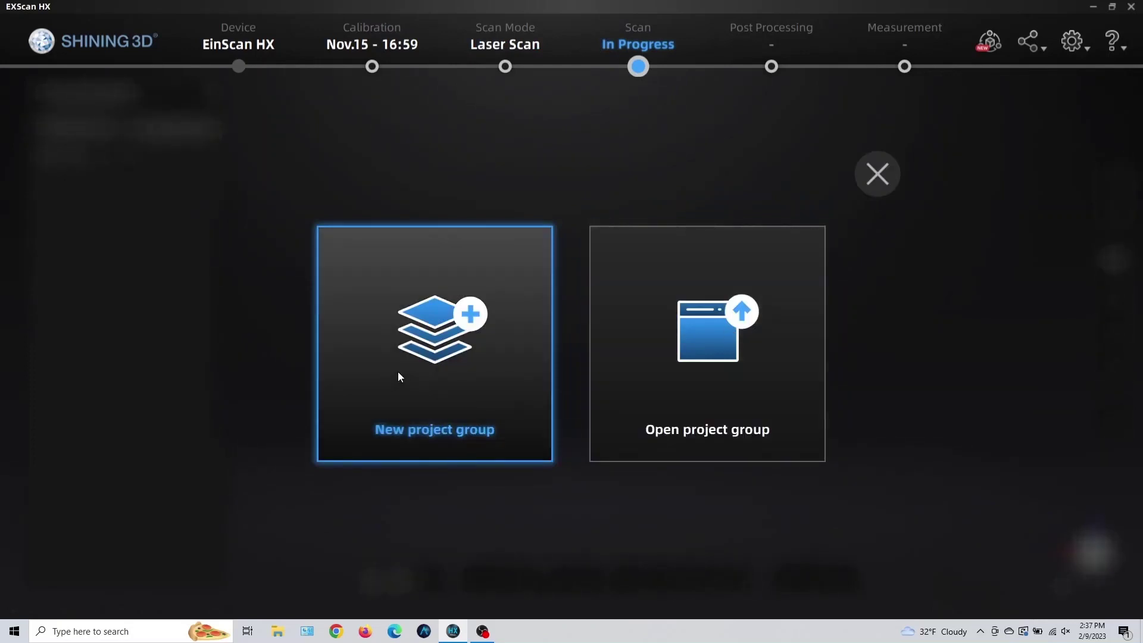
Step: Create the 'bottle scan' project group and accept Medium Detail resolution
click(434, 338)
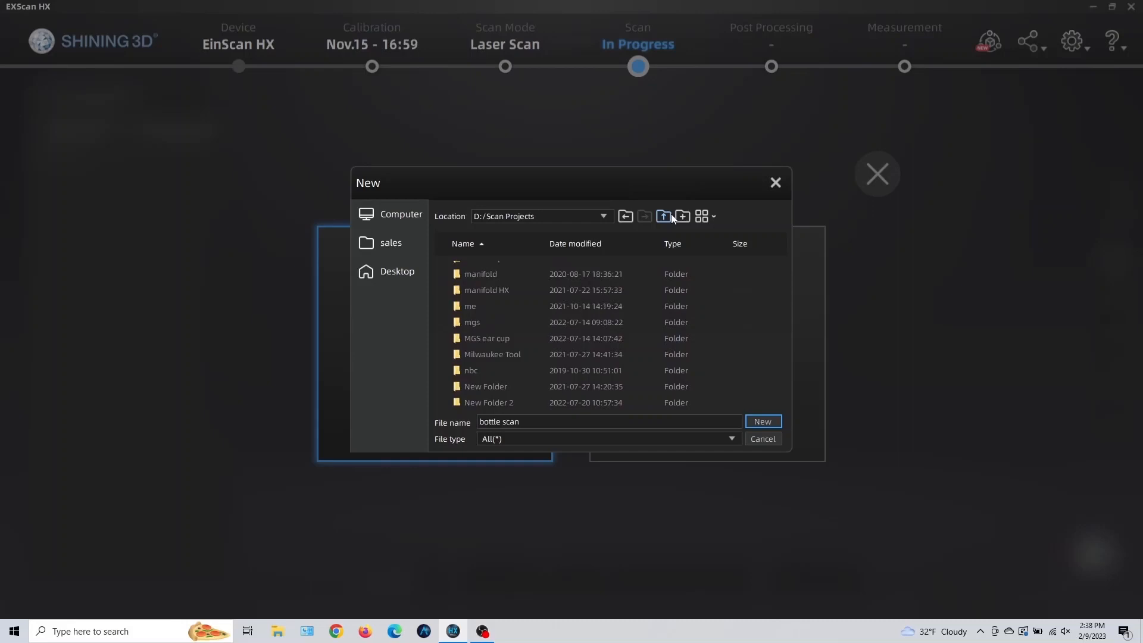
click(763, 421)
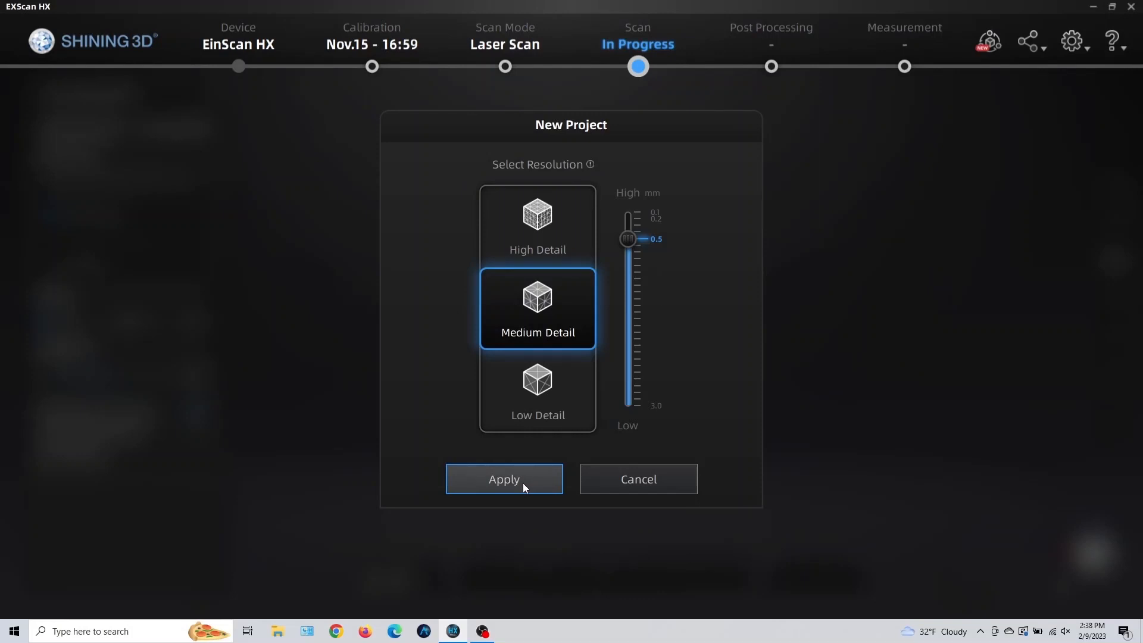
click(504, 479)
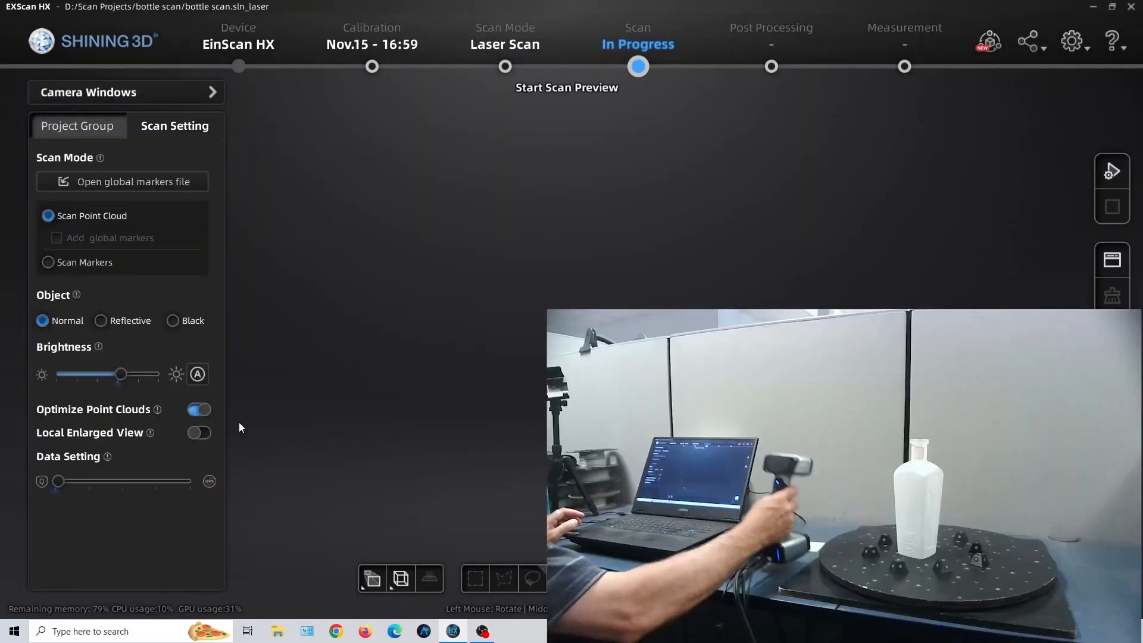
Step: Show the camera views, preview, then capture and stop the upright bottle scan
click(212, 92)
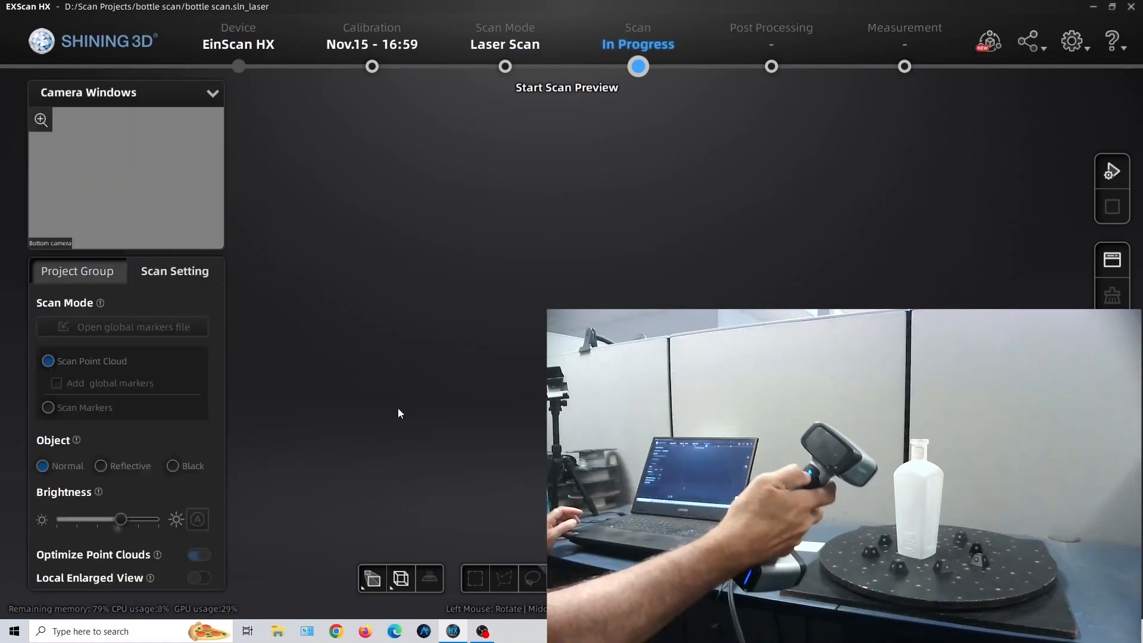
click(1112, 171)
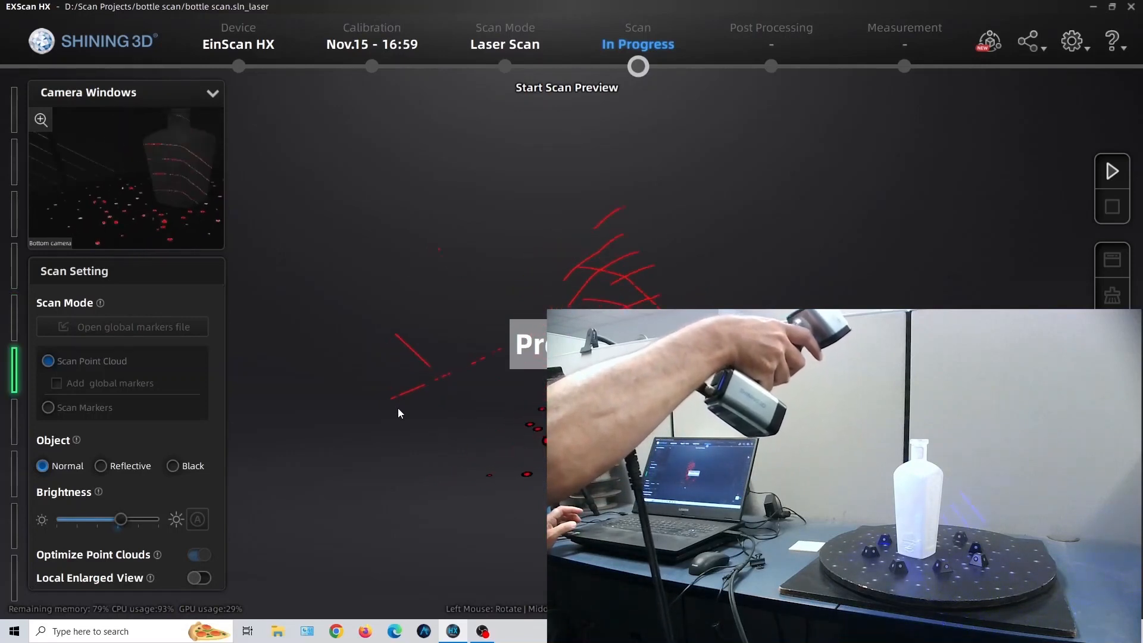
click(1111, 173)
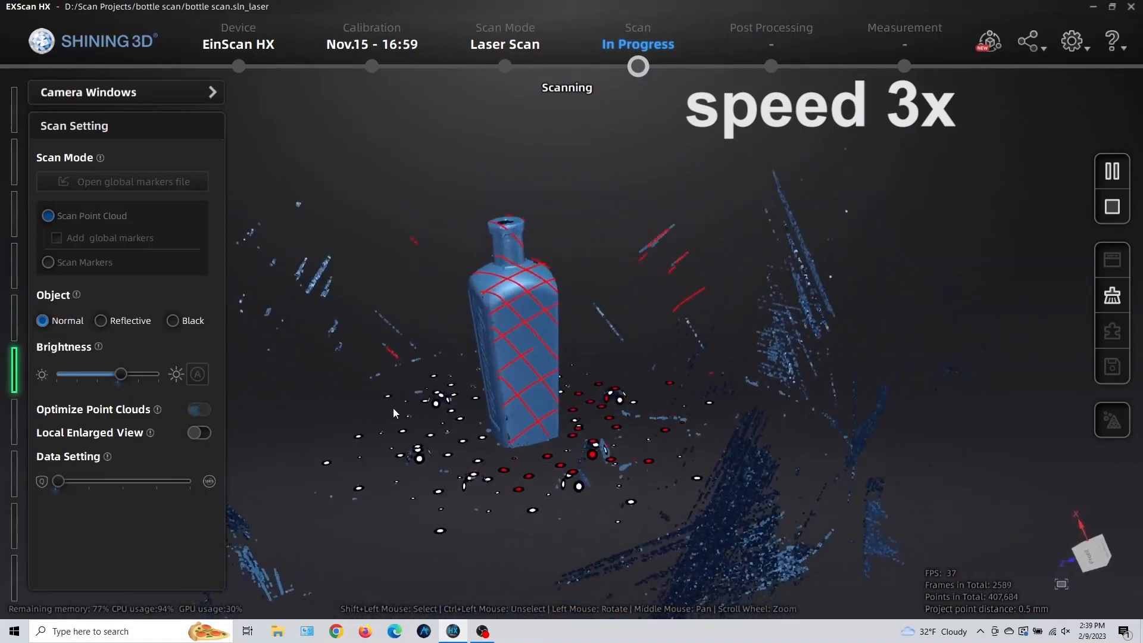
click(1110, 174)
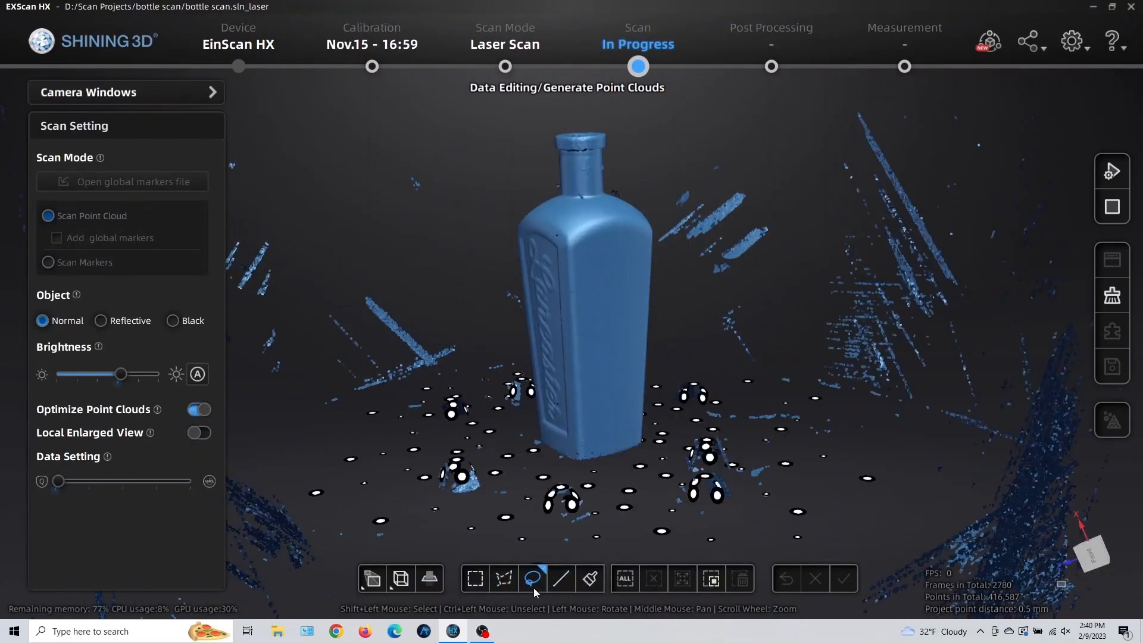
Step: Brush-select the bottle, invert the selection and delete the stray background points
click(590, 578)
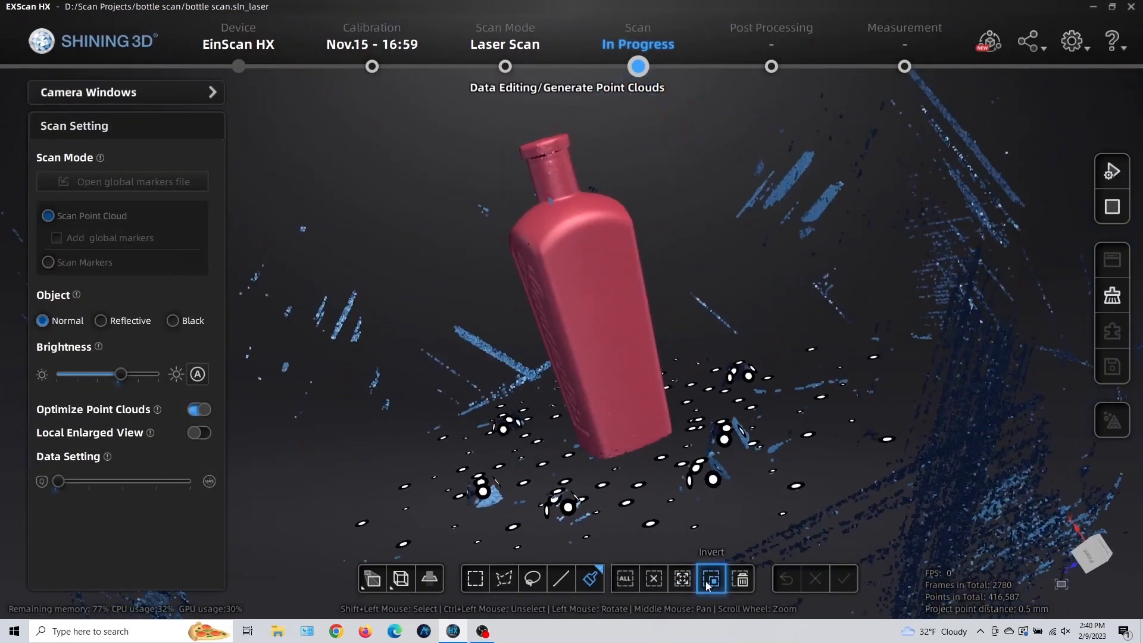
click(711, 579)
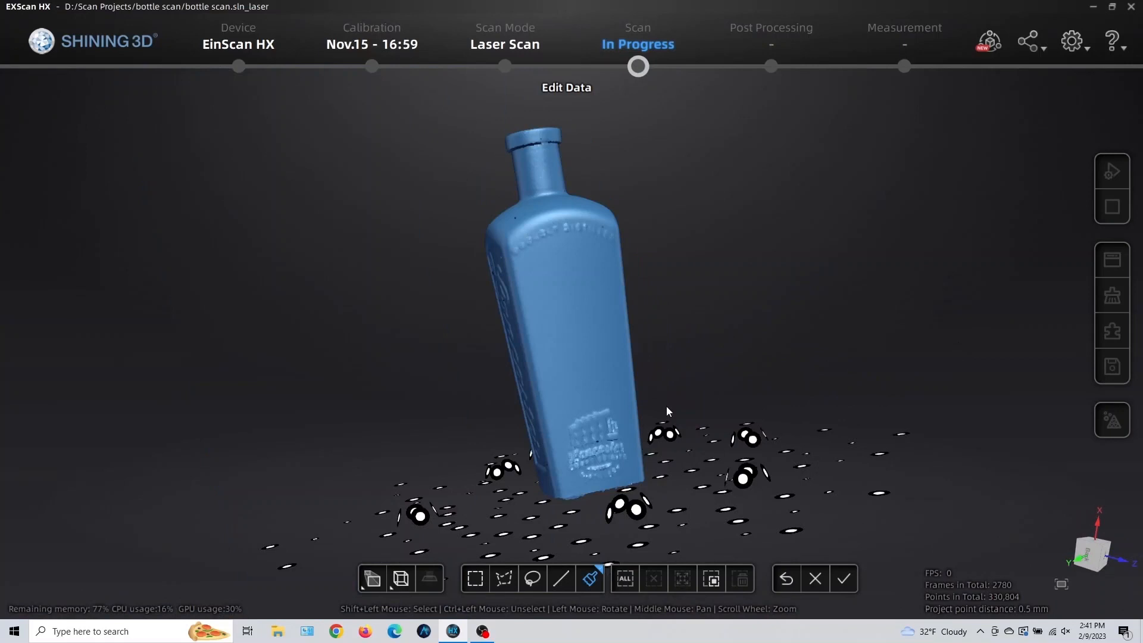
click(843, 578)
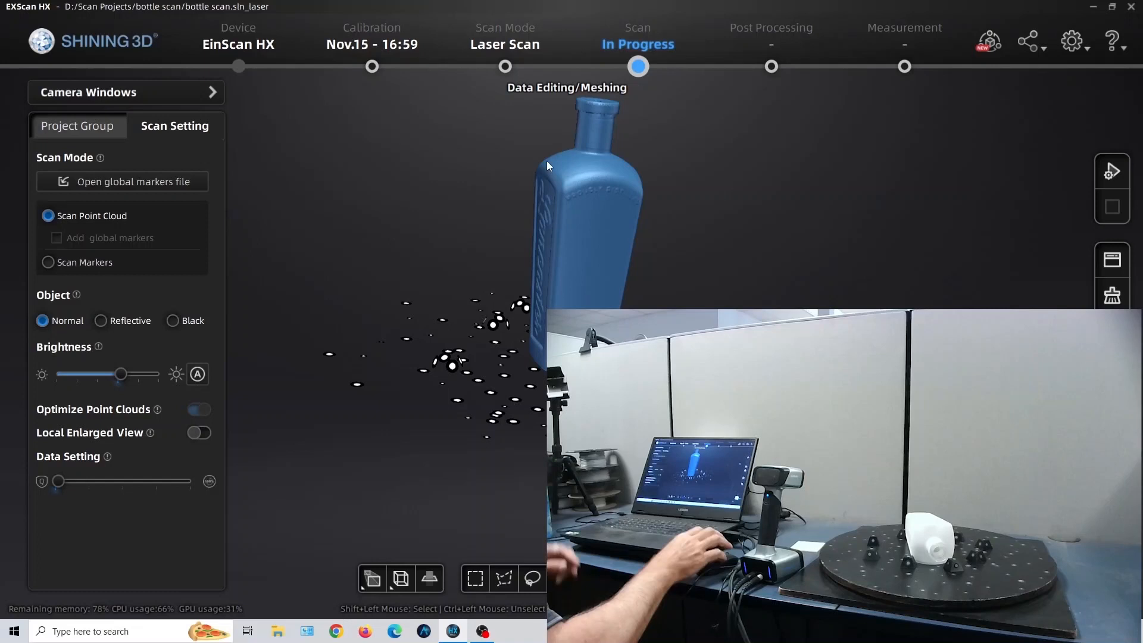
Step: Add Project2, make it current and bring up its scan settings for the sideways bottle
click(76, 126)
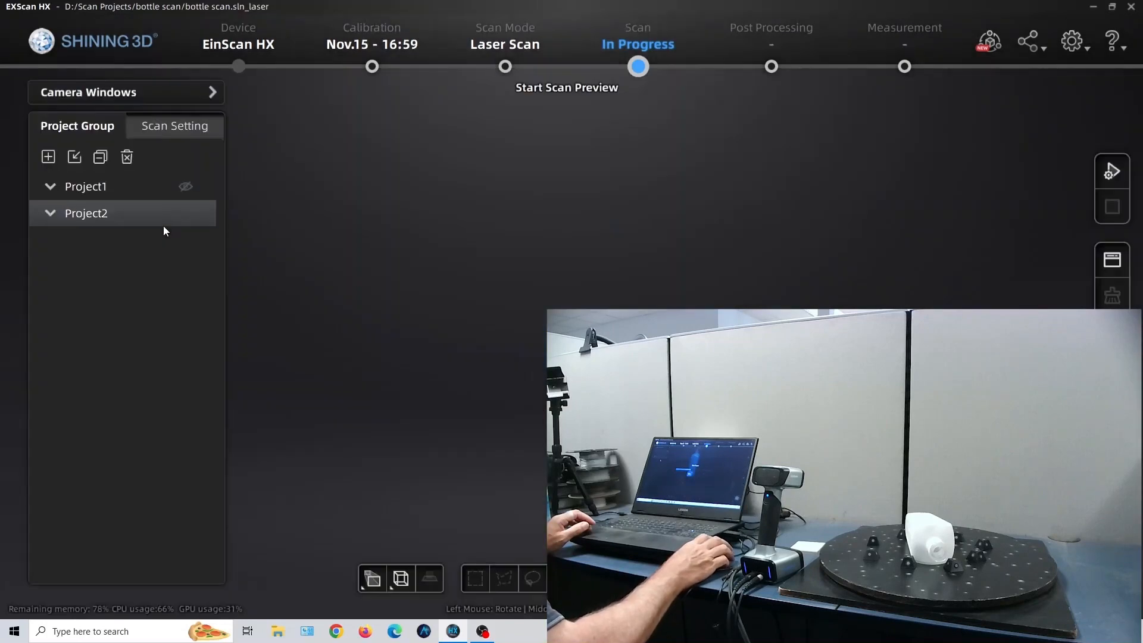
click(174, 126)
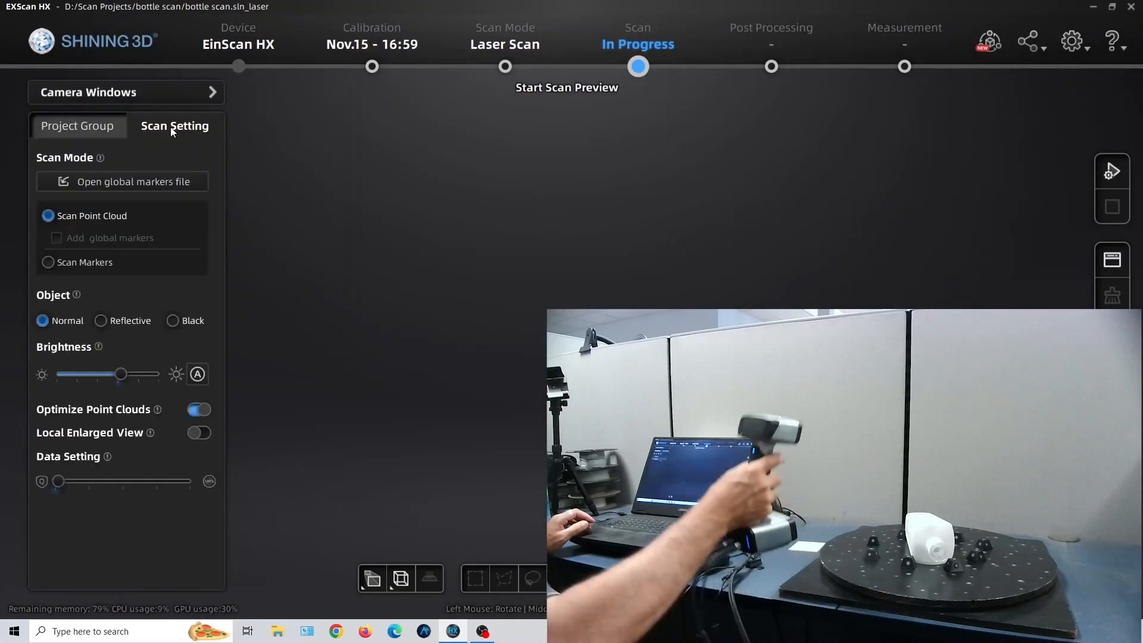
click(212, 93)
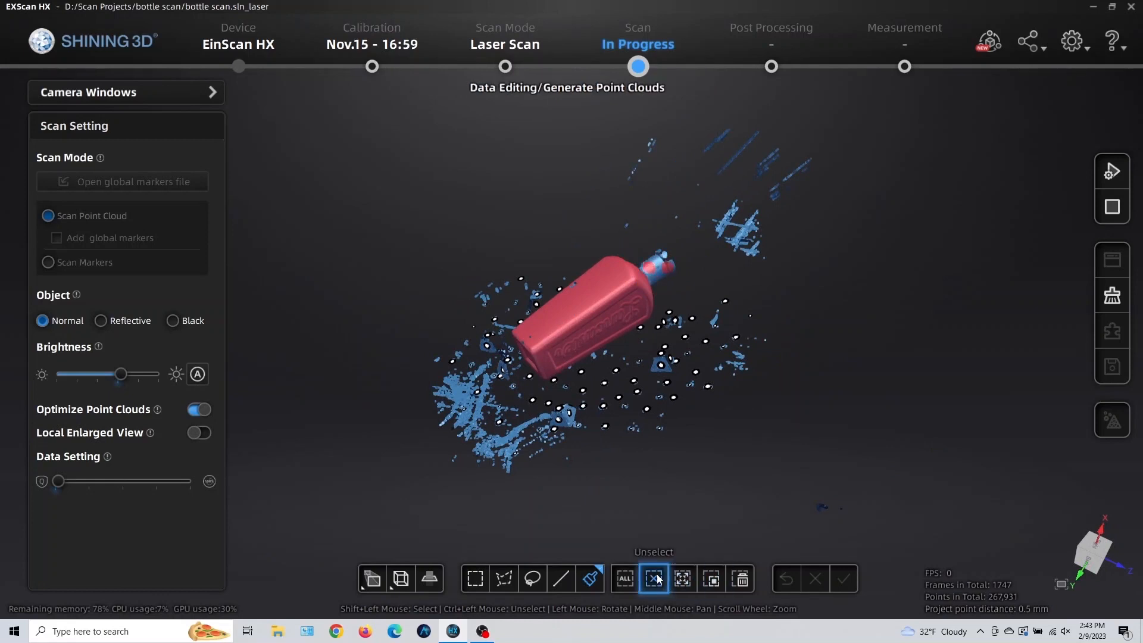
Step: Select the connected bottle surface, invert and delete the stray points from the sideways scan
click(590, 579)
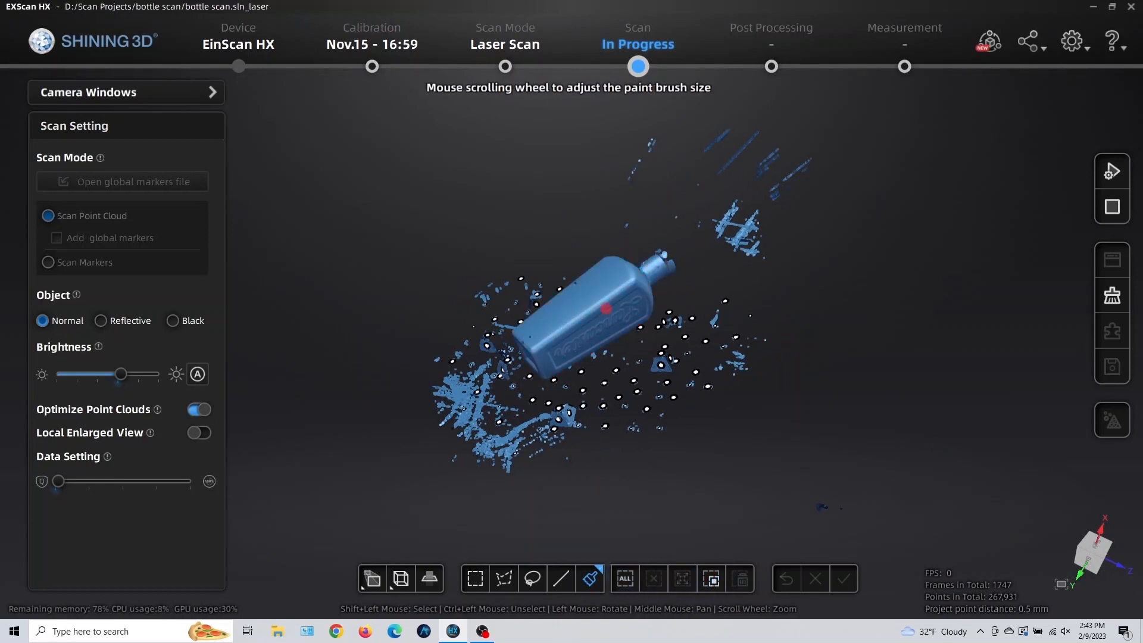
click(681, 578)
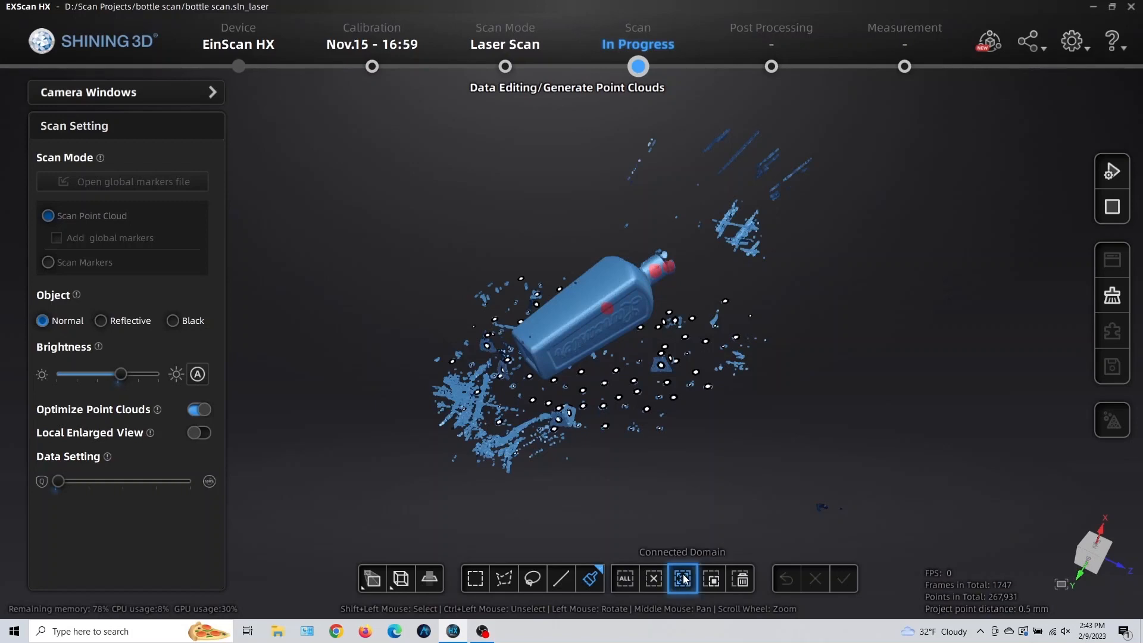
click(682, 578)
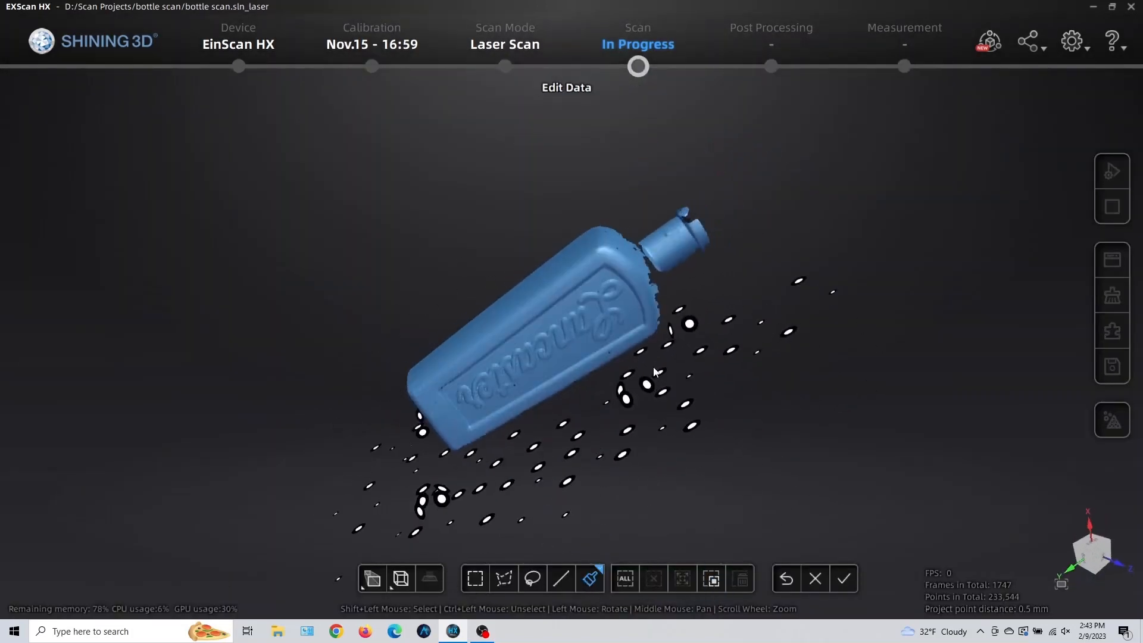
drag(653, 372, 644, 218)
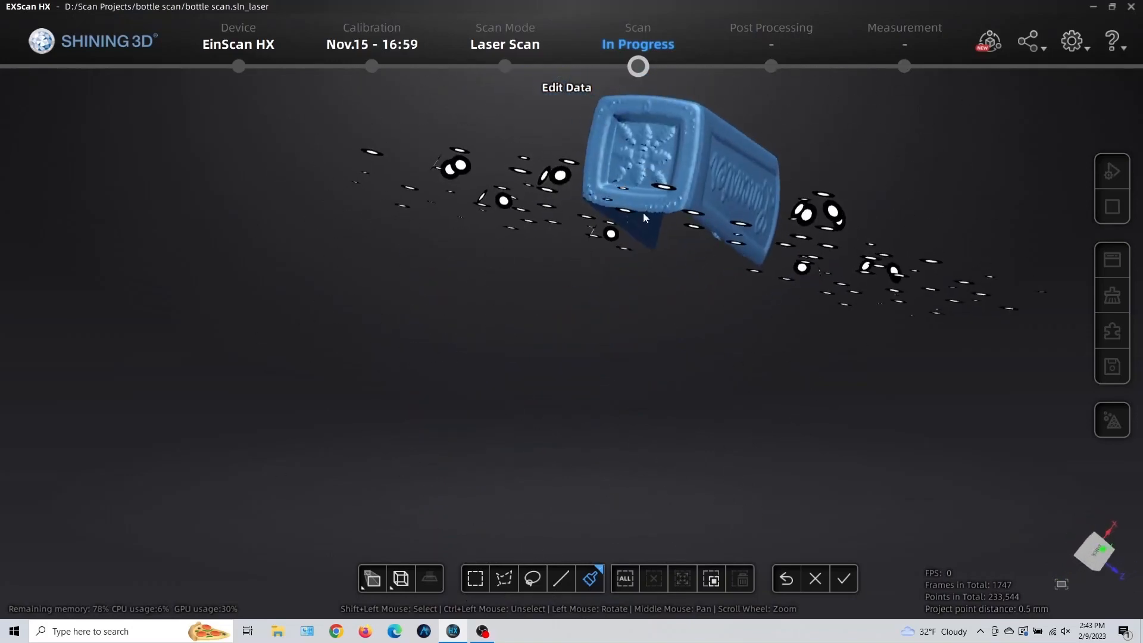
click(843, 578)
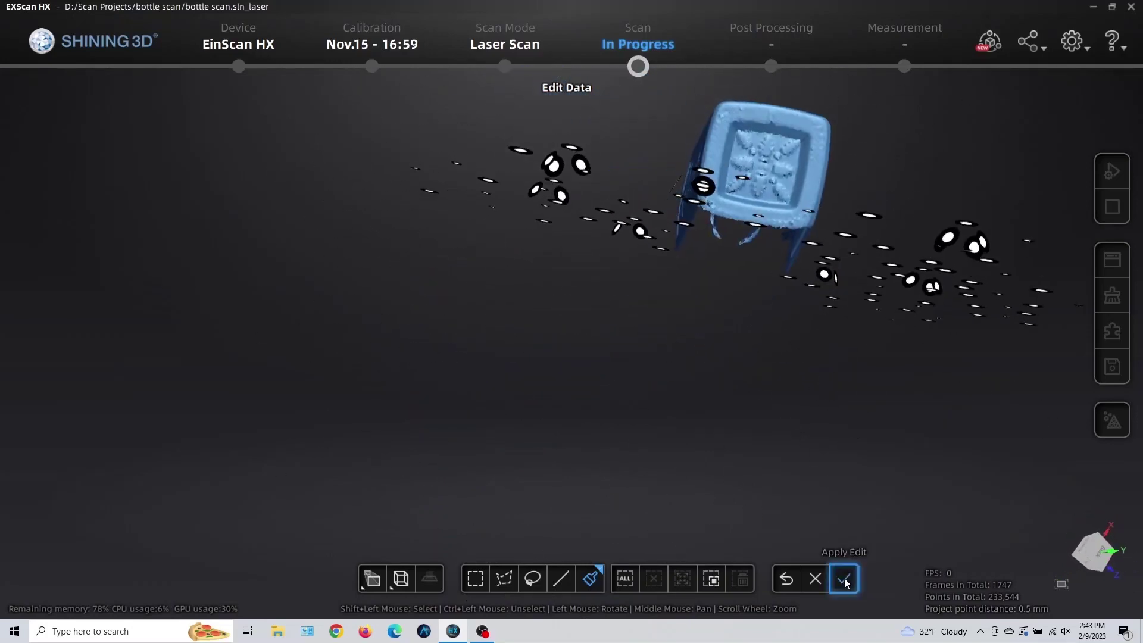
click(843, 579)
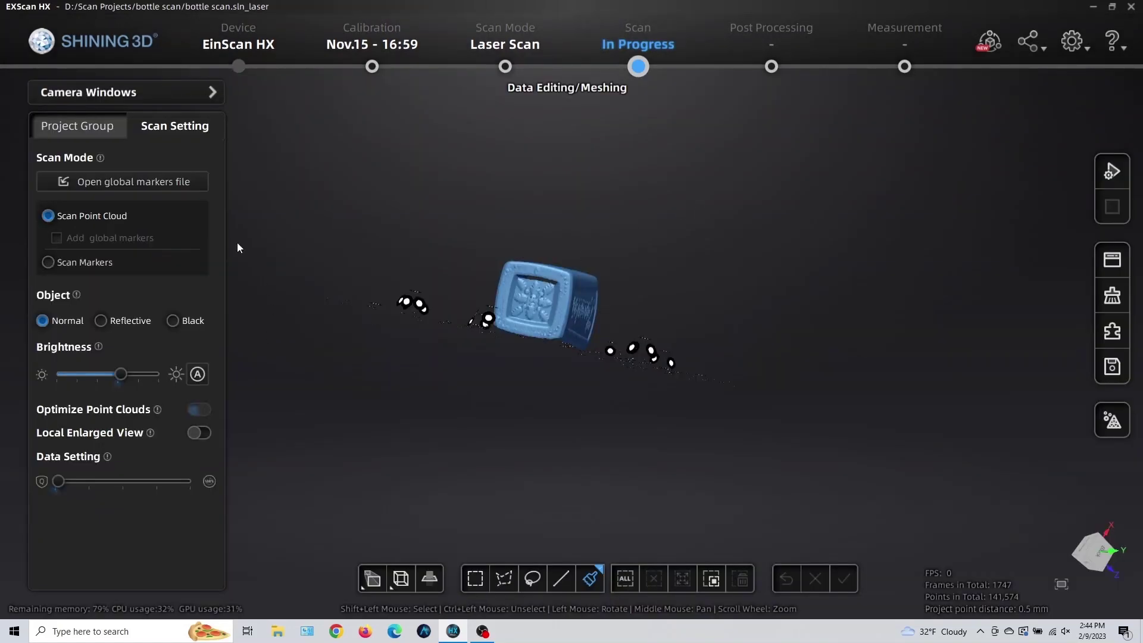
Step: Display Project1 alongside Project2 in the project list
click(76, 126)
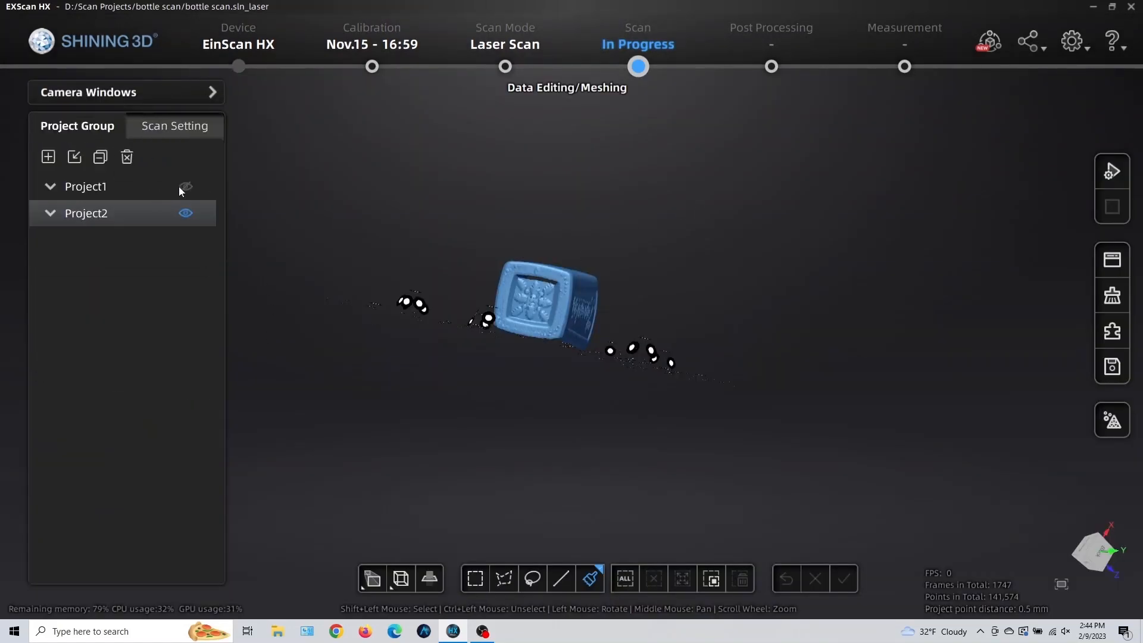
click(185, 186)
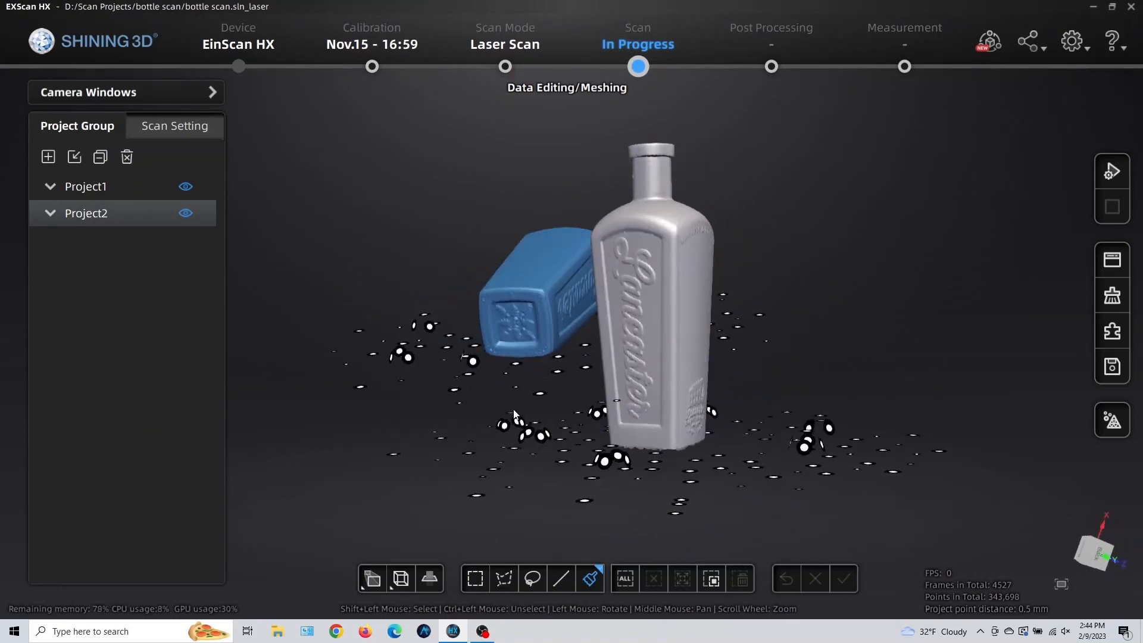
Step: Align Project2 (floating) to Project1 (fixed), check the fit and exit to editing
click(1112, 331)
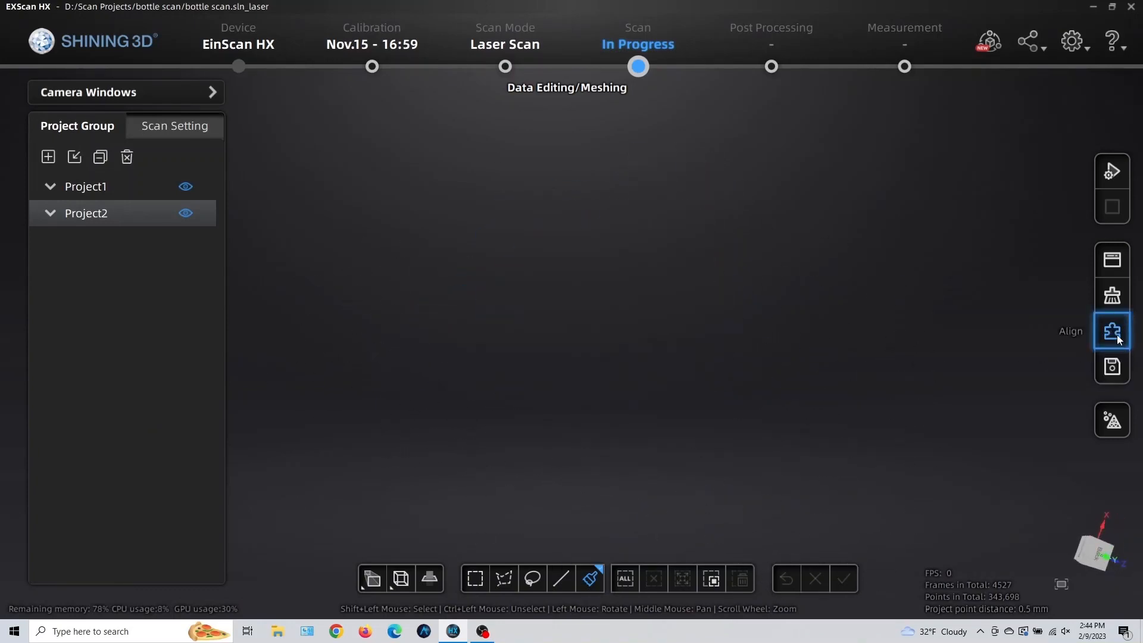
click(1111, 331)
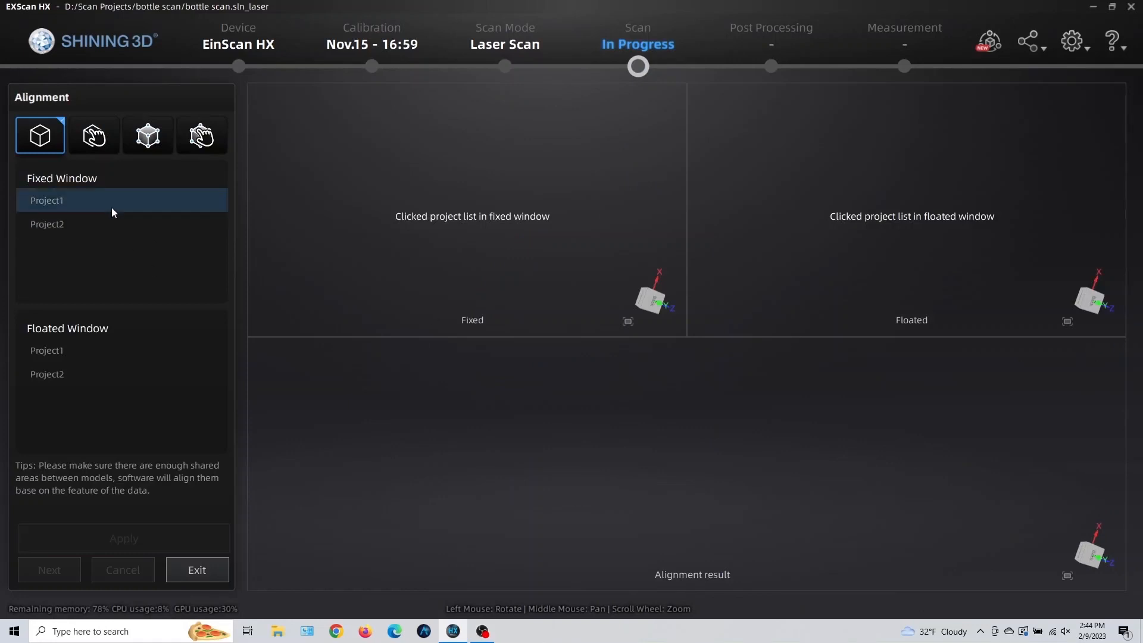
click(48, 200)
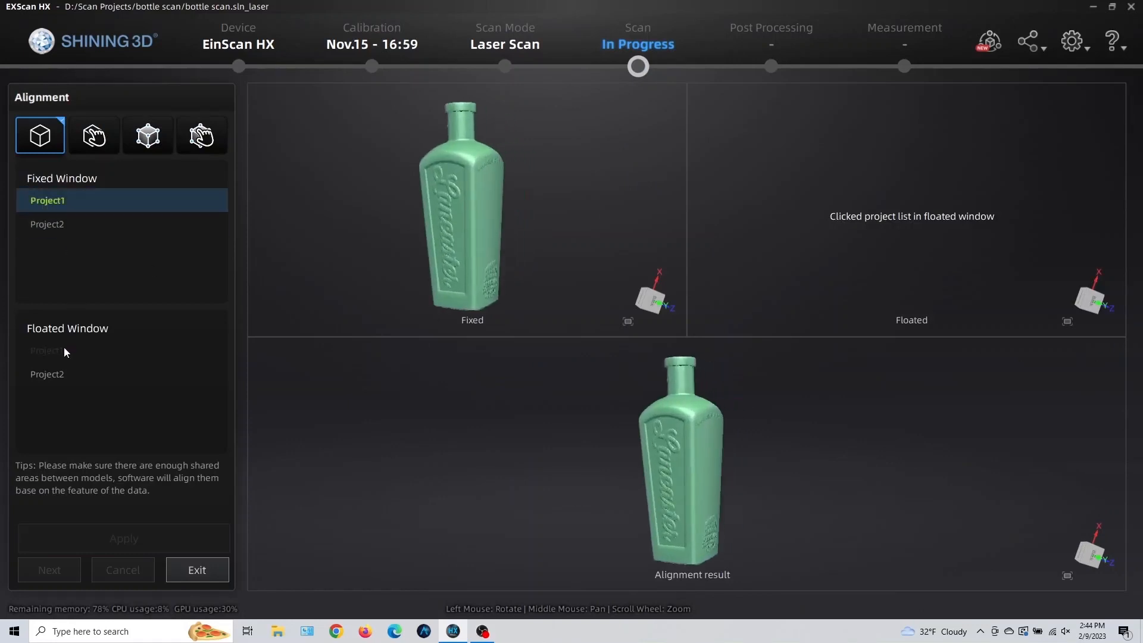
click(48, 374)
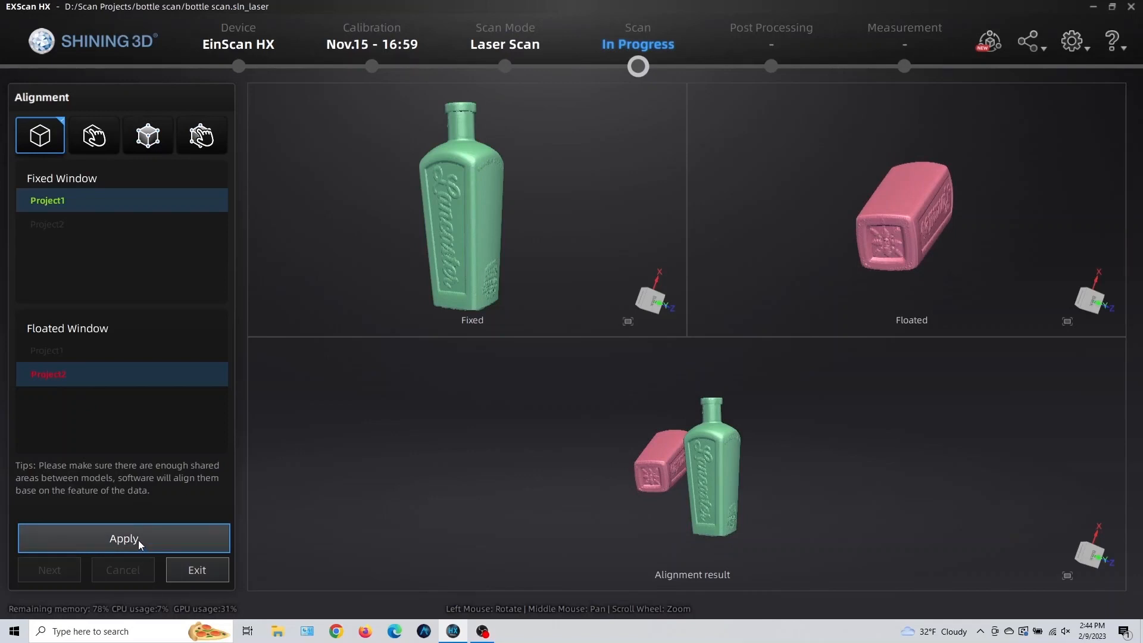
click(124, 538)
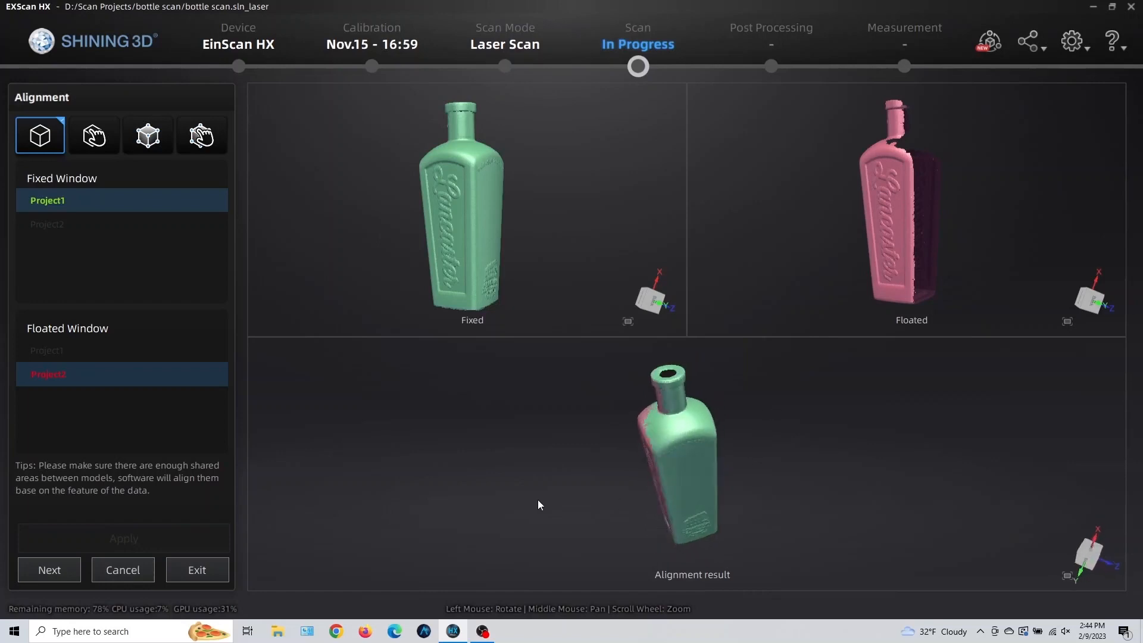
drag(539, 505, 894, 436)
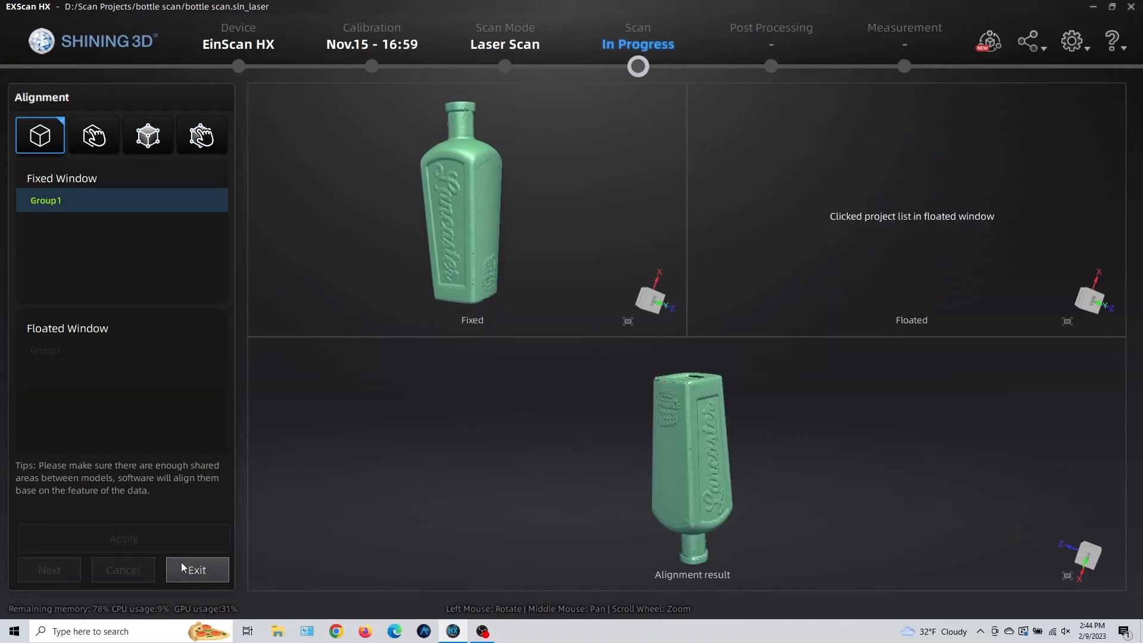
click(198, 569)
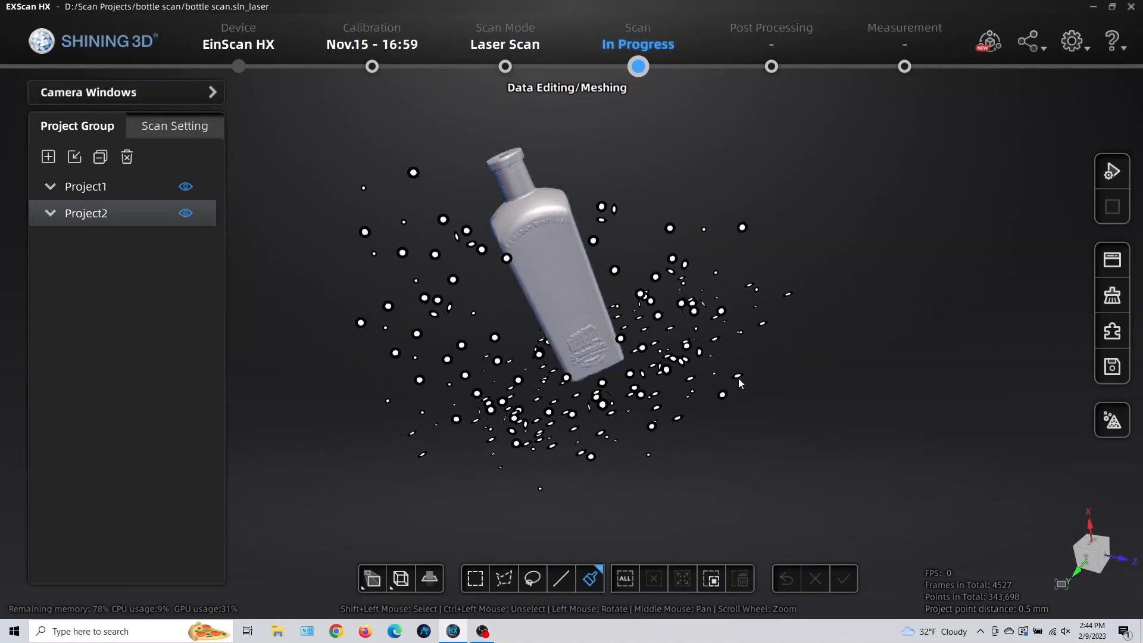
Step: Mesh the scan data with a maximum of 1000000 triangles
click(1112, 419)
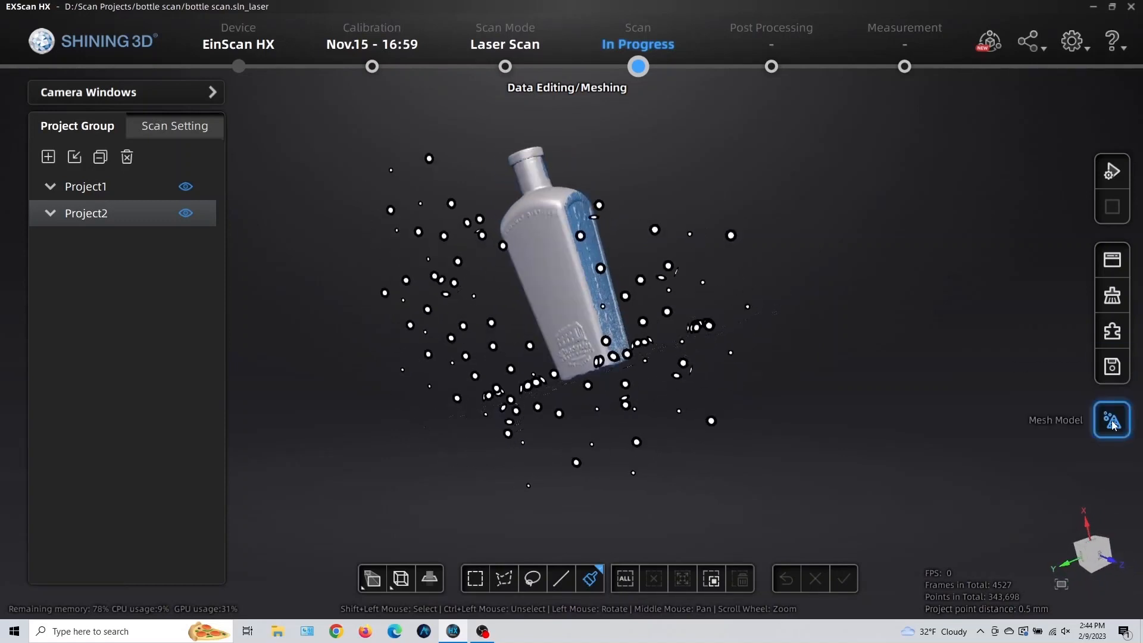
click(1112, 419)
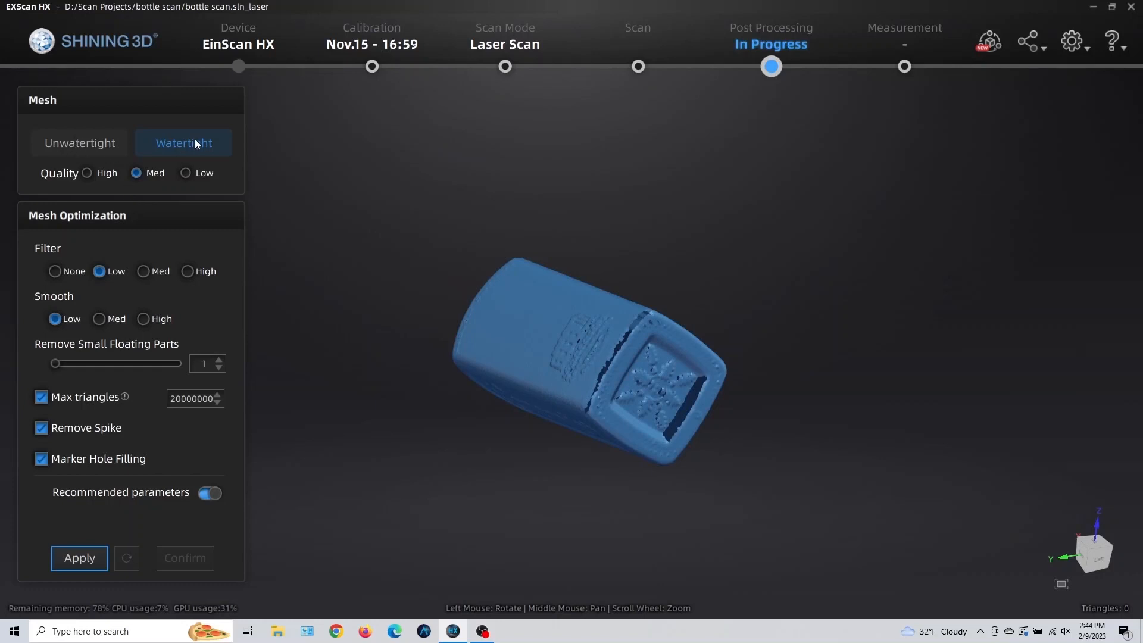
mouse_move(158, 233)
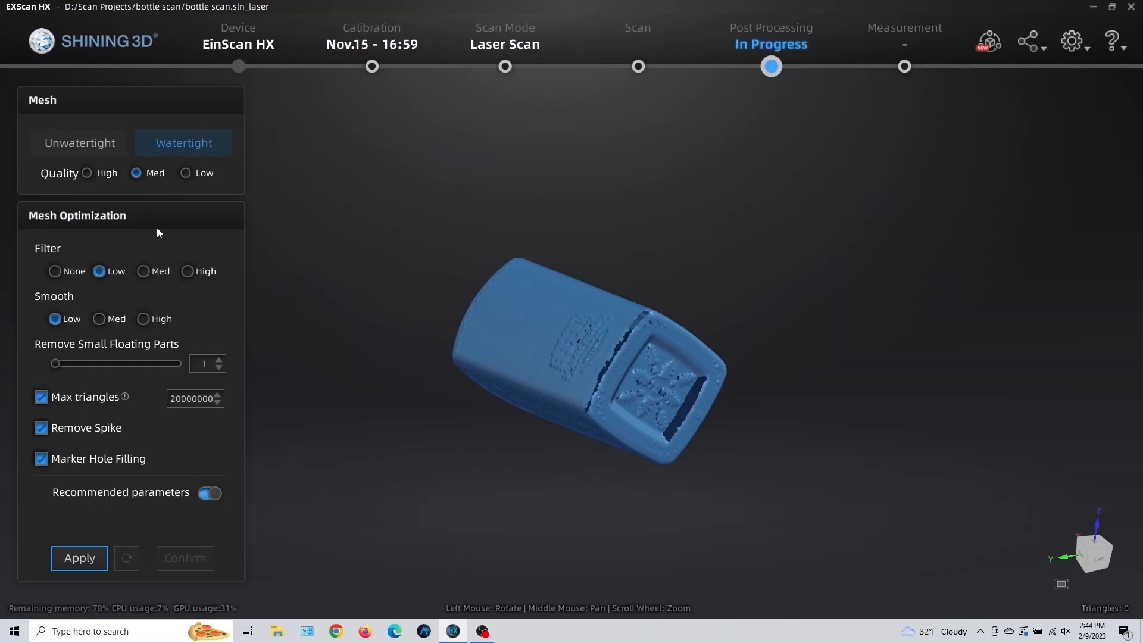
mouse_move(101, 361)
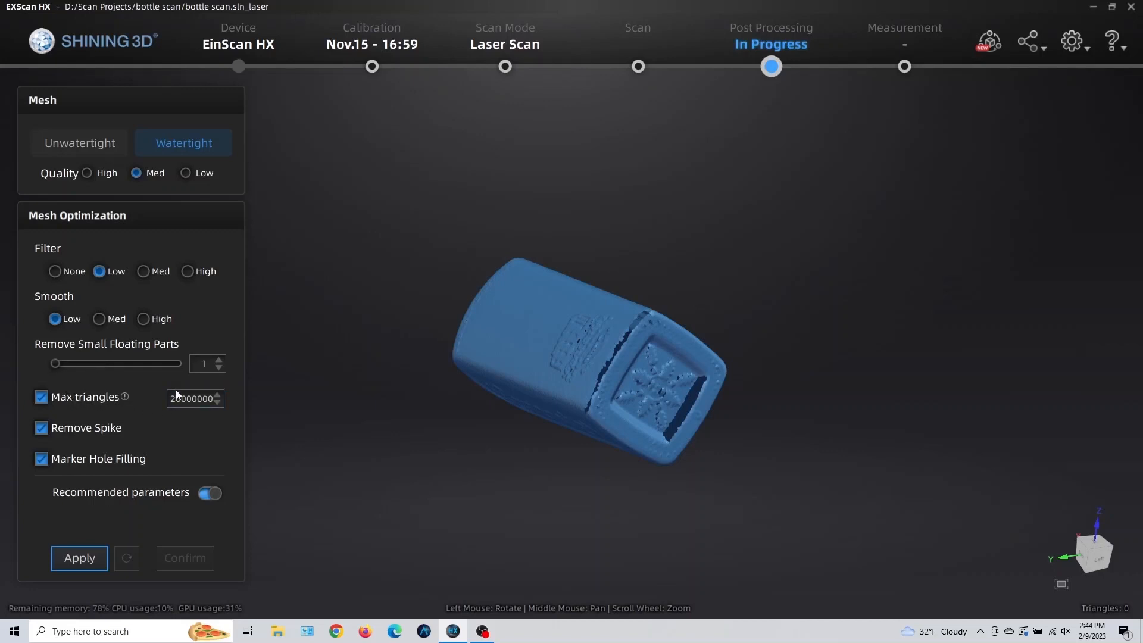
click(190, 398)
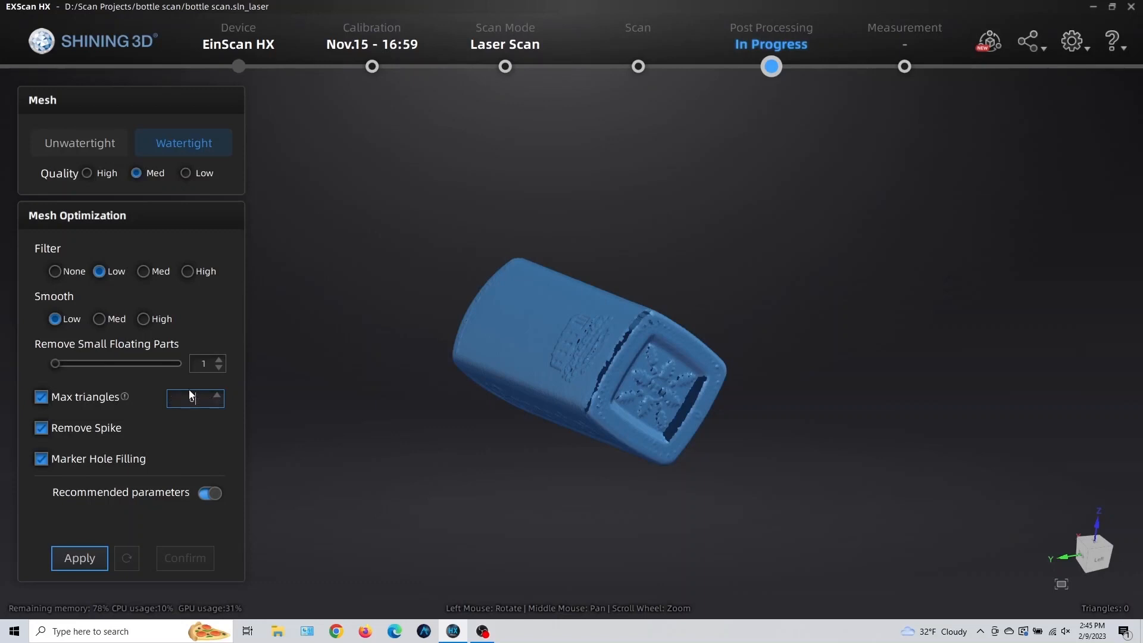
text(1000000)
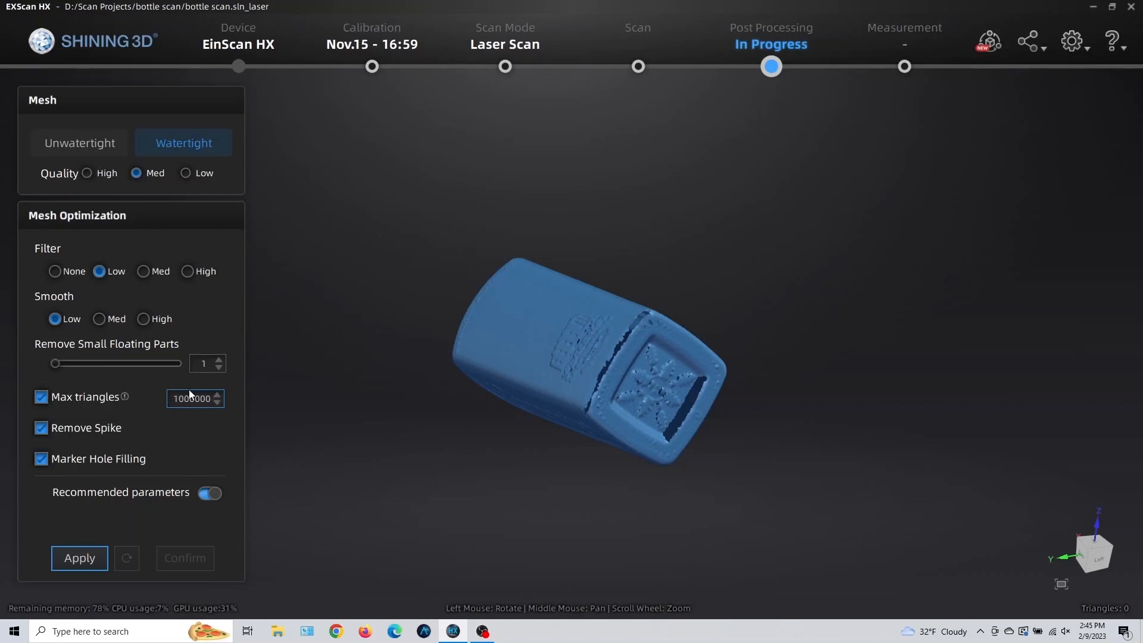
mouse_move(95, 481)
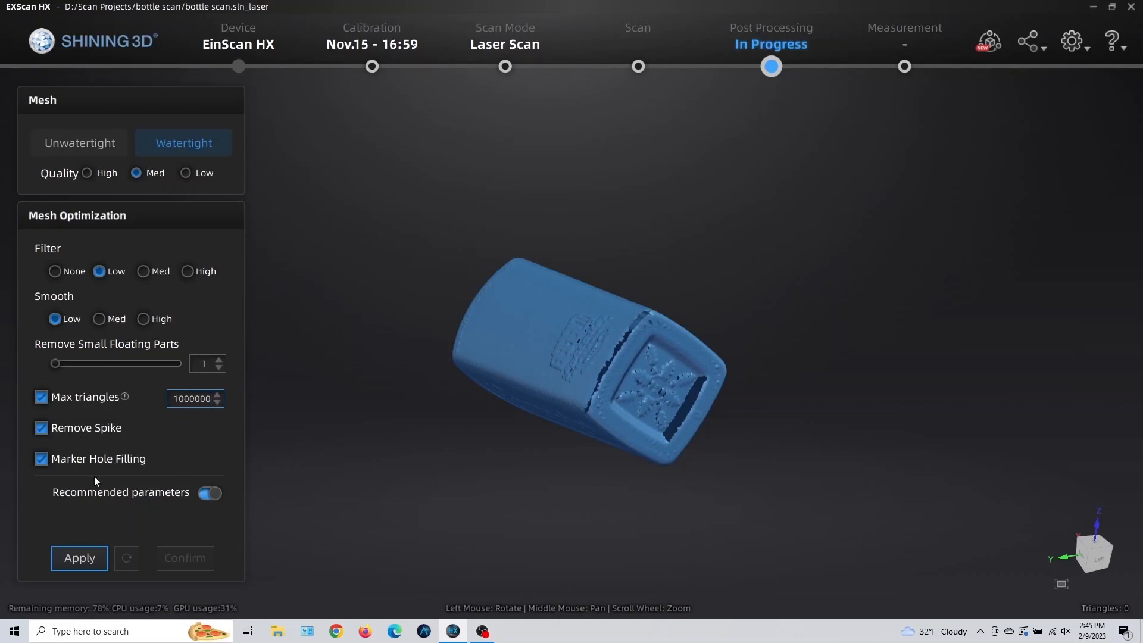
click(79, 559)
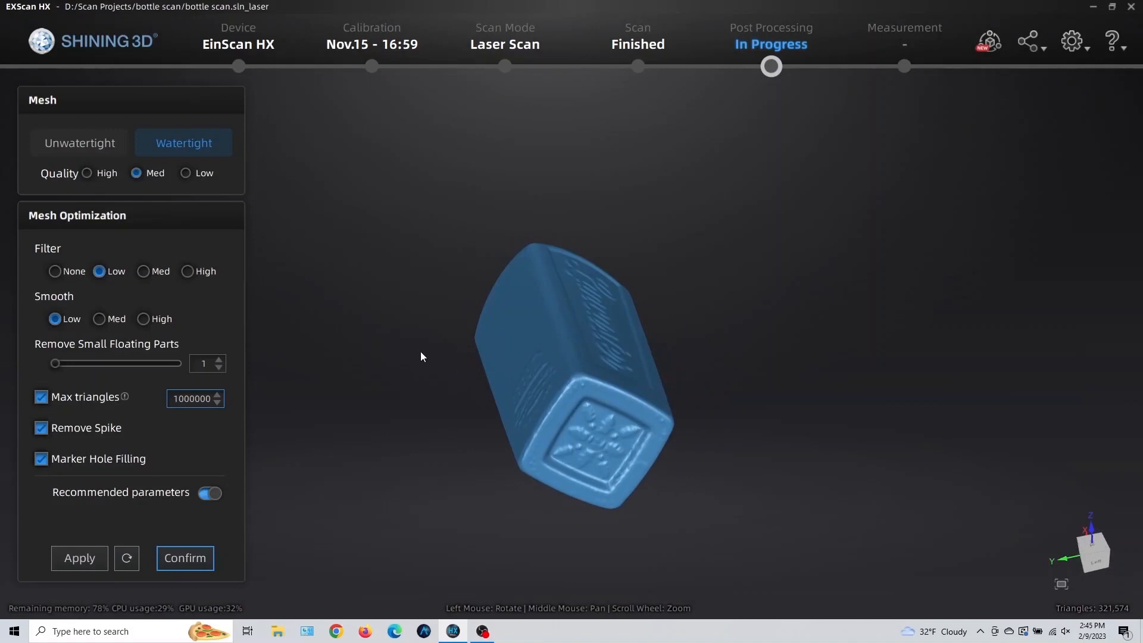
Step: Inspect the generated bottle mesh from several sides and confirm it
drag(420, 356, 581, 355)
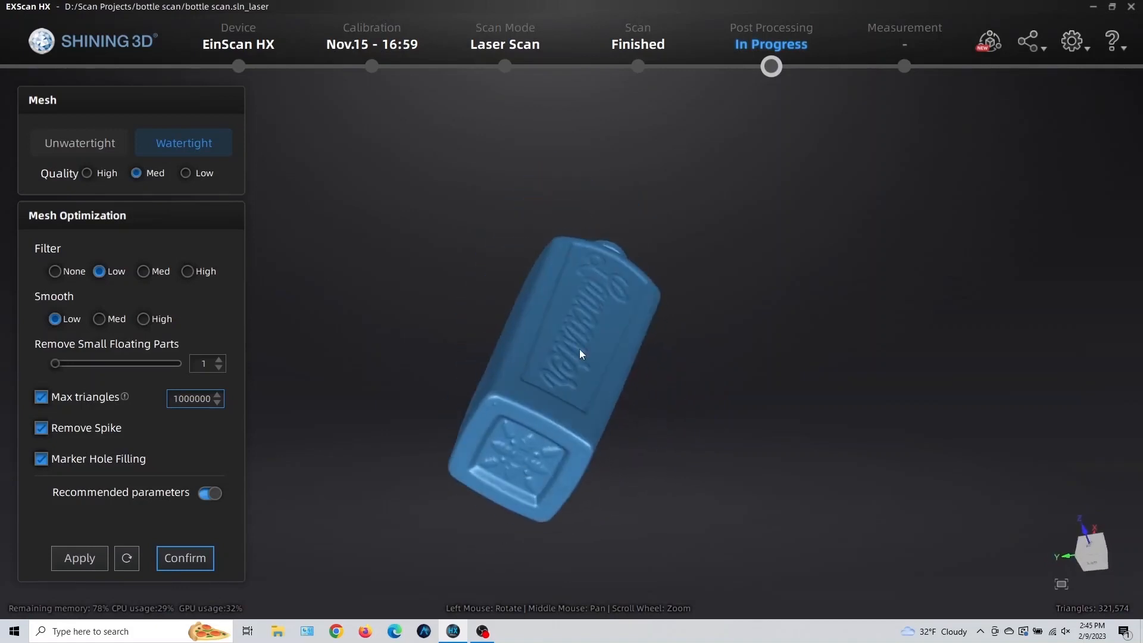
drag(581, 355, 544, 348)
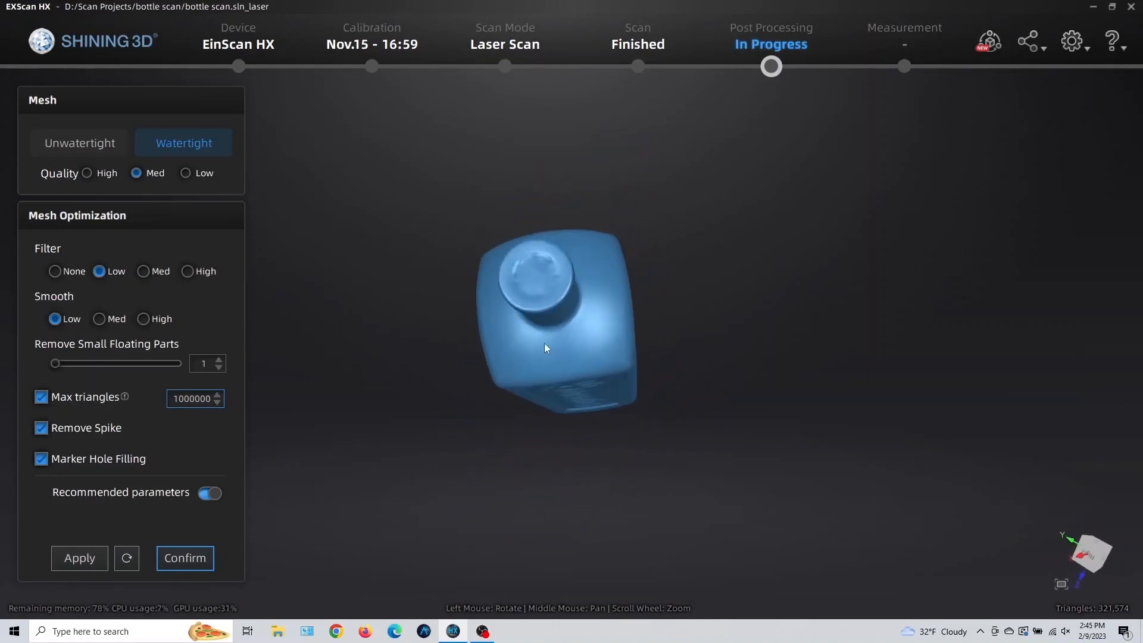
drag(545, 348, 664, 309)
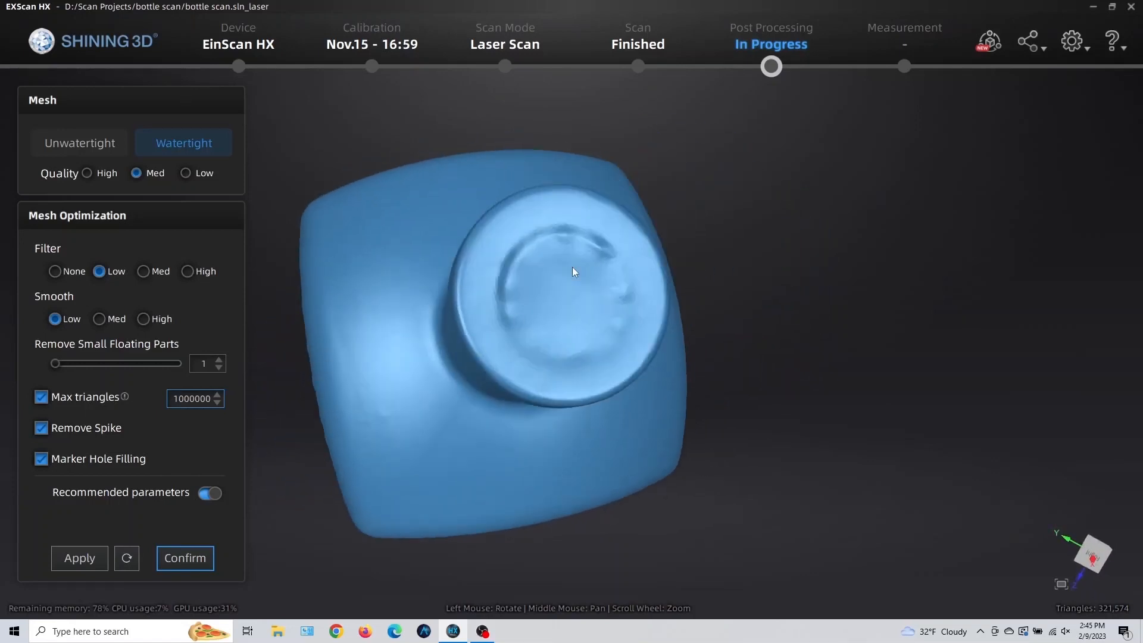
click(185, 557)
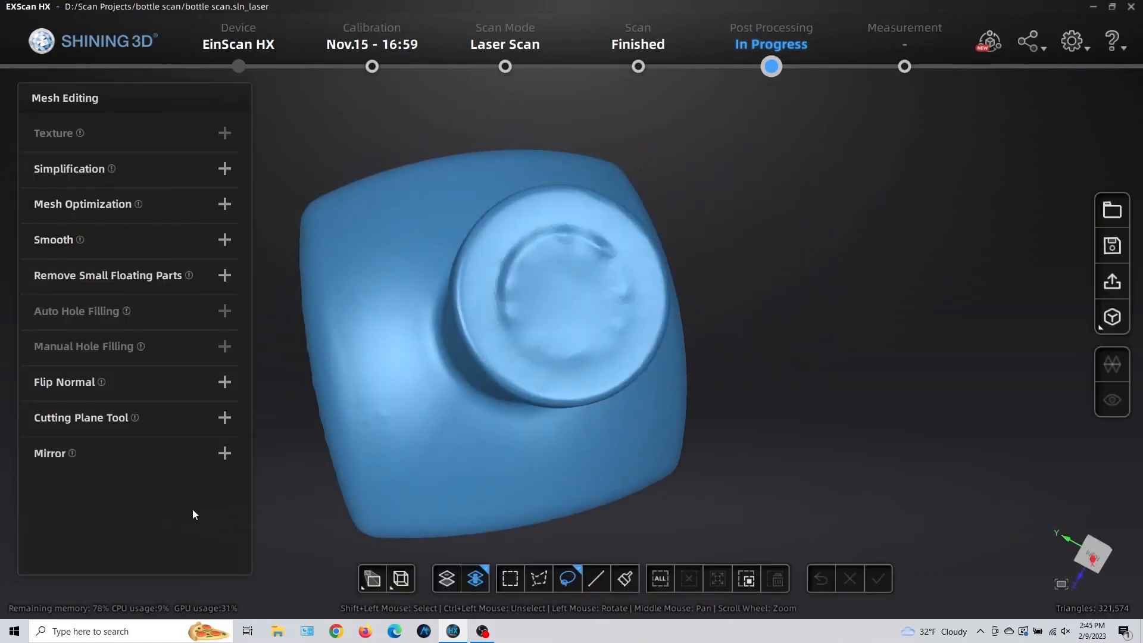
Step: Set the simplification slider to 60 percent and simplify the mesh
click(224, 169)
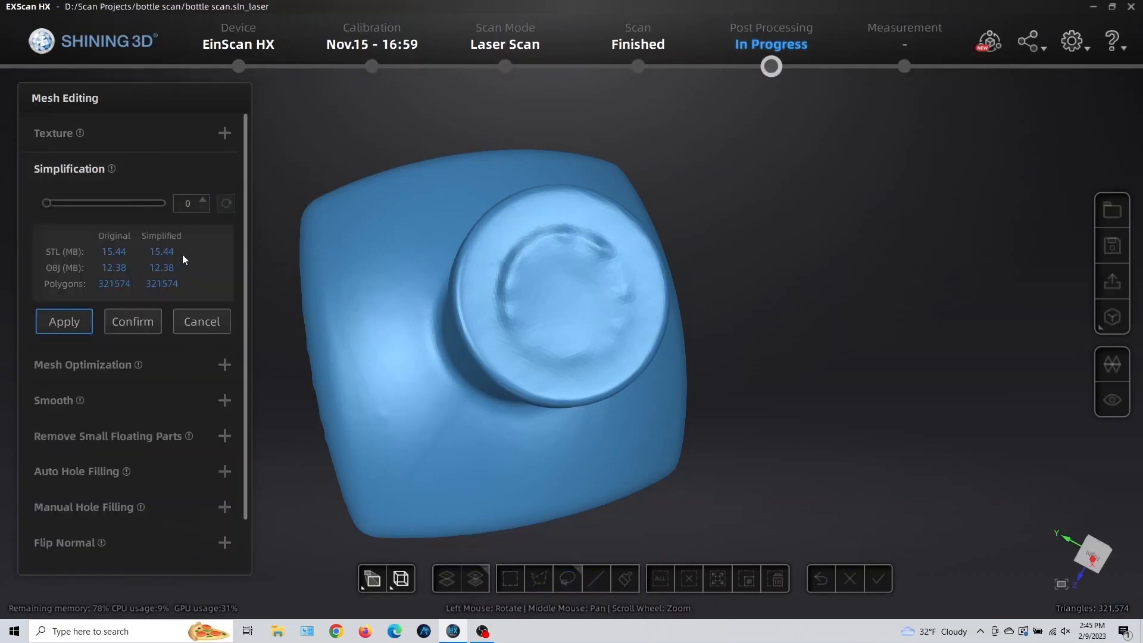
drag(45, 203, 123, 203)
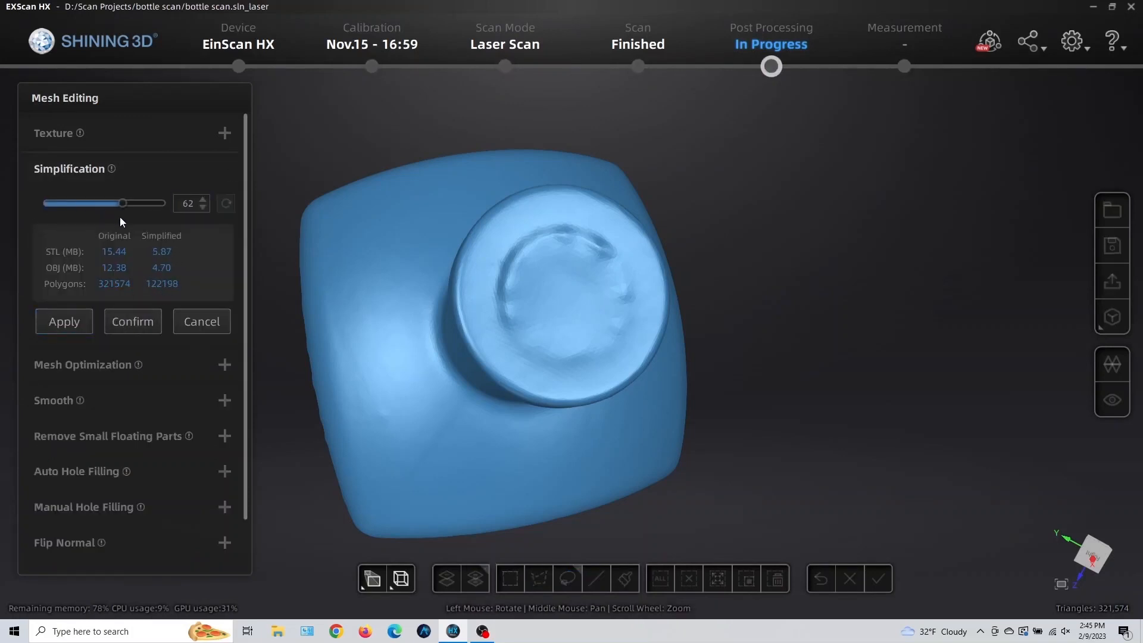
drag(123, 202, 129, 202)
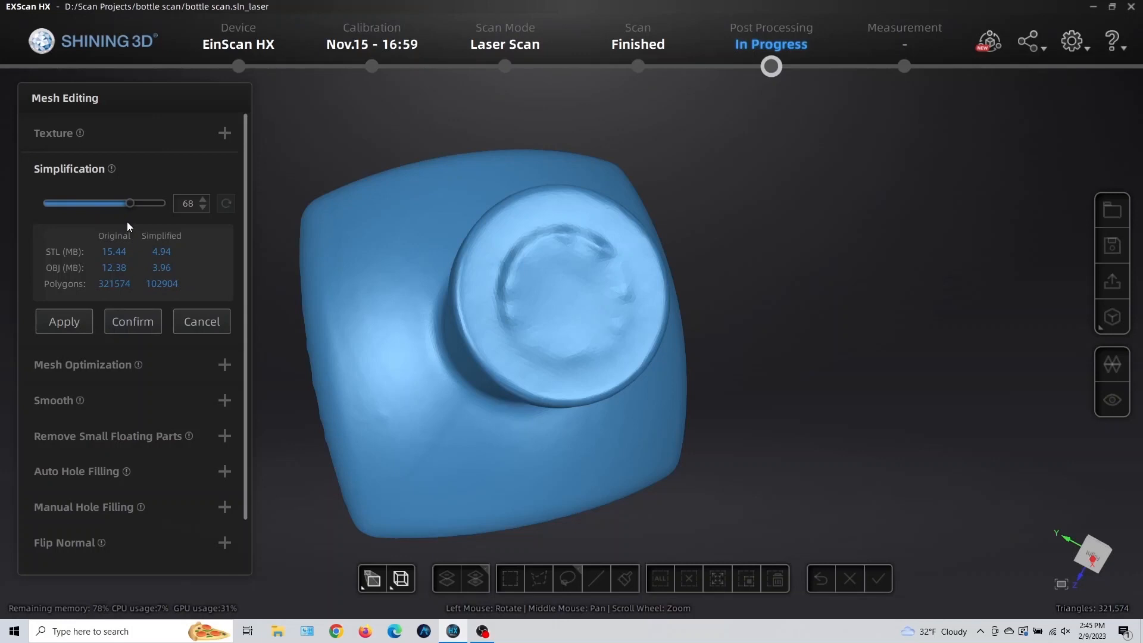
drag(130, 203, 117, 202)
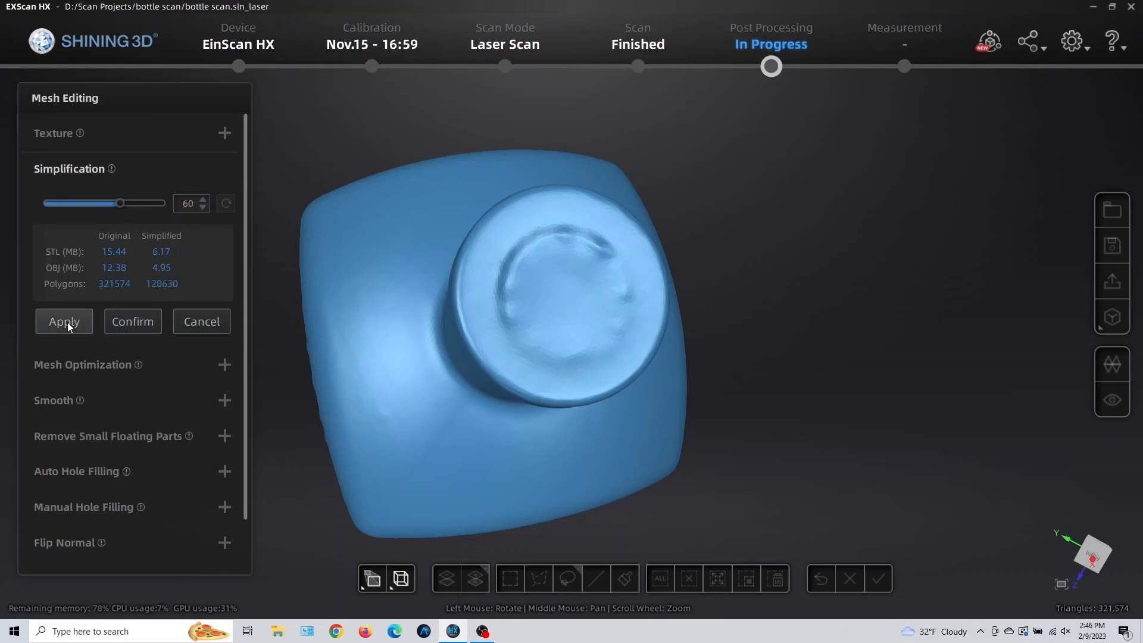
click(65, 321)
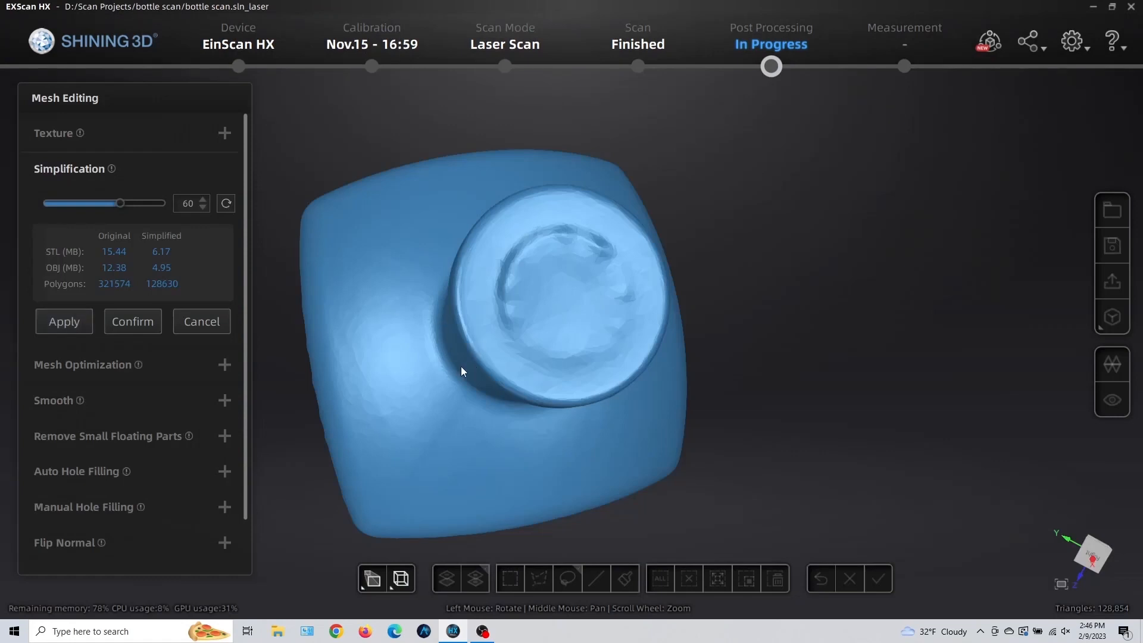
Step: Inspect the simplified bottle mesh and confirm the reduction
drag(461, 371, 298, 274)
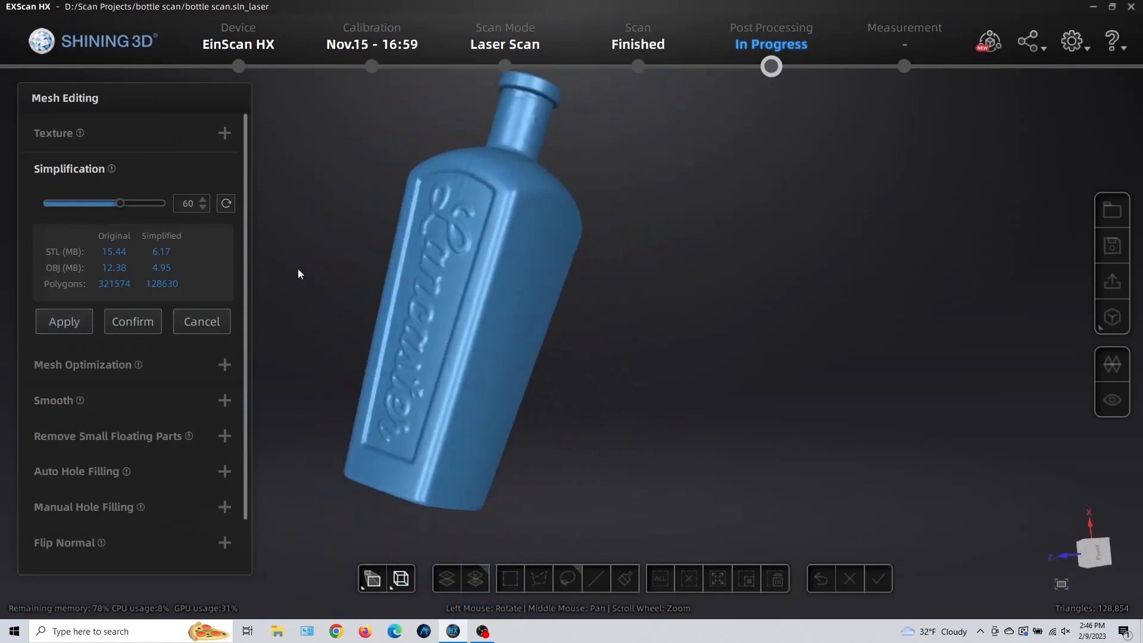
drag(297, 274, 600, 300)
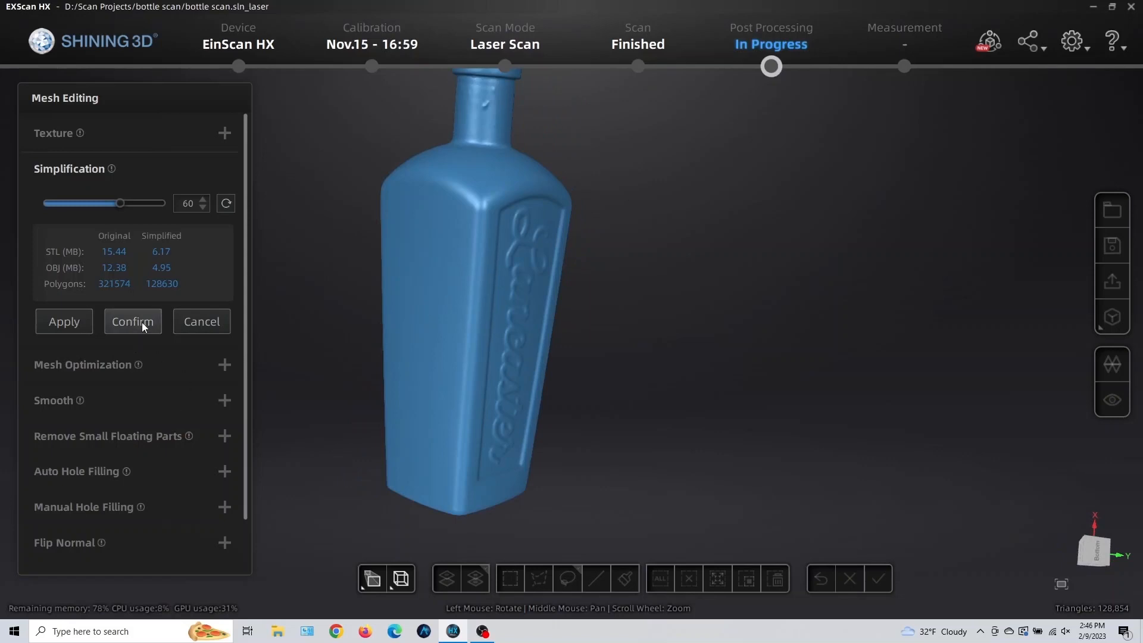
click(132, 321)
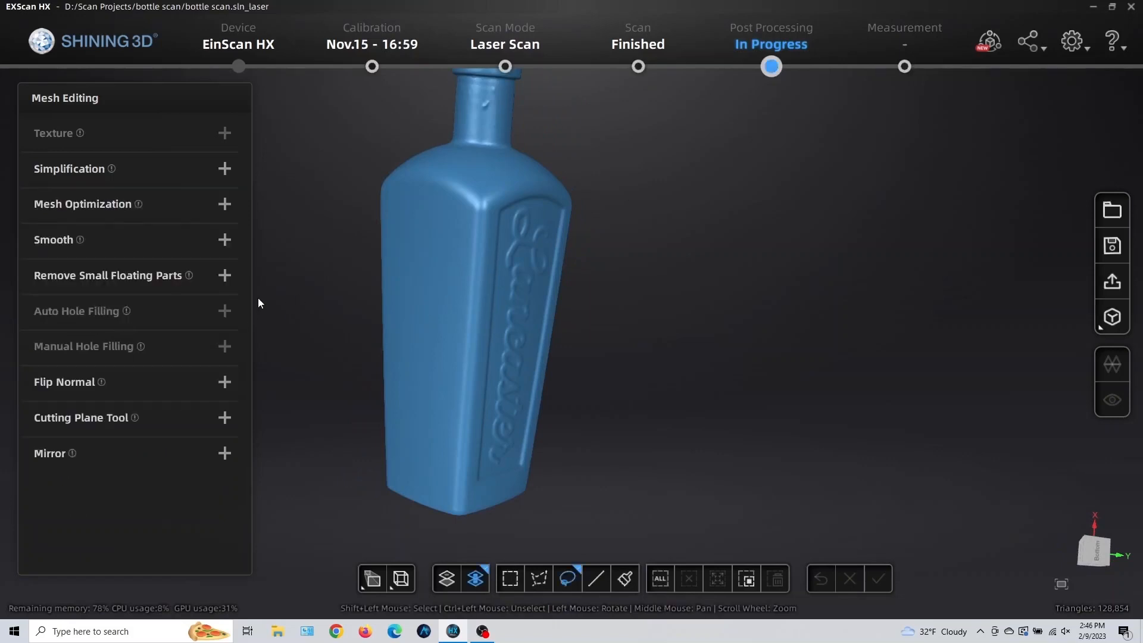
mouse_move(1112, 245)
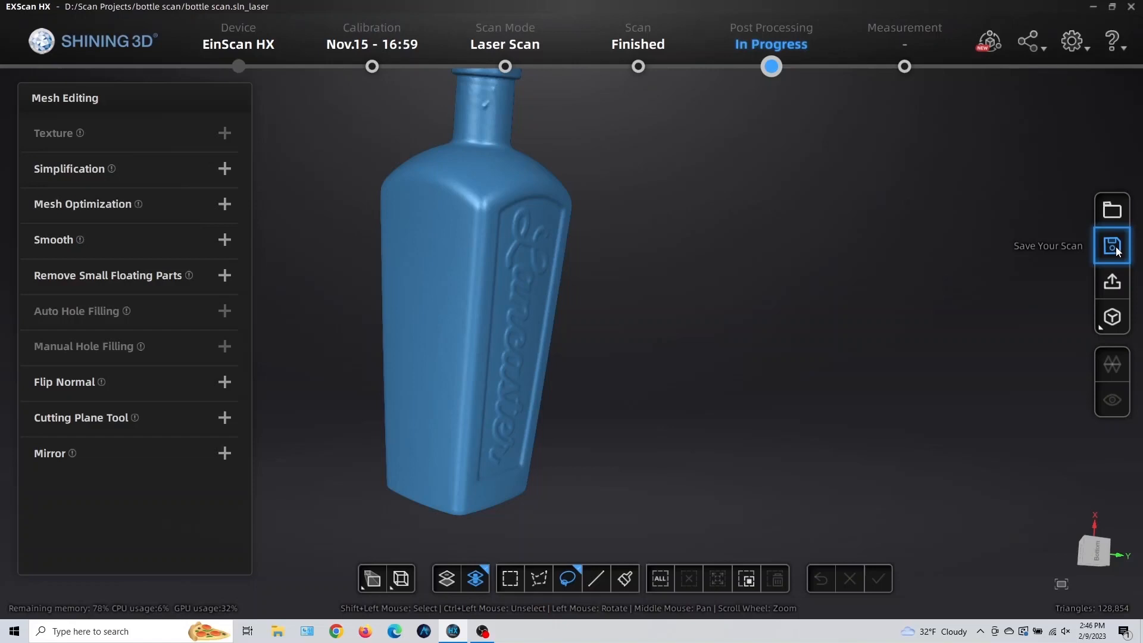
Step: Save the scan as STL to the current folder and dismiss the unsupported path warning
click(1112, 244)
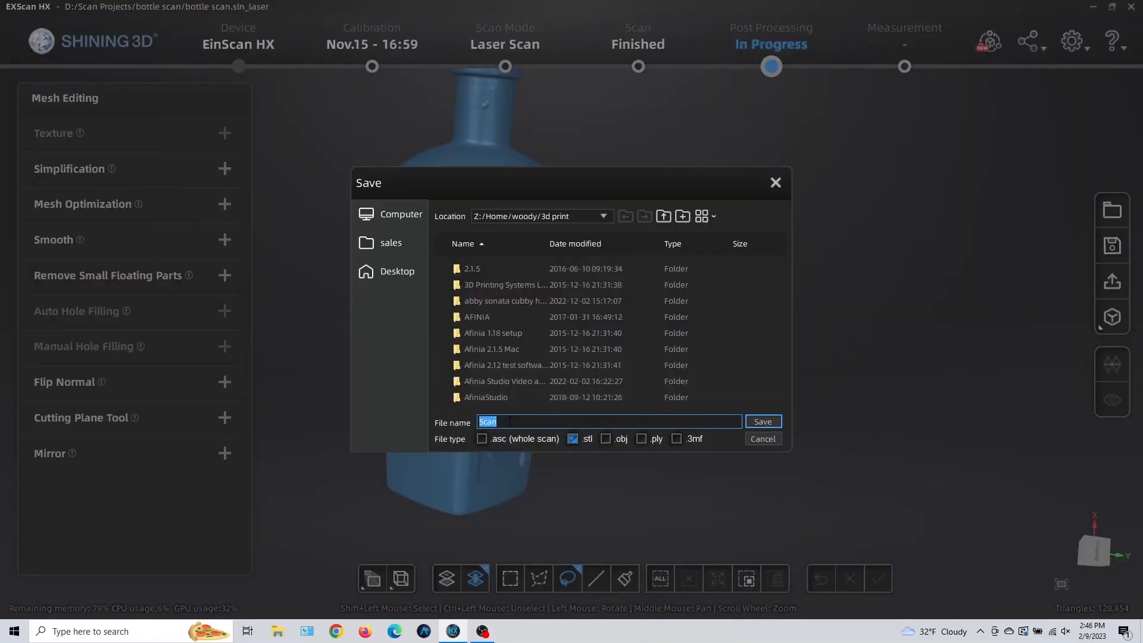
click(764, 421)
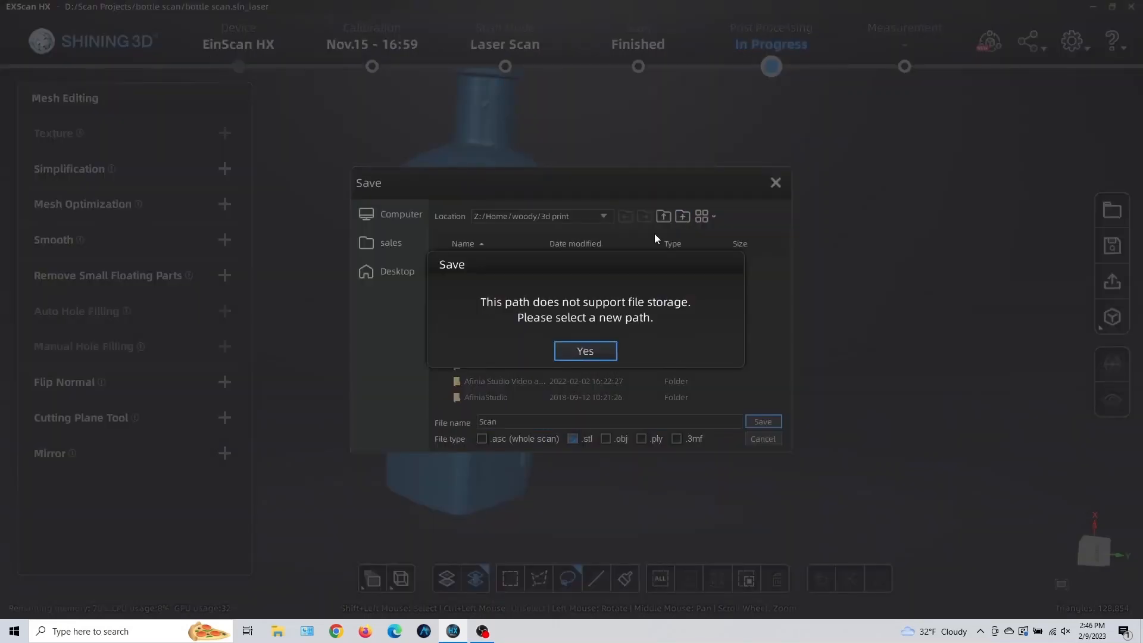
click(586, 350)
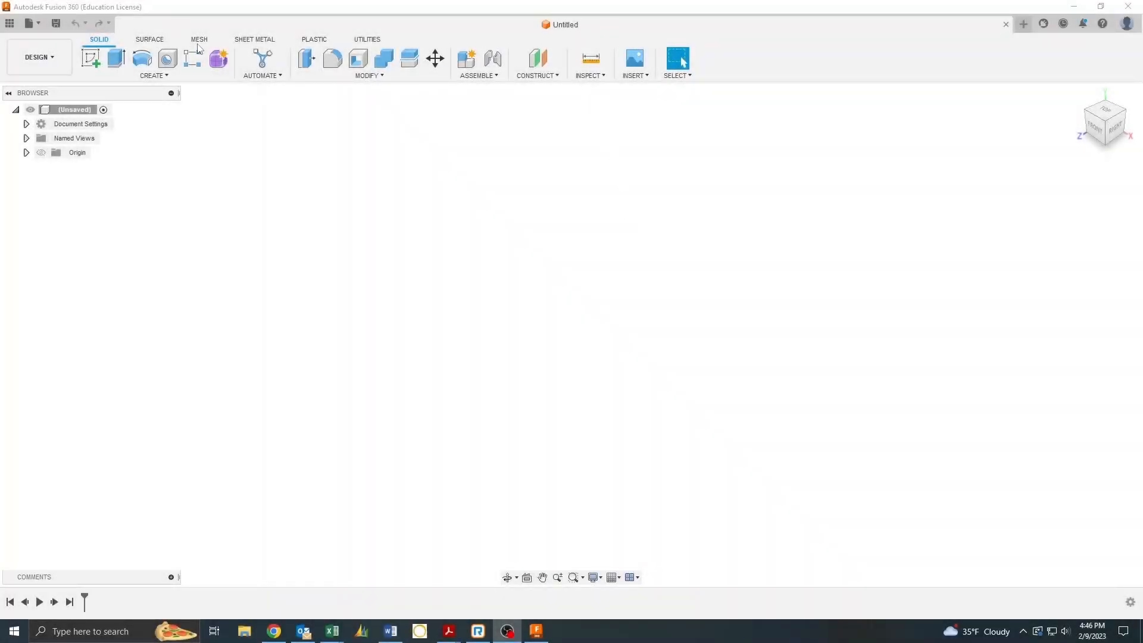
Step: Insert the bottle scan mesh with its up direction flipped so it stands upright
click(199, 39)
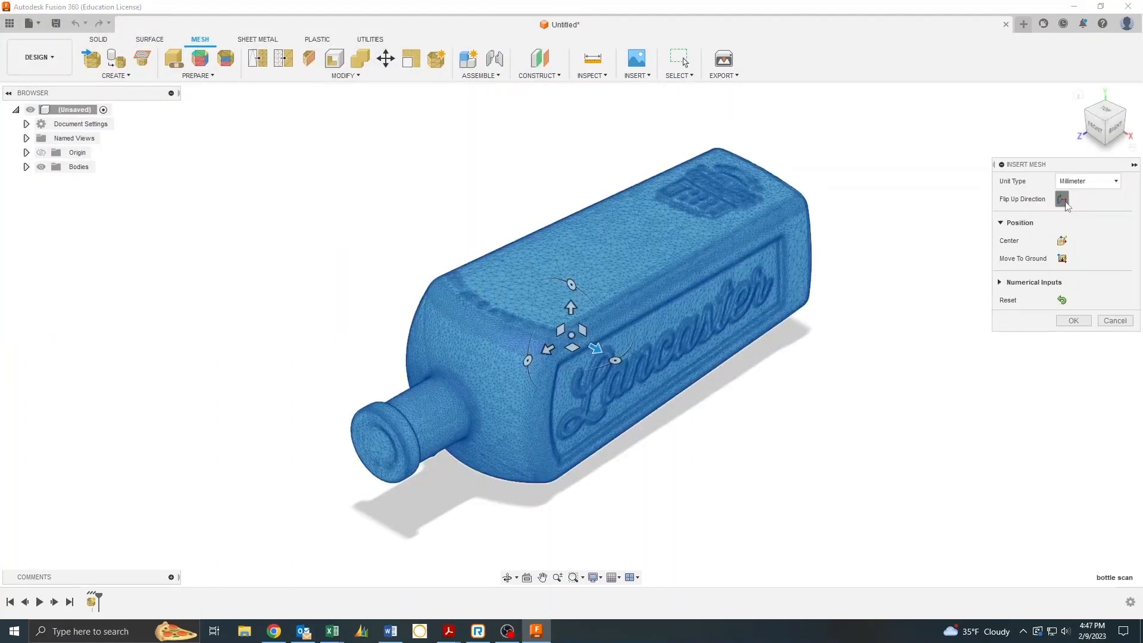
click(1061, 199)
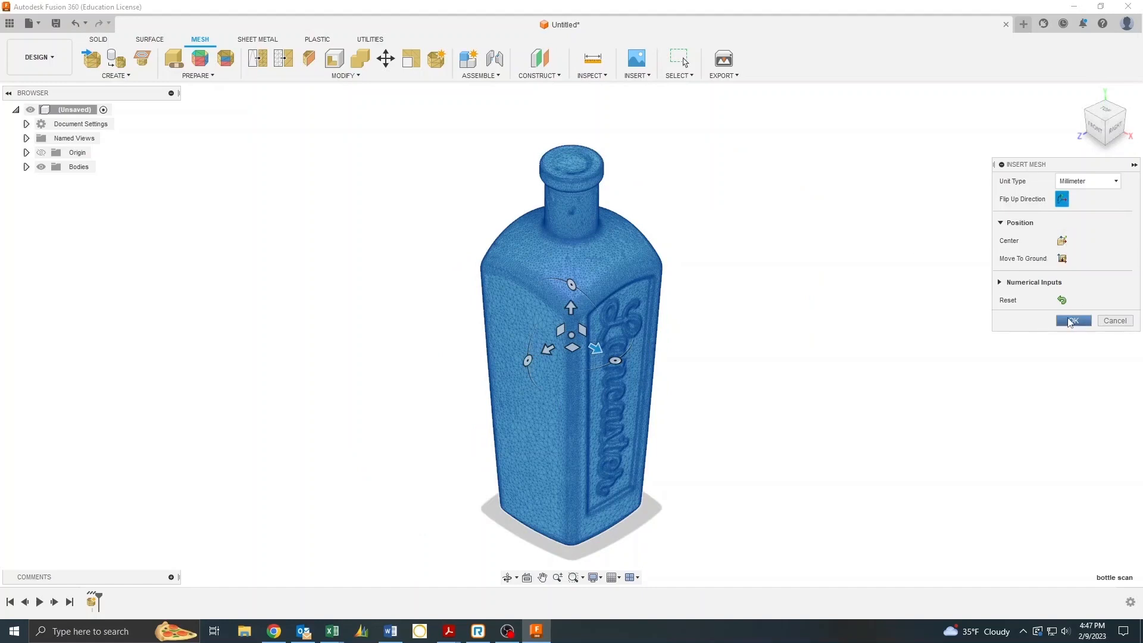
click(1072, 320)
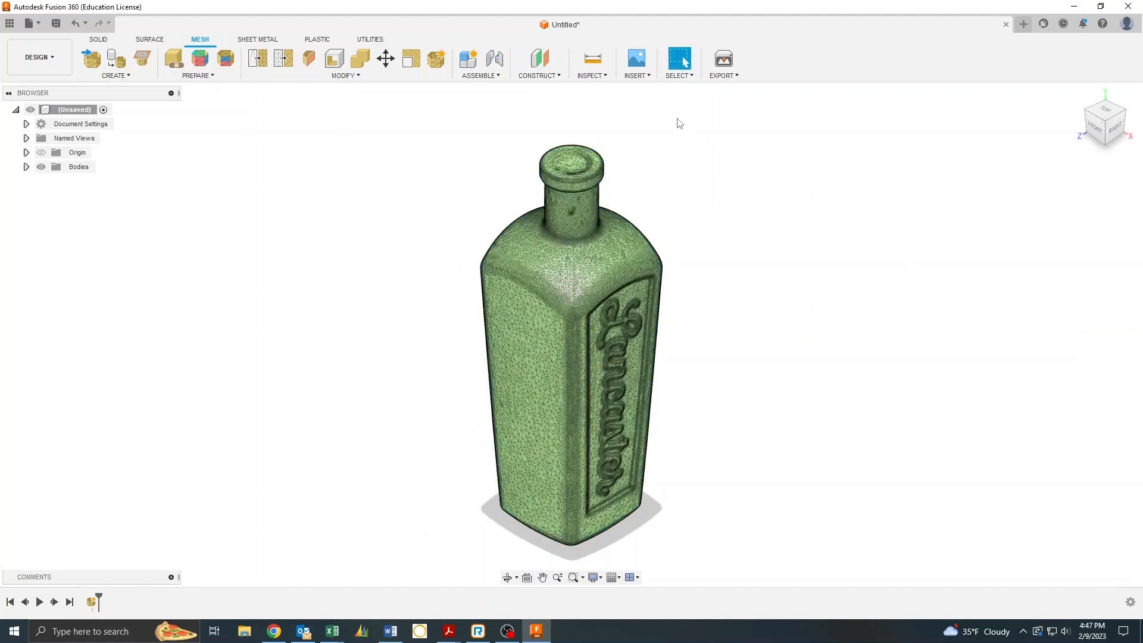
Step: Reduce the bottle mesh to 25 percent of its faces
click(199, 75)
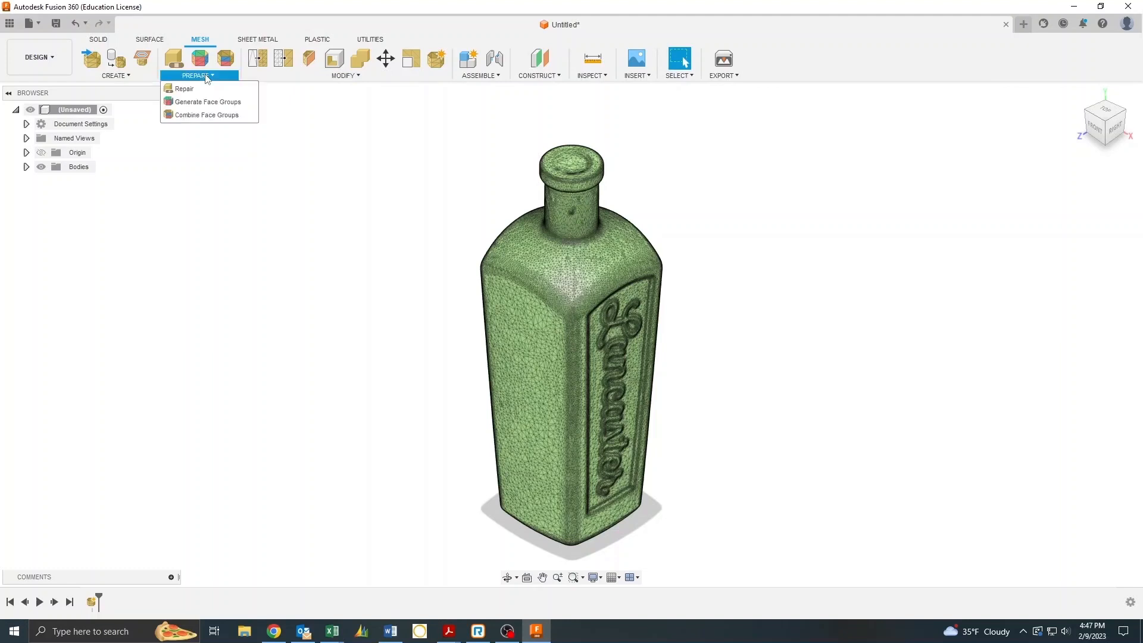
click(341, 75)
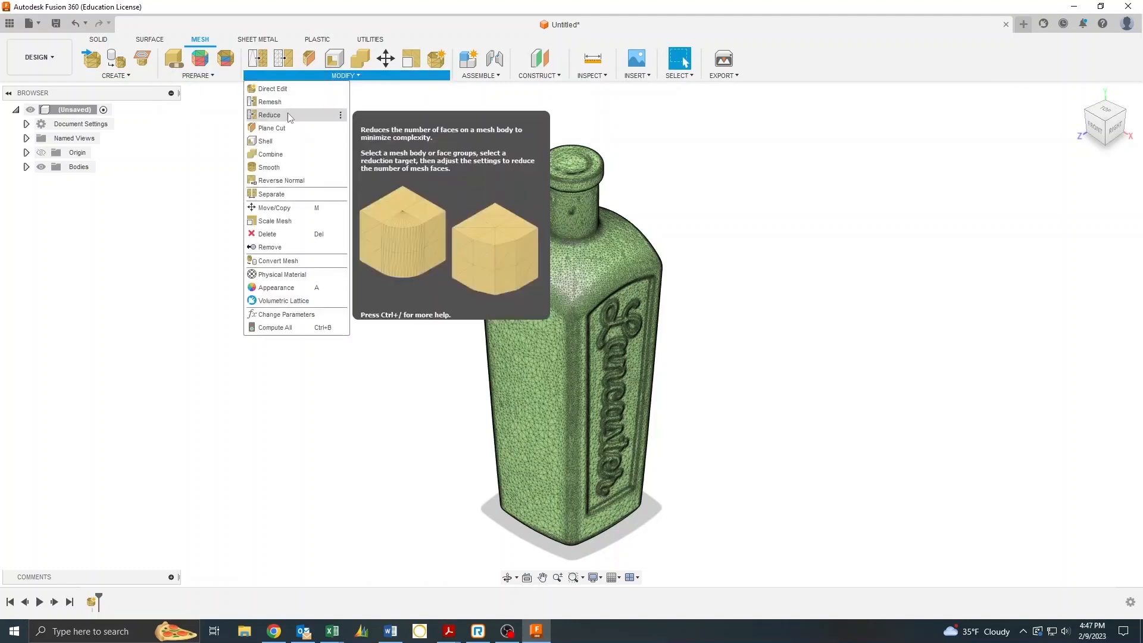
click(269, 114)
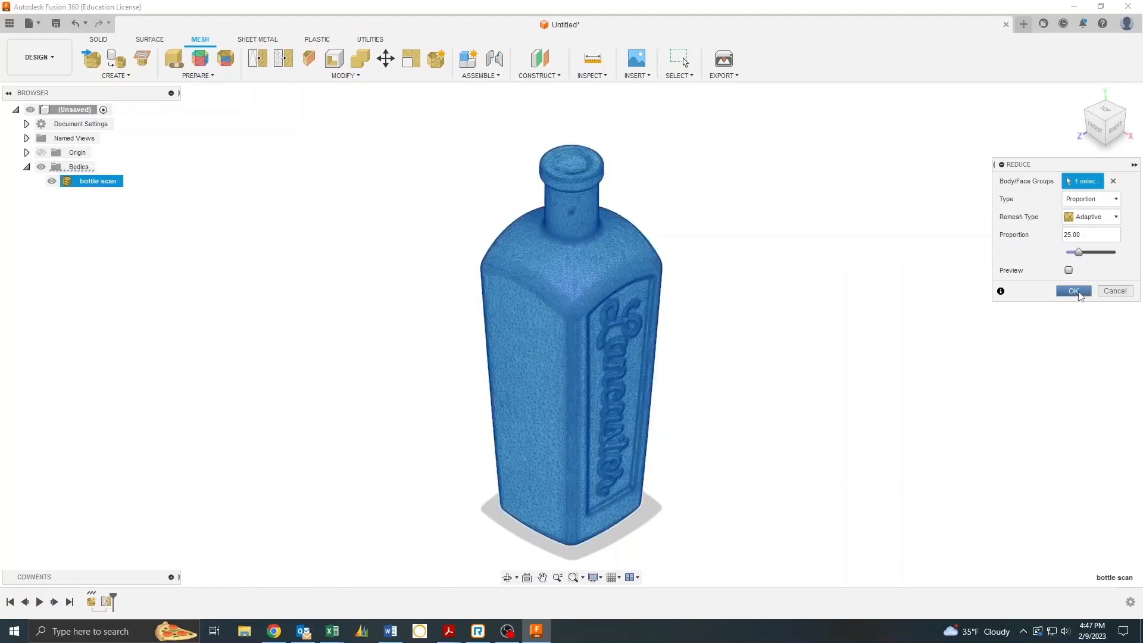
click(1073, 290)
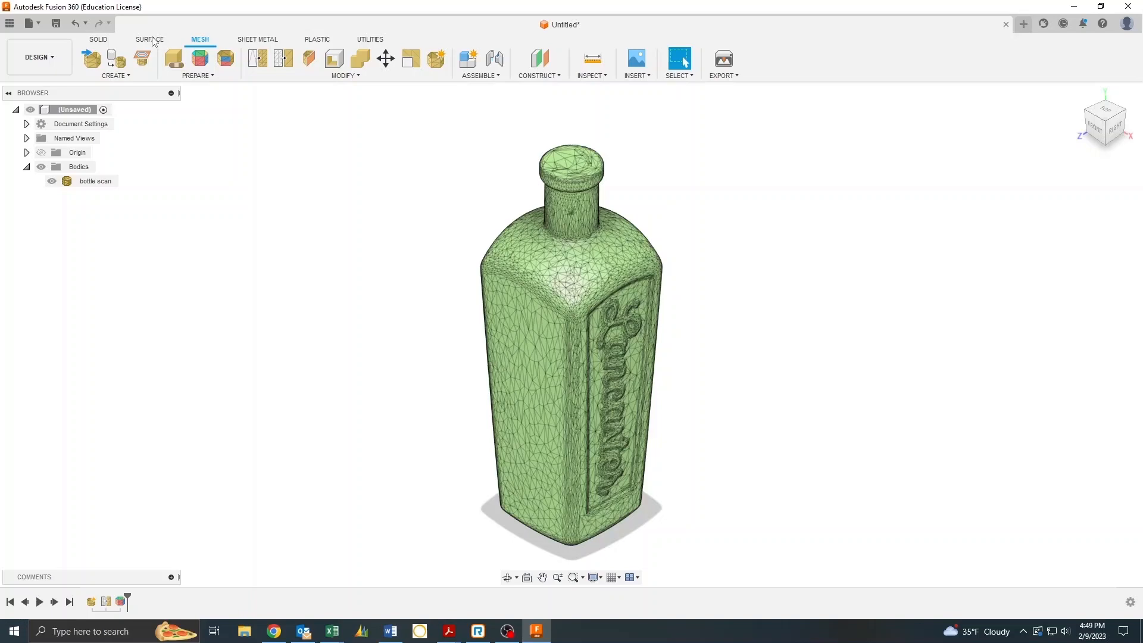
Step: Sketch a 120 x 260 mm 2-point rectangle around the bottle's front outline and finish it
click(98, 39)
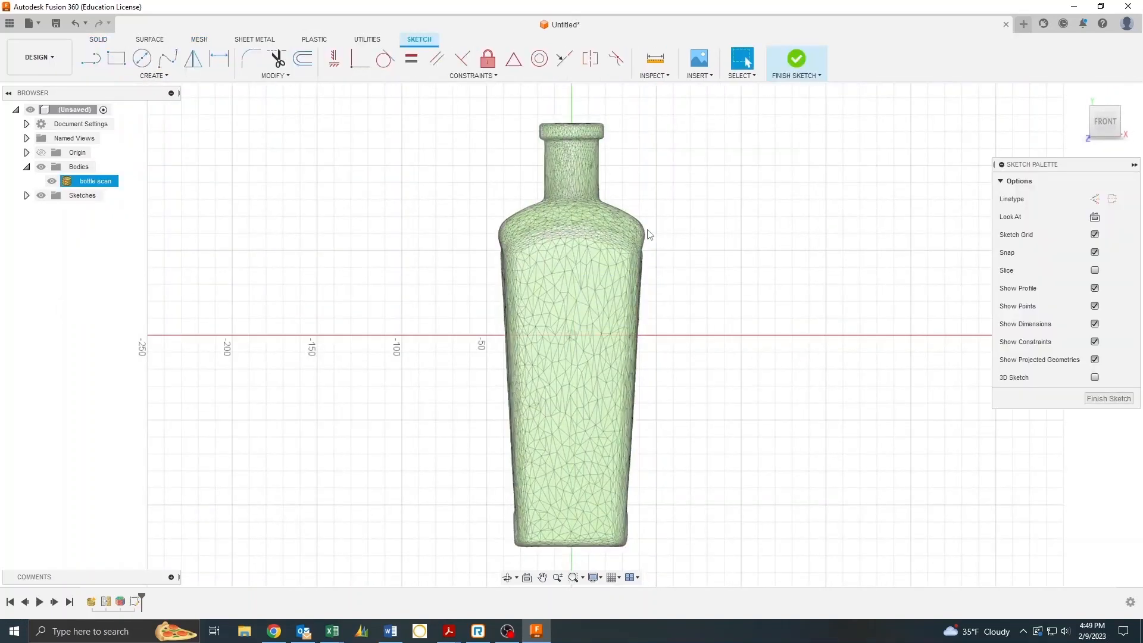
click(111, 59)
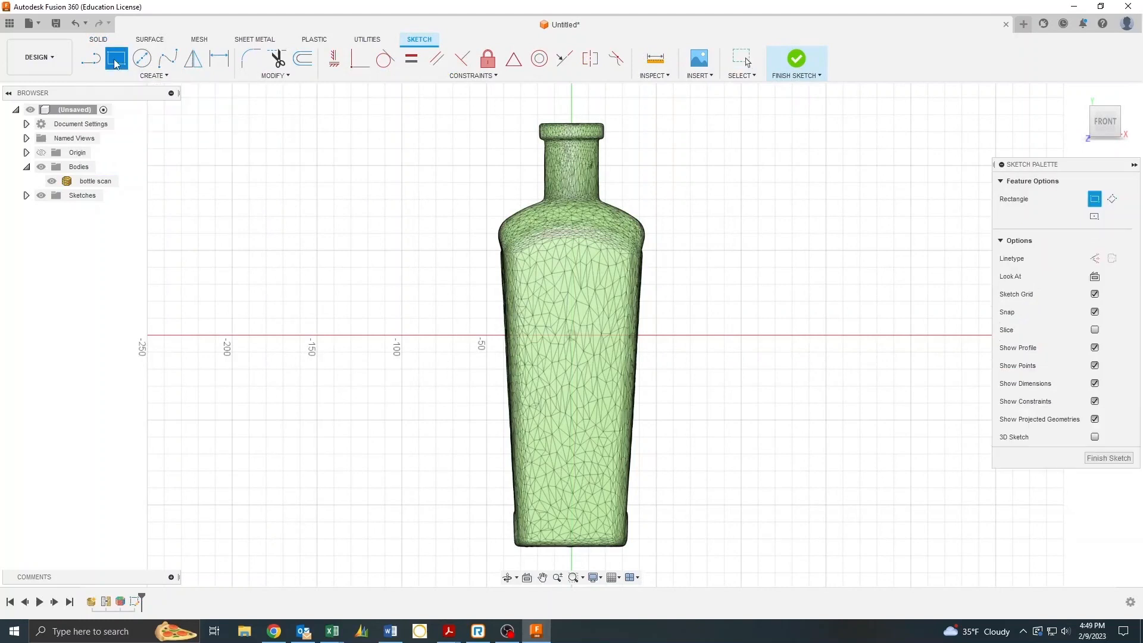
click(114, 59)
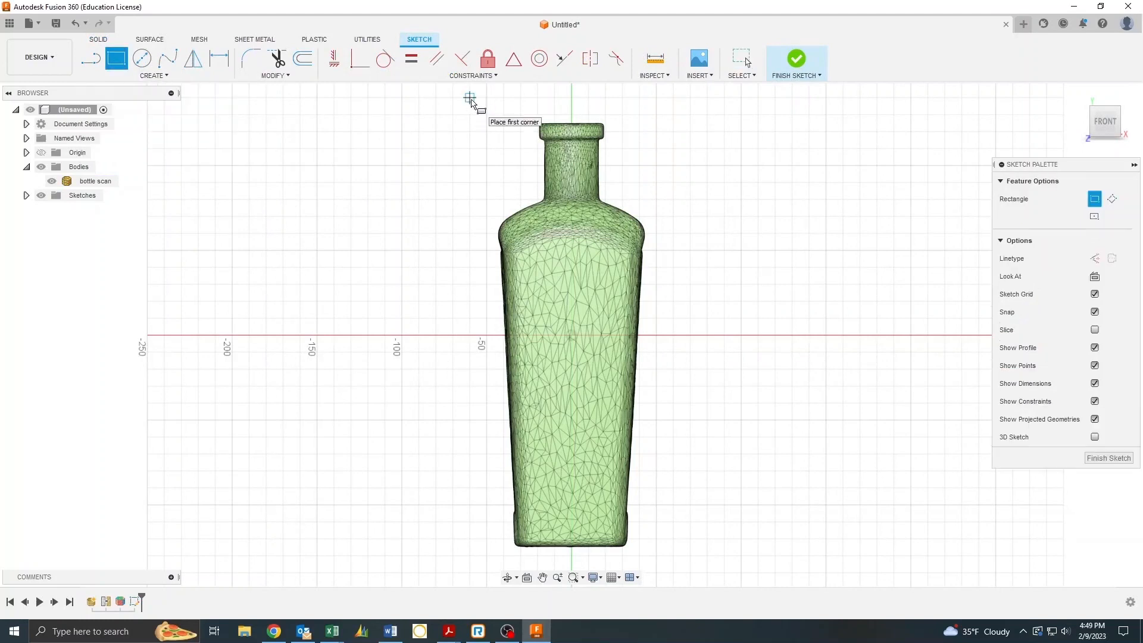
drag(471, 99, 674, 539)
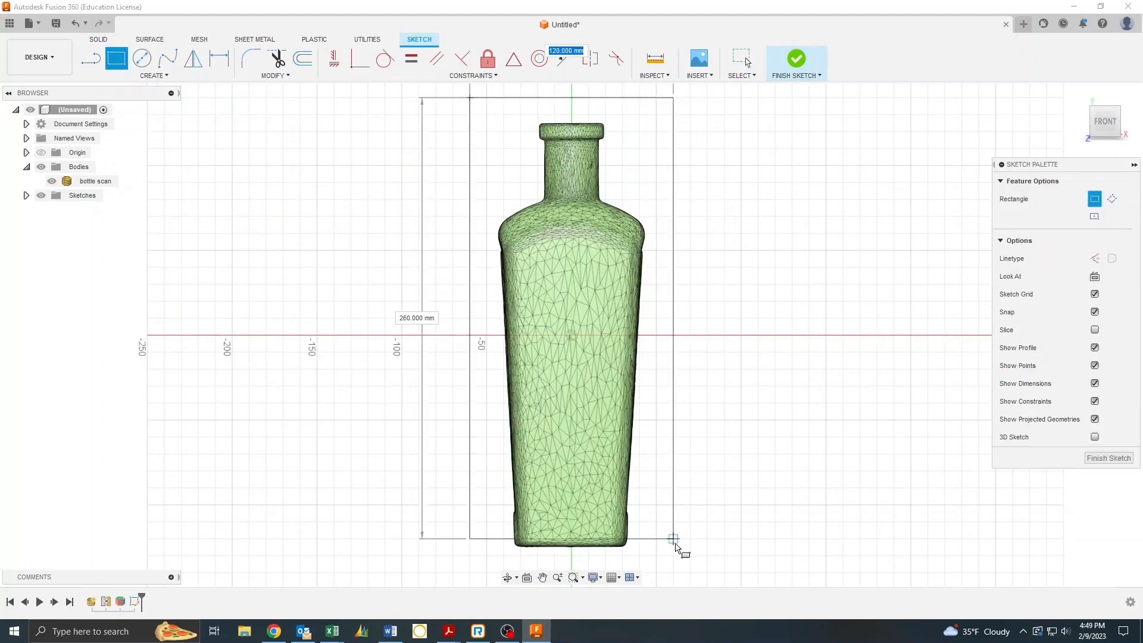
mouse_move(672, 571)
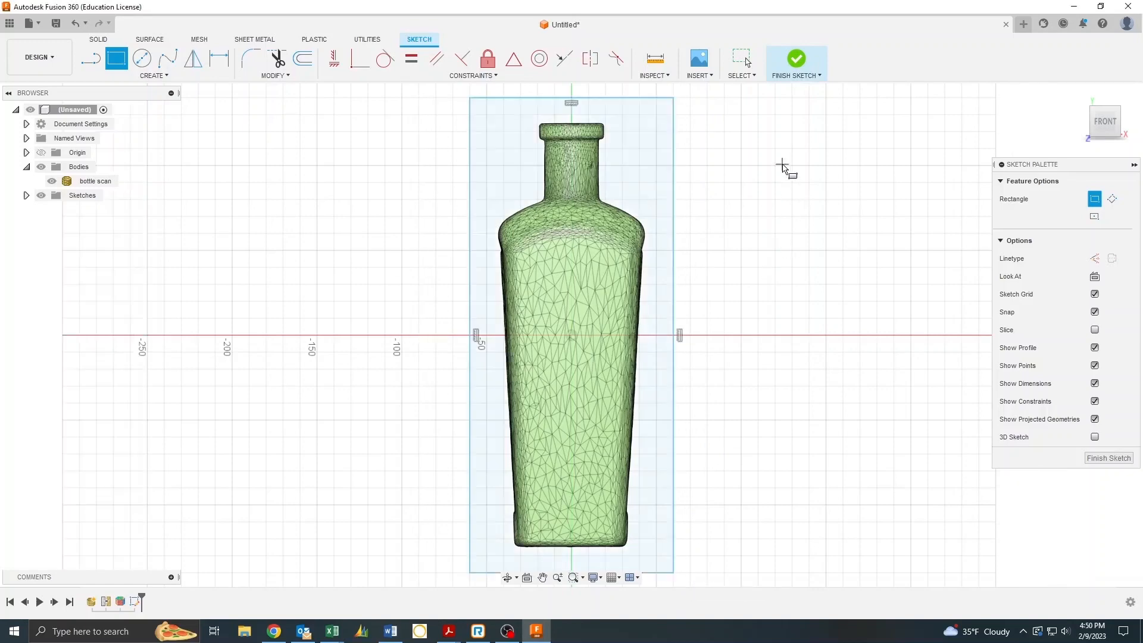
click(795, 58)
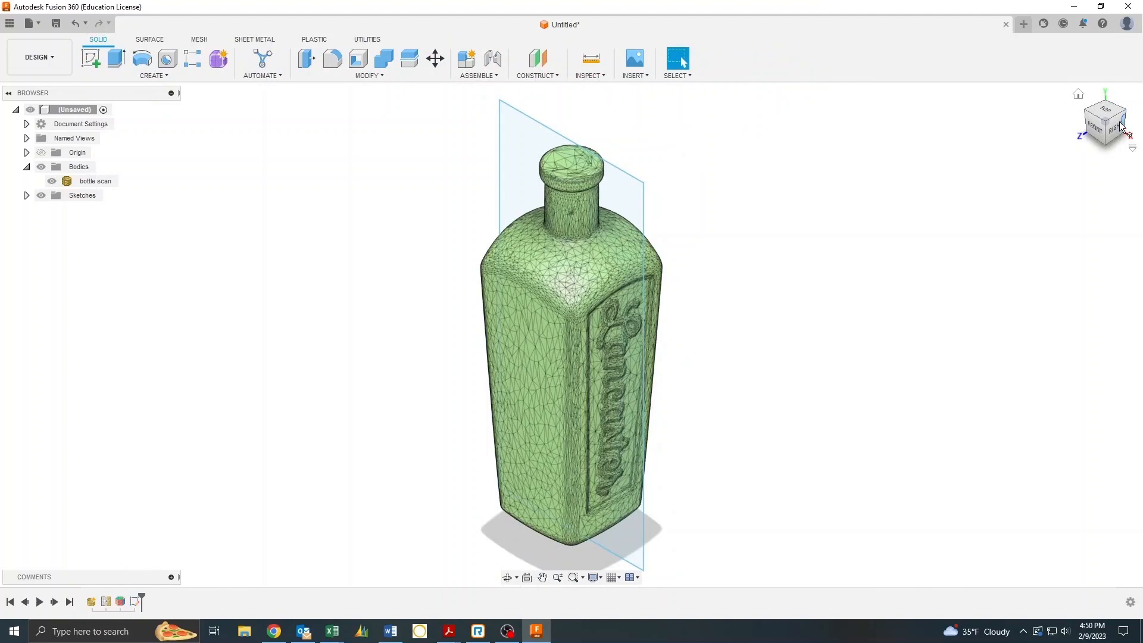
Step: Extrude the rectangle profile 50 mm as a new solid Body1 beside the bottle
click(1117, 123)
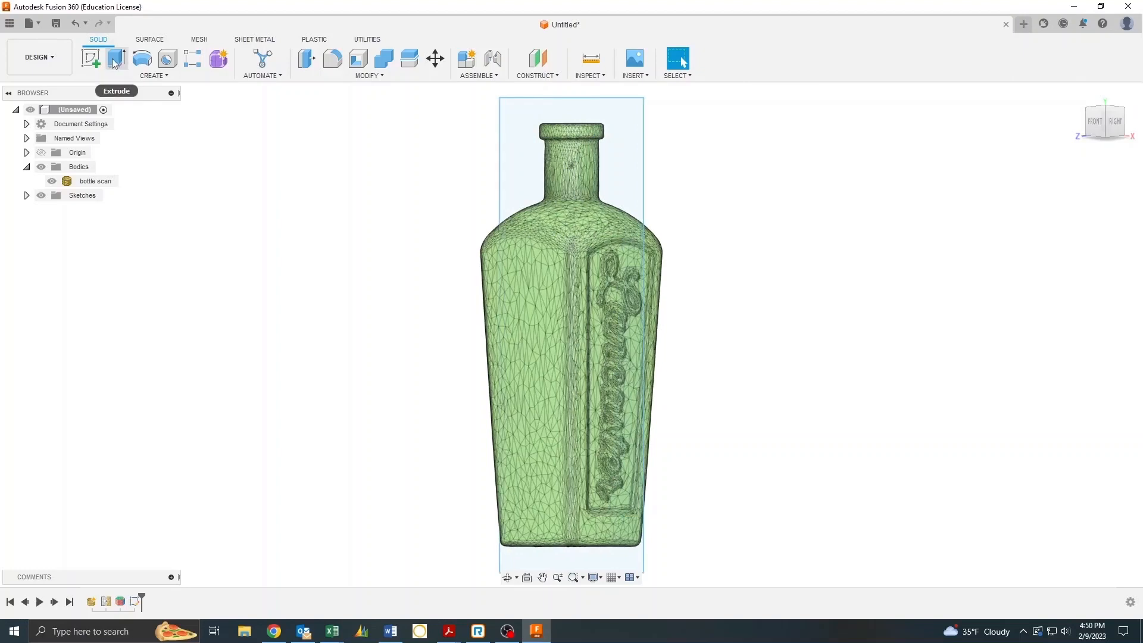
click(116, 58)
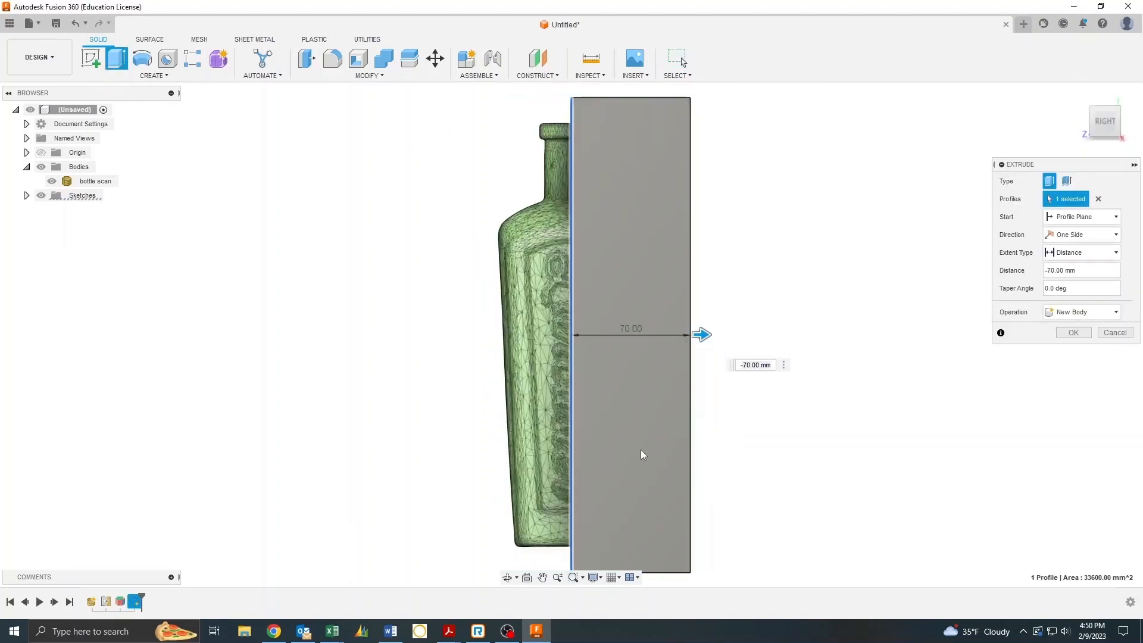
drag(701, 335, 684, 334)
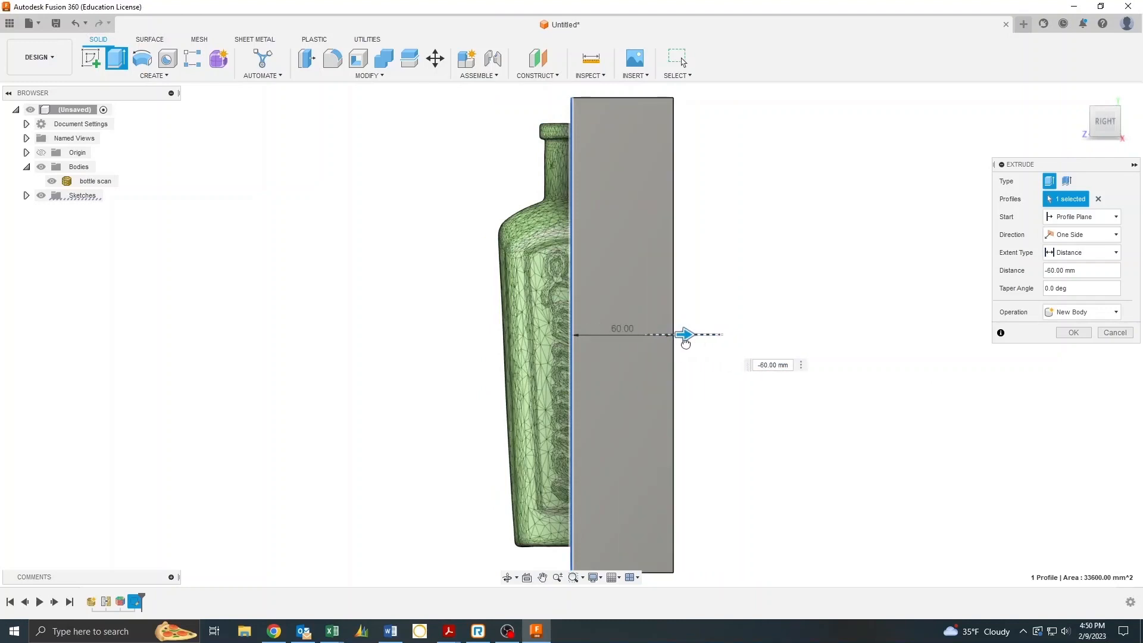
drag(683, 335, 667, 334)
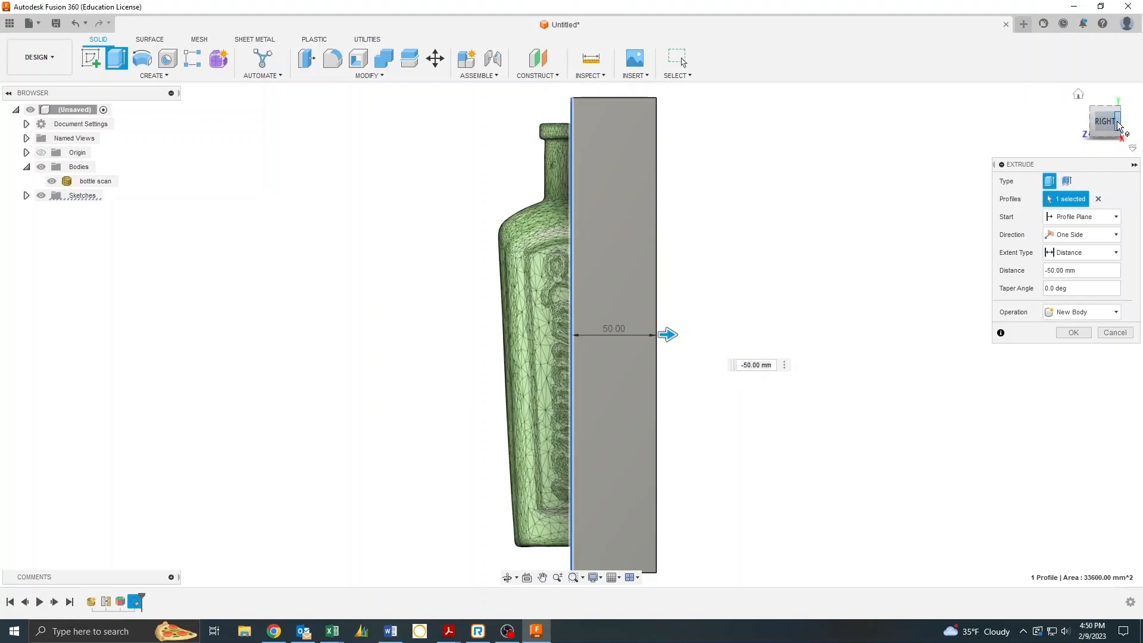
click(1074, 333)
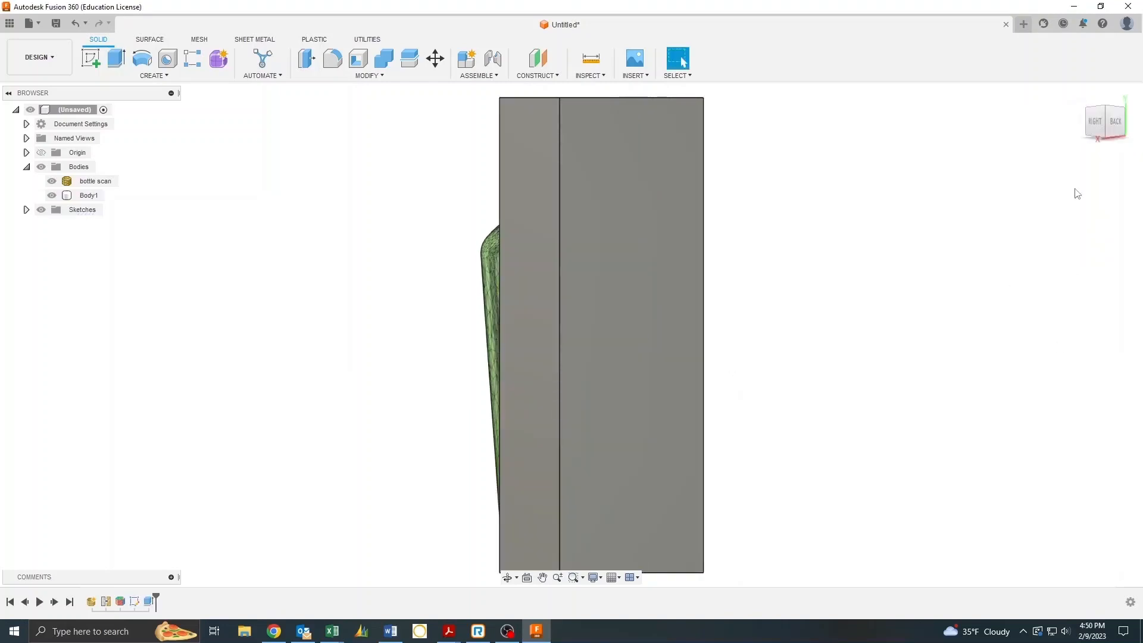
click(1094, 122)
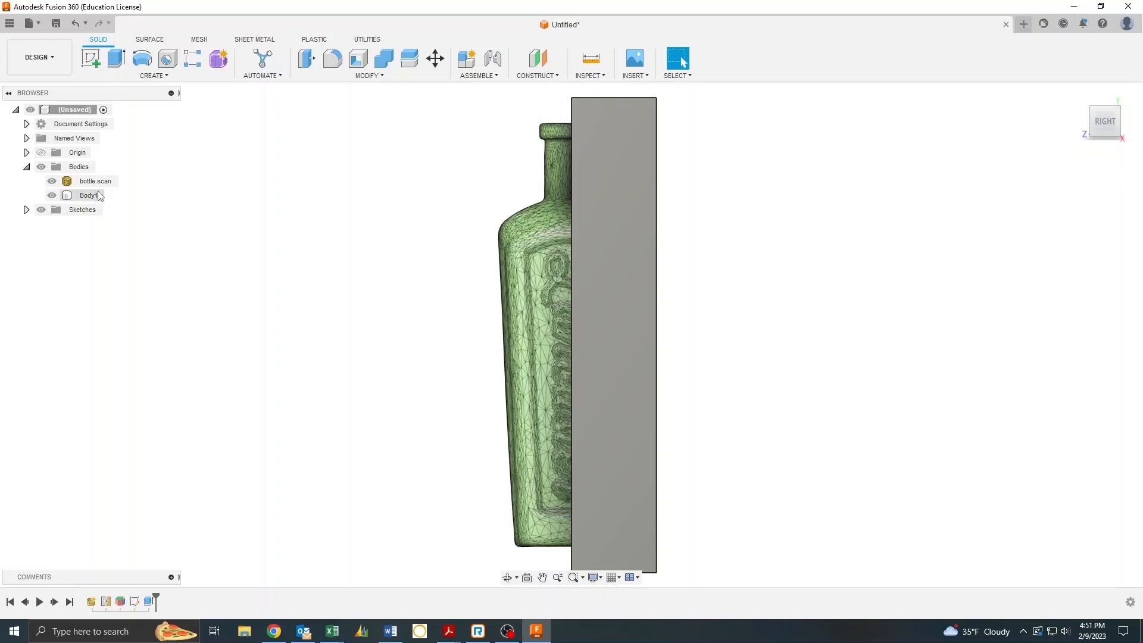
Step: Move Body1 against the bottle and rotate it about -1.9 deg on X to match the taper
click(436, 58)
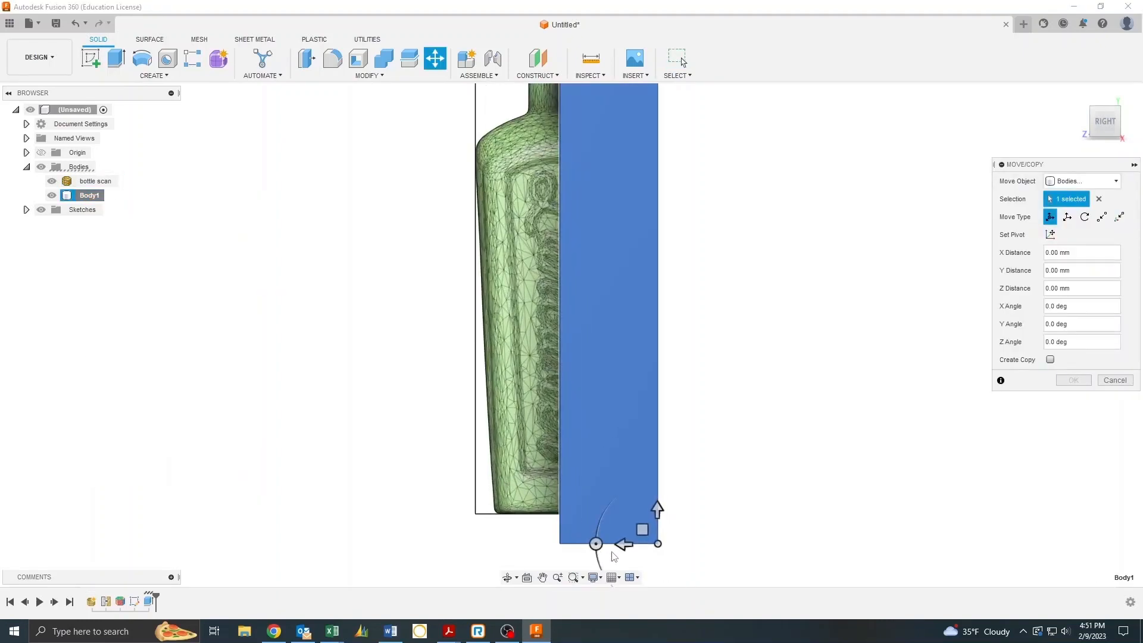
drag(655, 508, 553, 544)
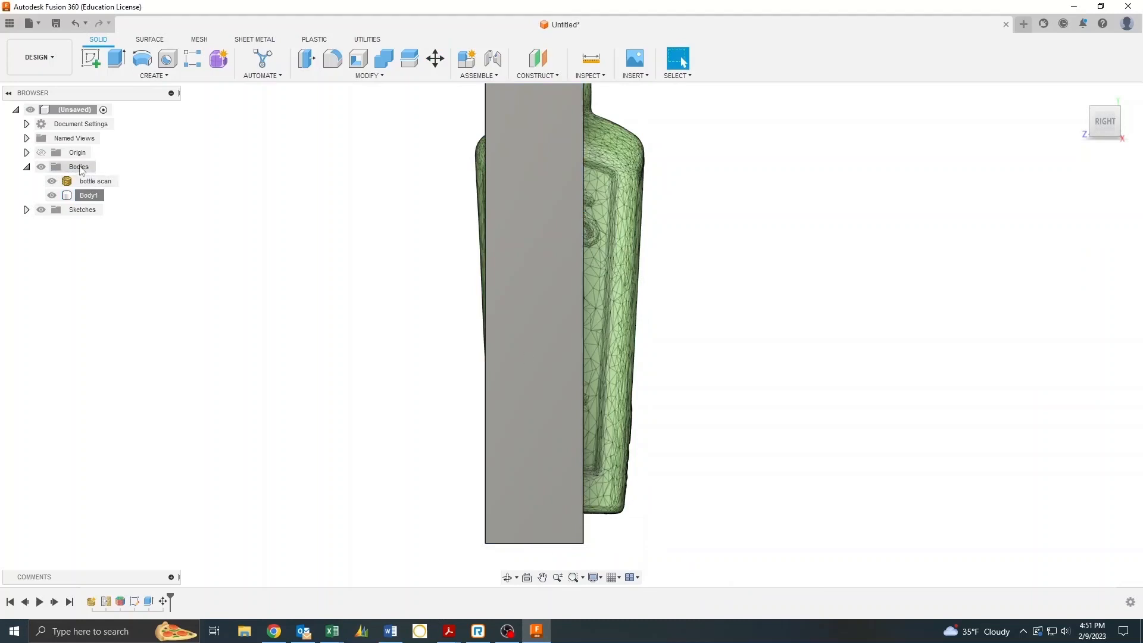
click(435, 58)
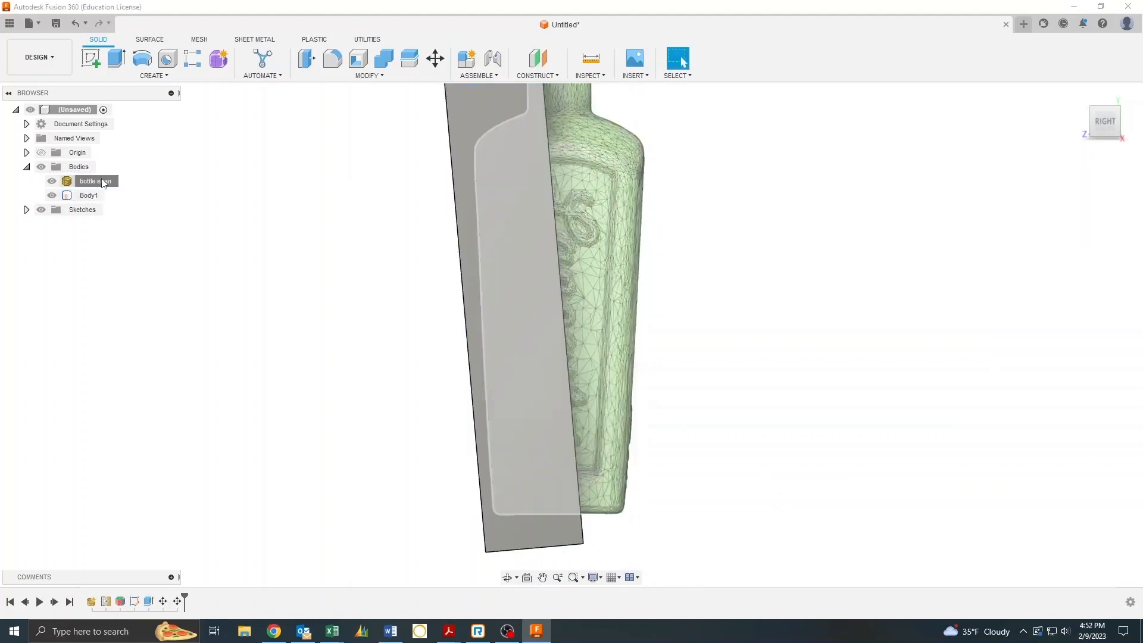
click(435, 58)
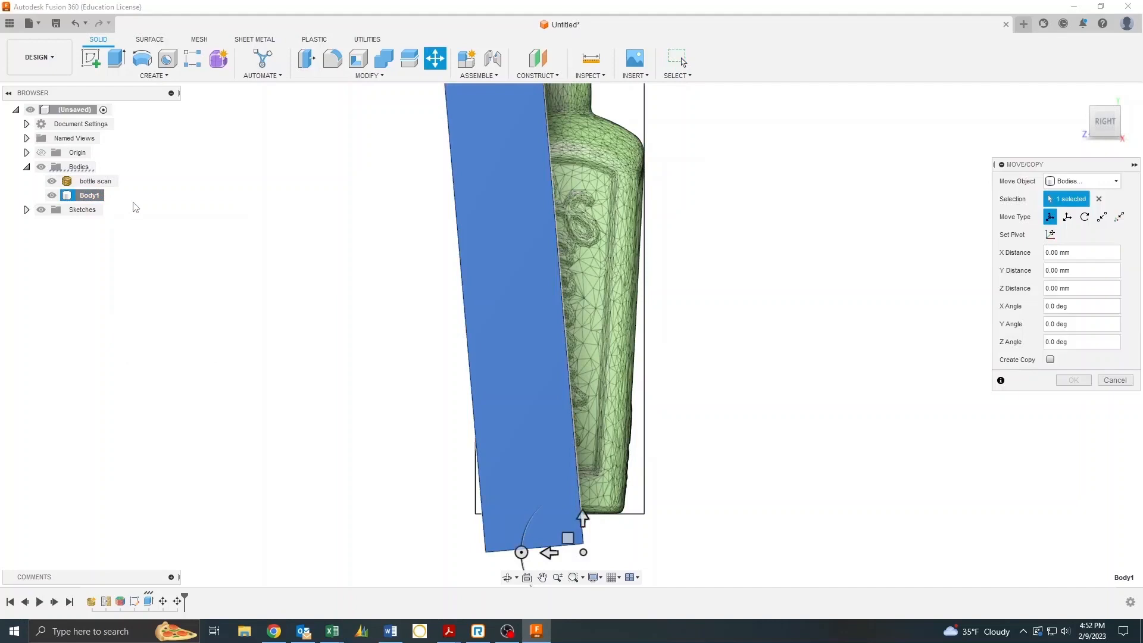
drag(582, 519, 567, 550)
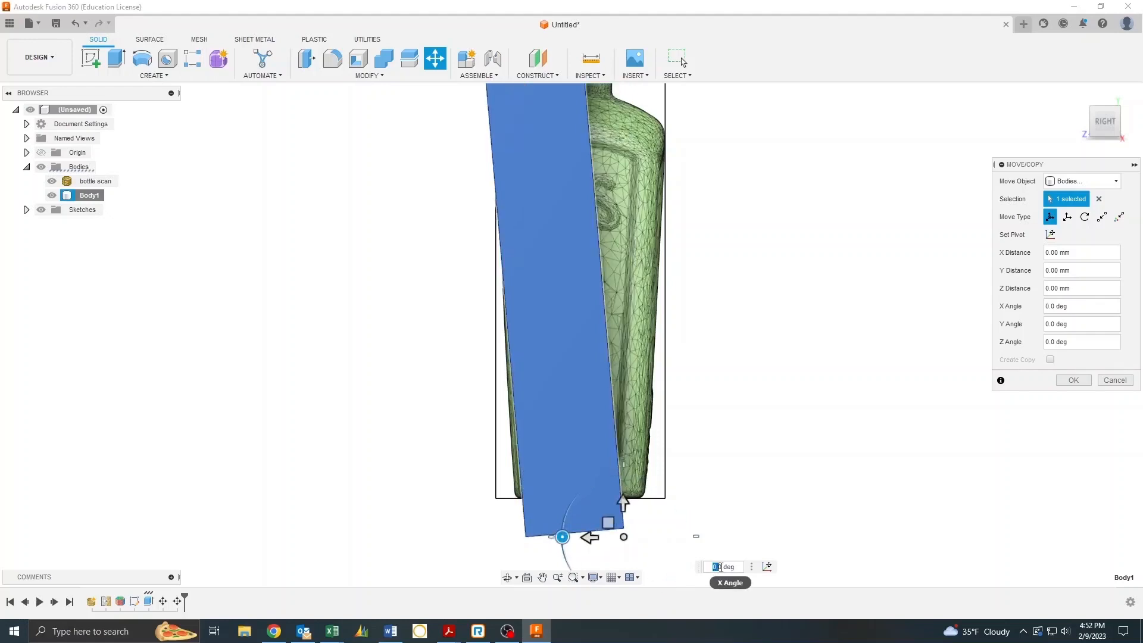
text(-1)
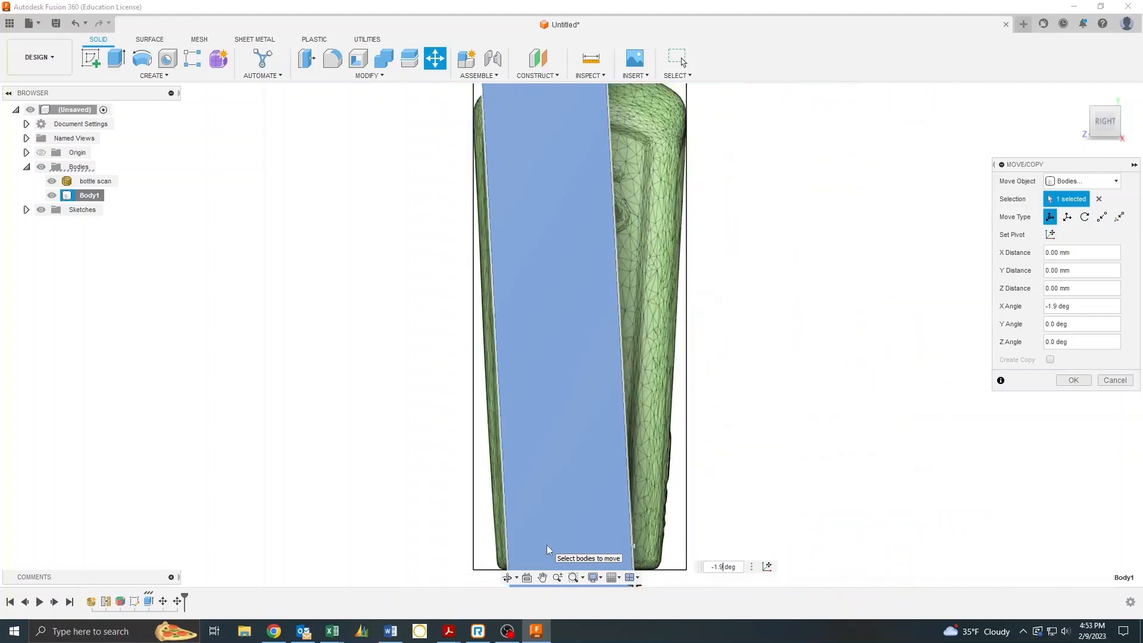
right_click(88, 195)
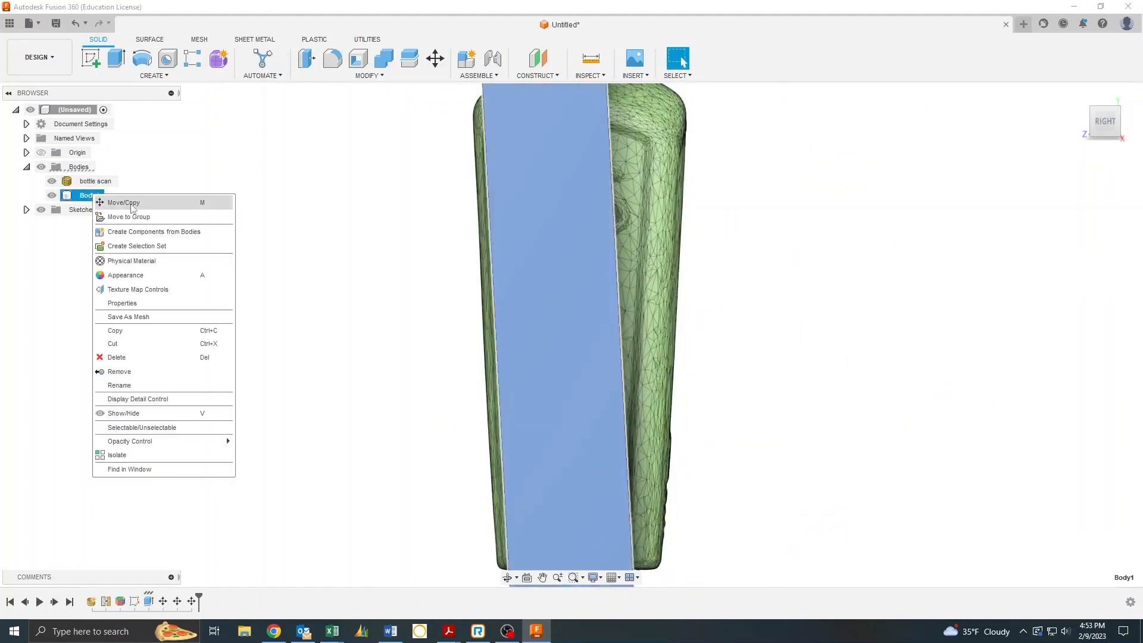
Step: Move Body1 -40 mm along Z so it overlaps half of the bottle scan
click(124, 203)
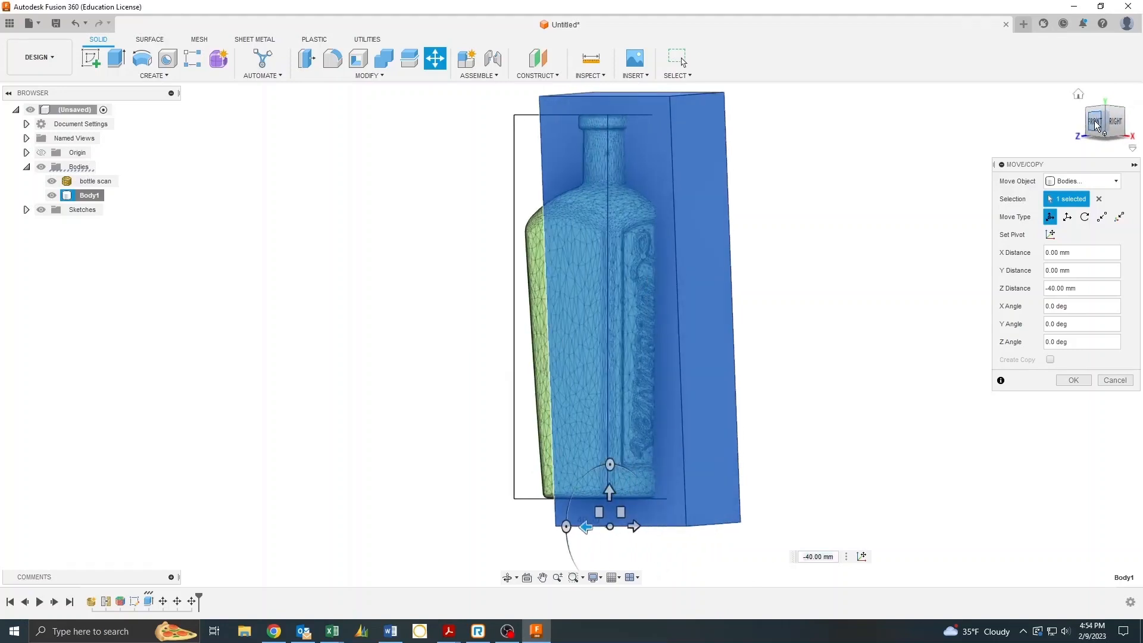
mouse_move(269, 319)
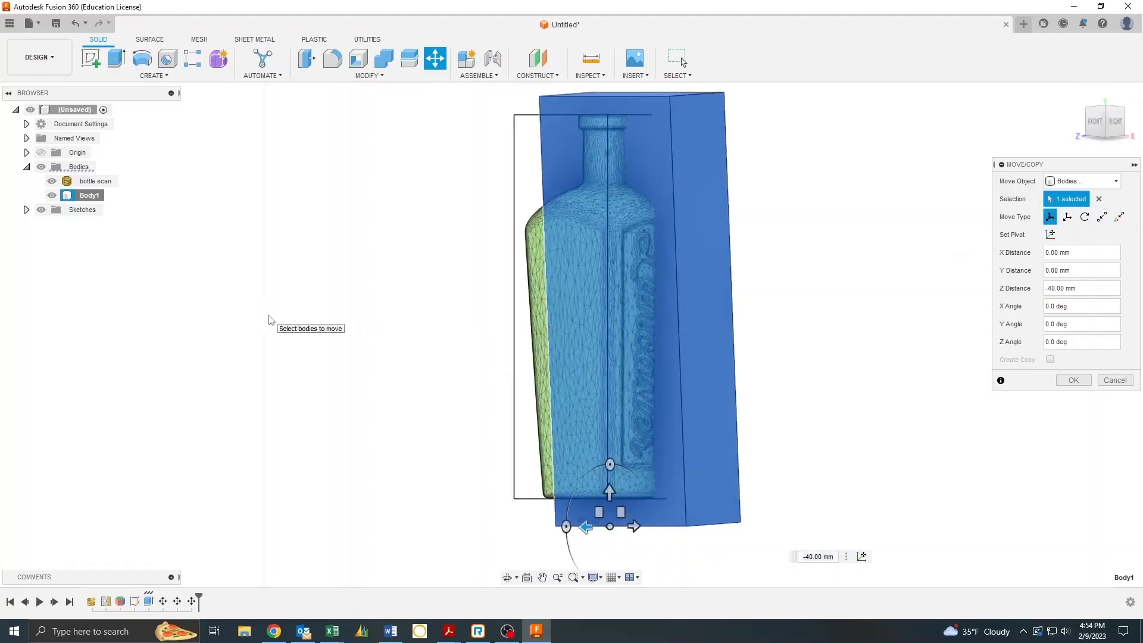
right_click(88, 196)
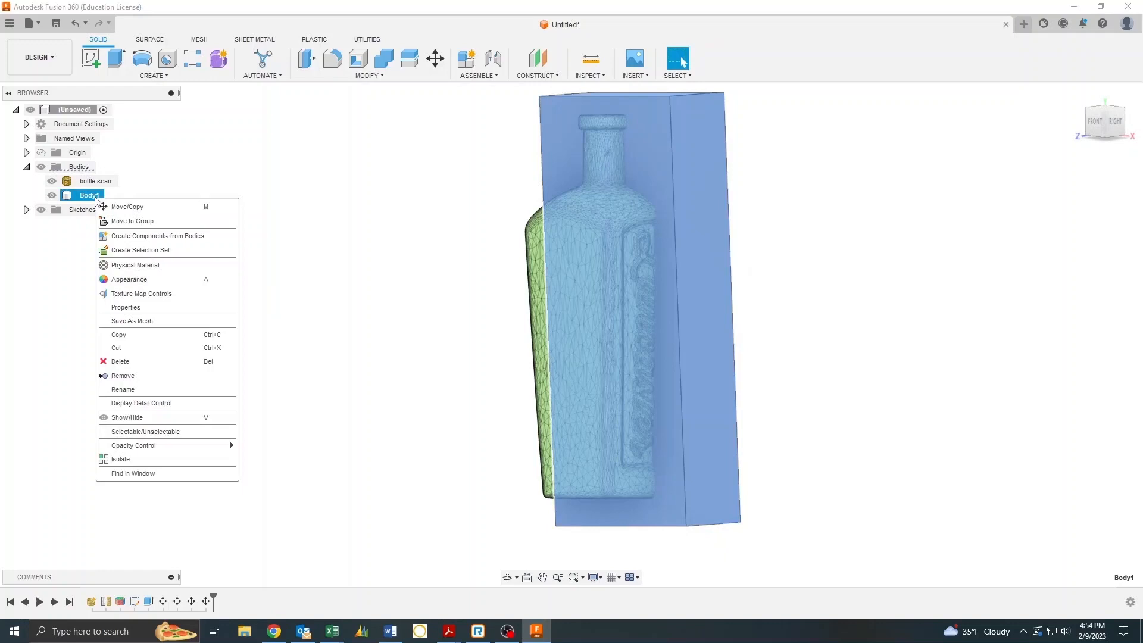
mouse_move(134, 446)
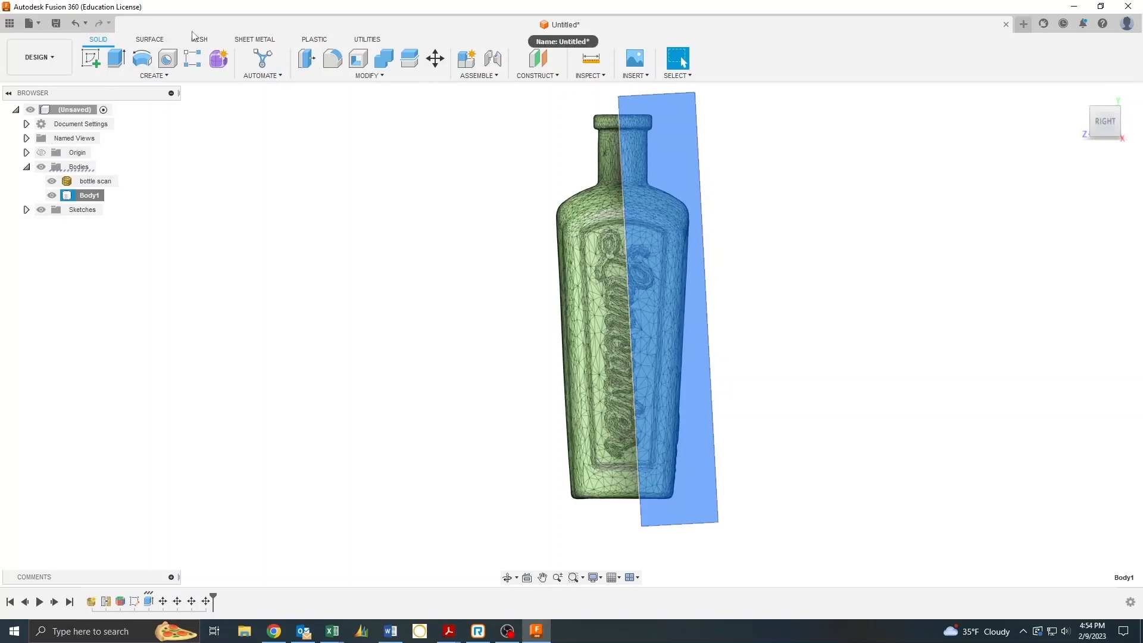
Step: Tessellate Body1 with High refinement and a maximum edge length of about 29.9 mm
click(200, 39)
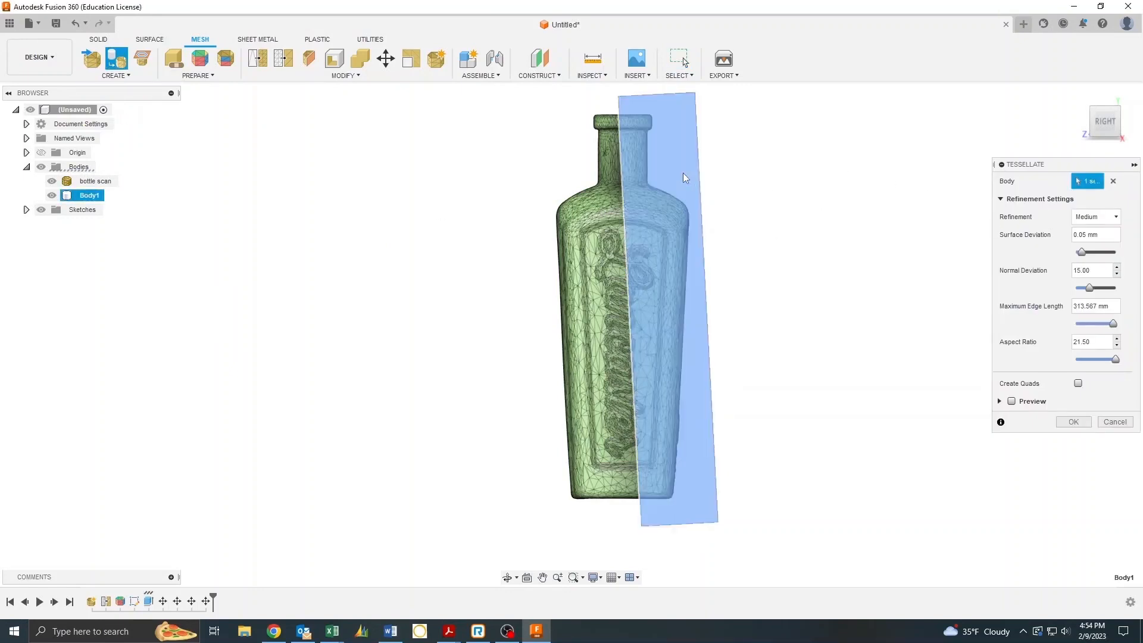
click(1112, 216)
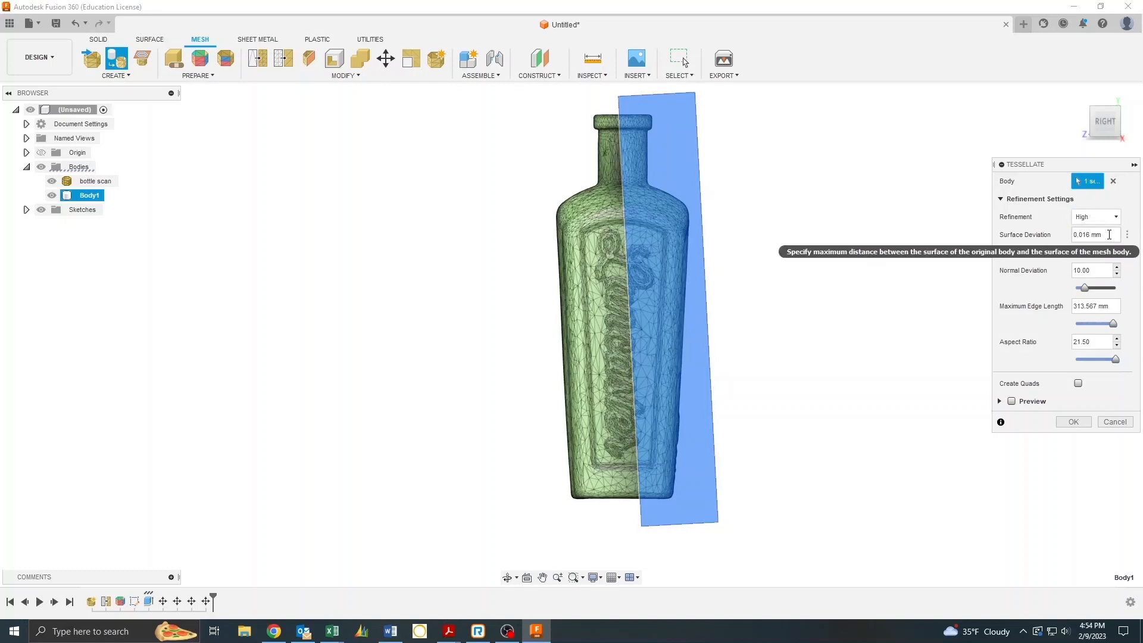
mouse_move(1083, 287)
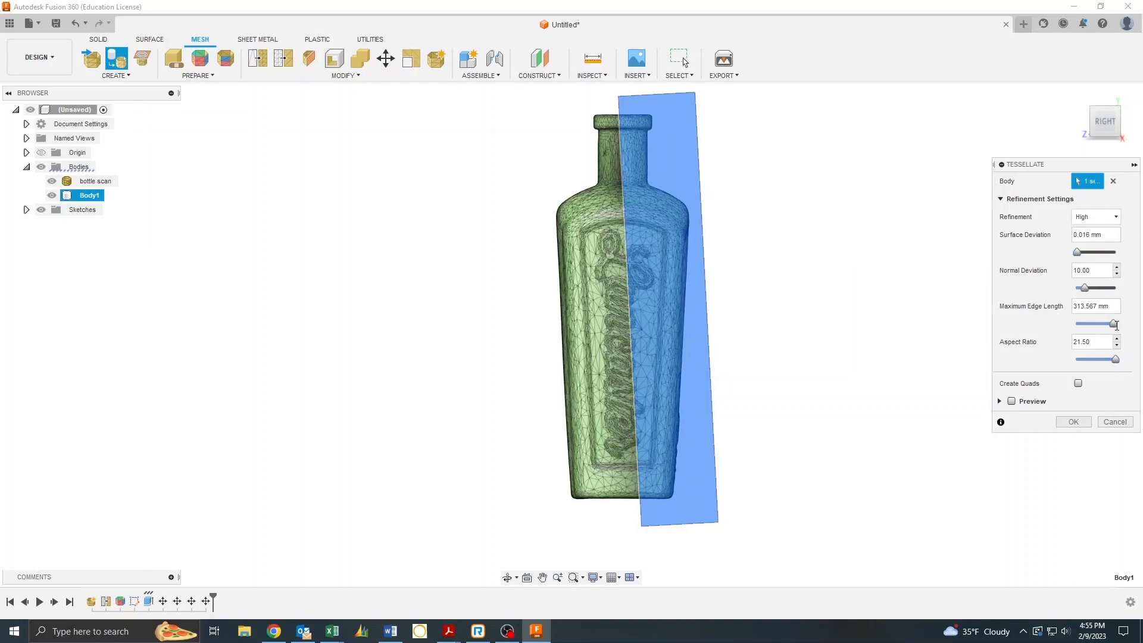
drag(1114, 323, 1085, 324)
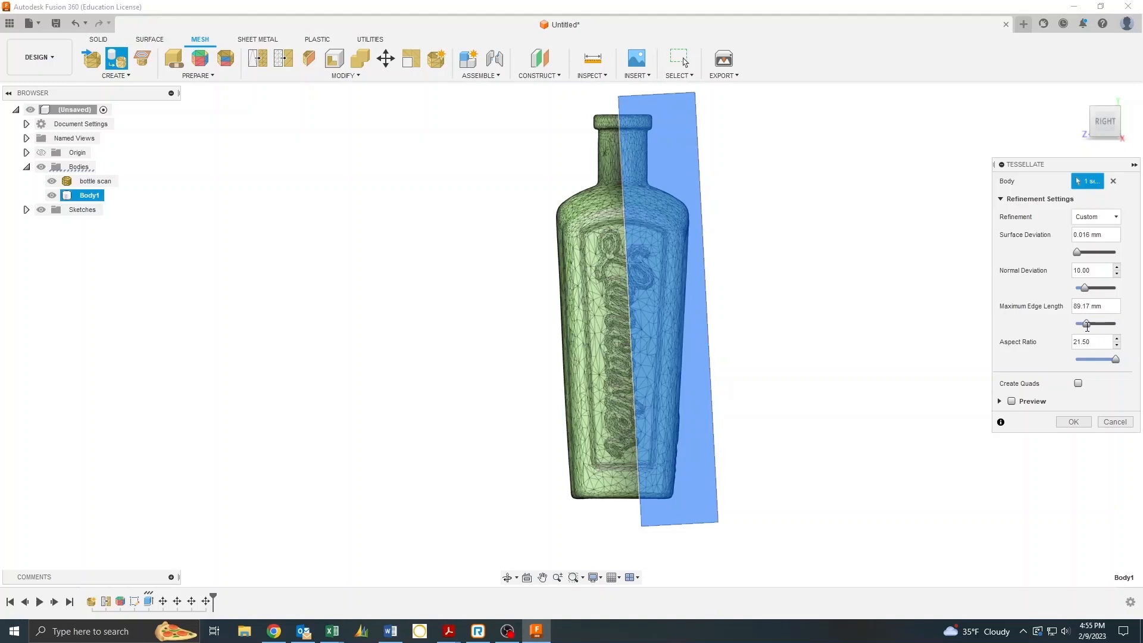
drag(1086, 323, 1080, 324)
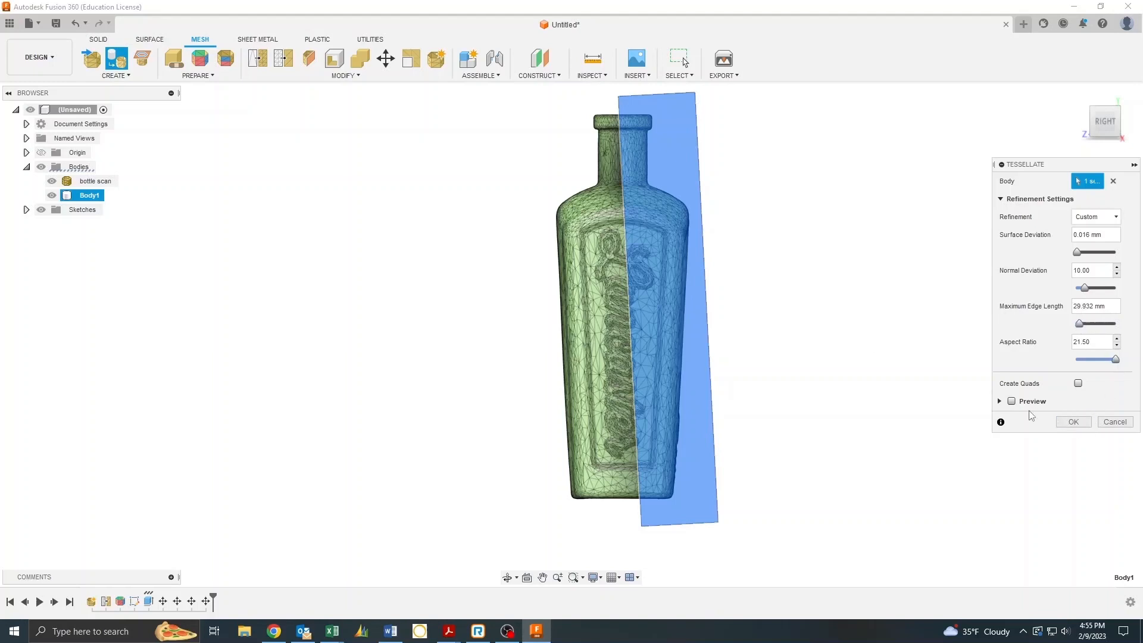
click(1074, 421)
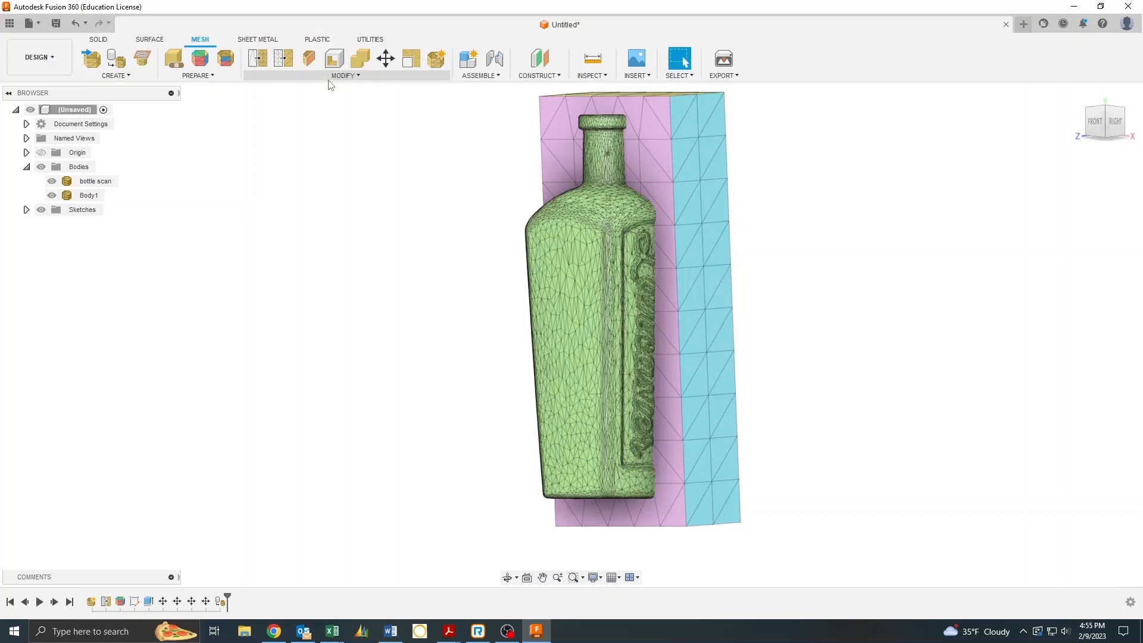
Step: Combine the two mesh bodies with the Cut operation, subtracting the bottle from Body1
click(344, 75)
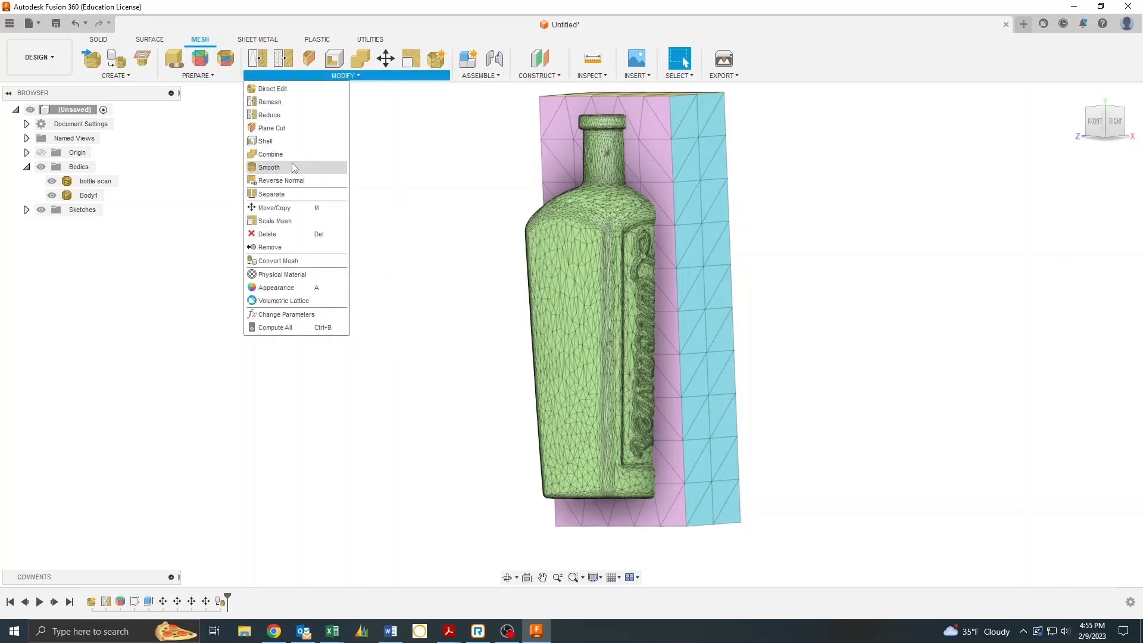
mouse_move(281, 181)
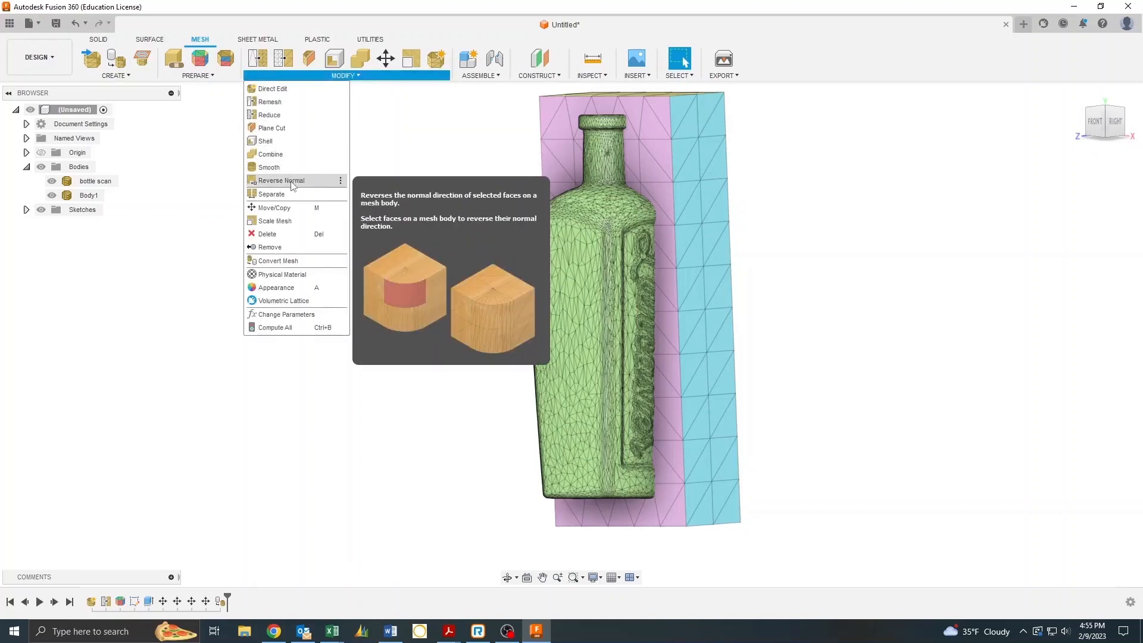
click(269, 154)
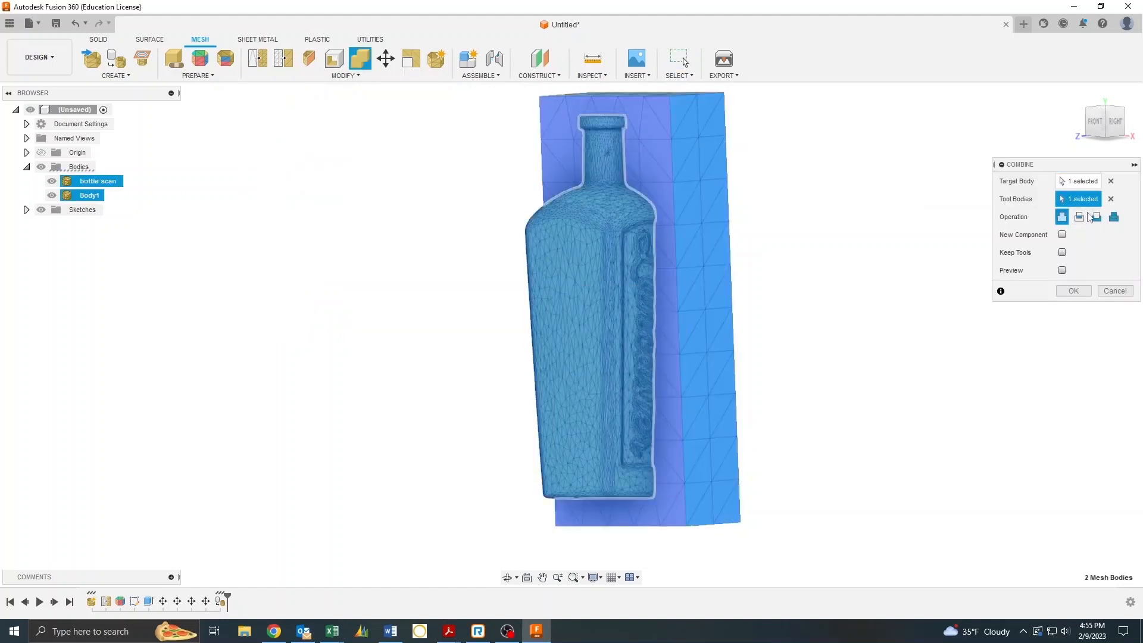
click(1095, 217)
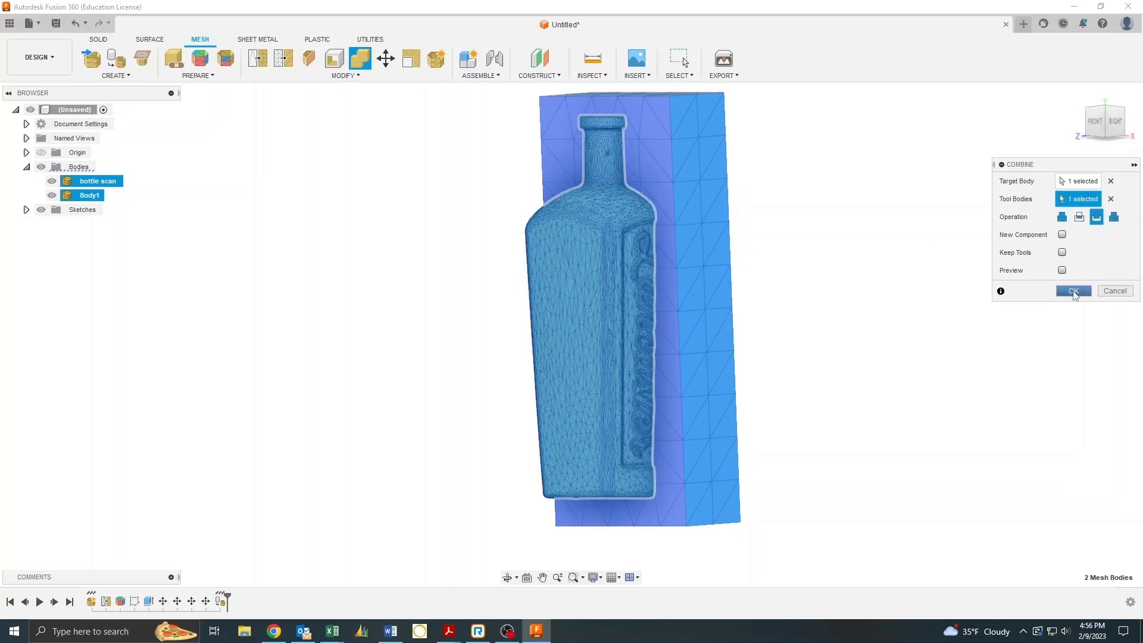
click(1074, 290)
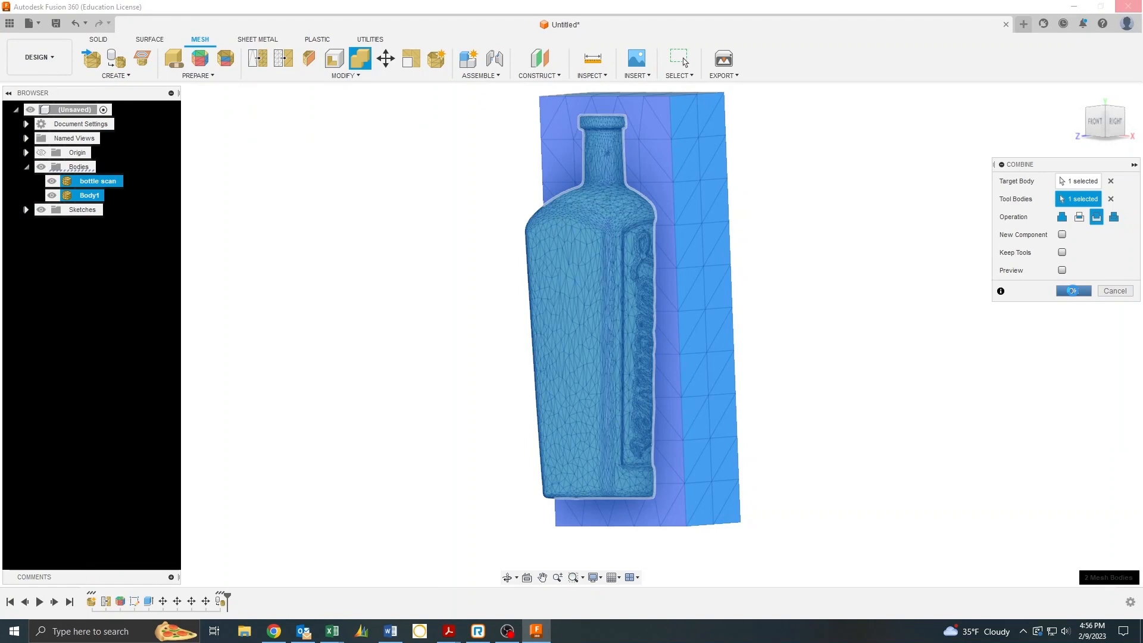
click(1073, 290)
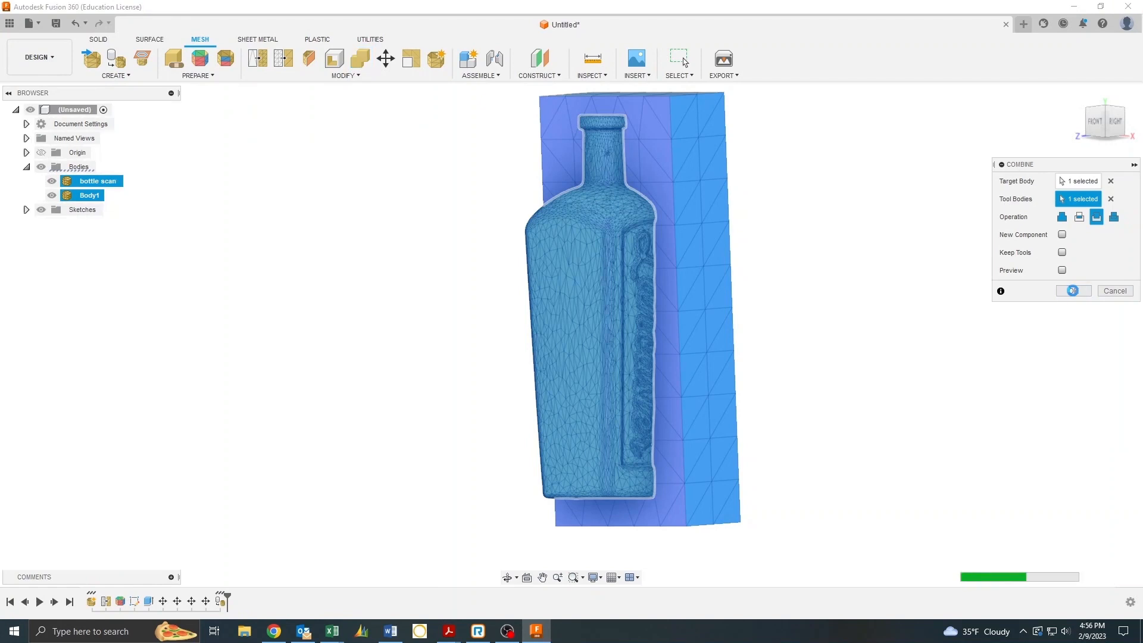
click(1073, 290)
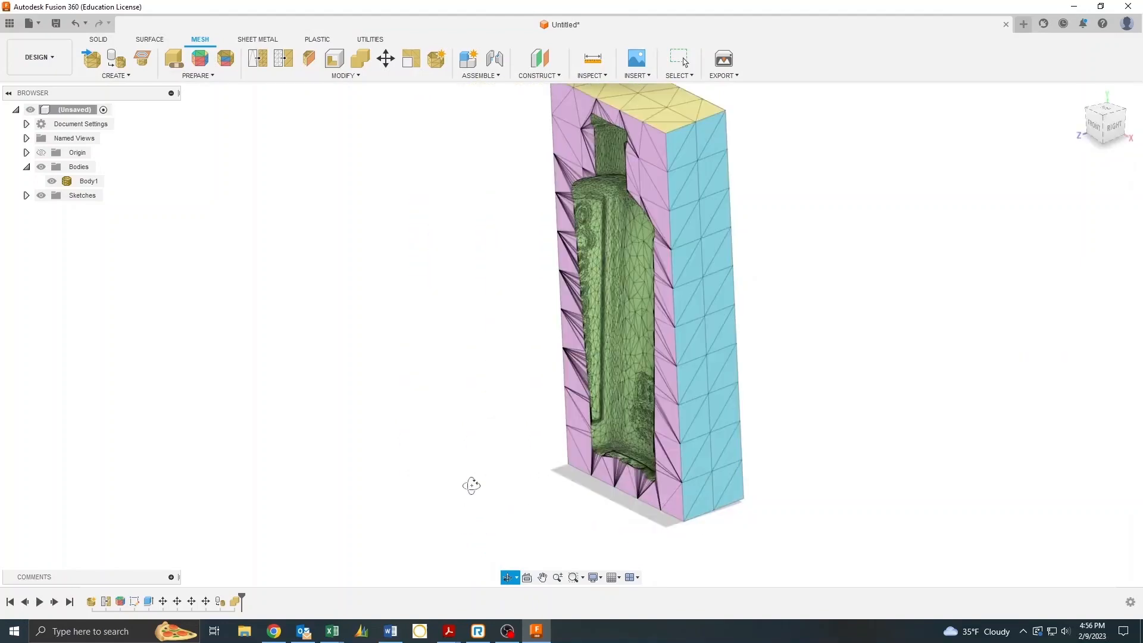
Step: Orbit the jig to inspect the bottle-shaped cavity from neck to base
drag(619, 292, 521, 487)
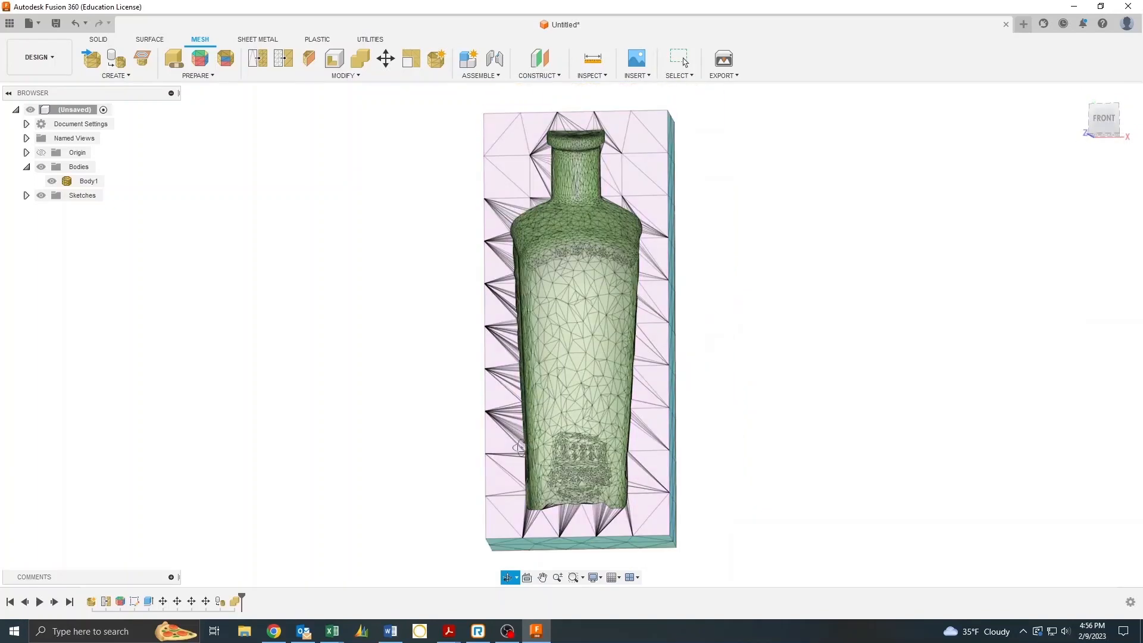
mouse_move(28, 24)
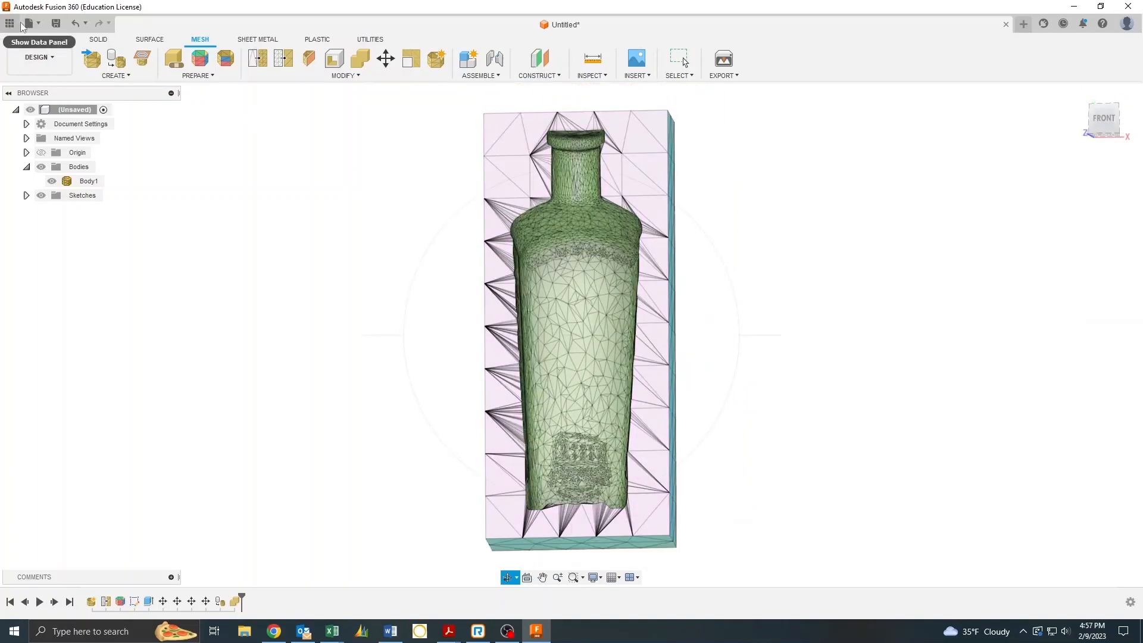
Step: Save the design under the name 'bottle jig'
click(28, 21)
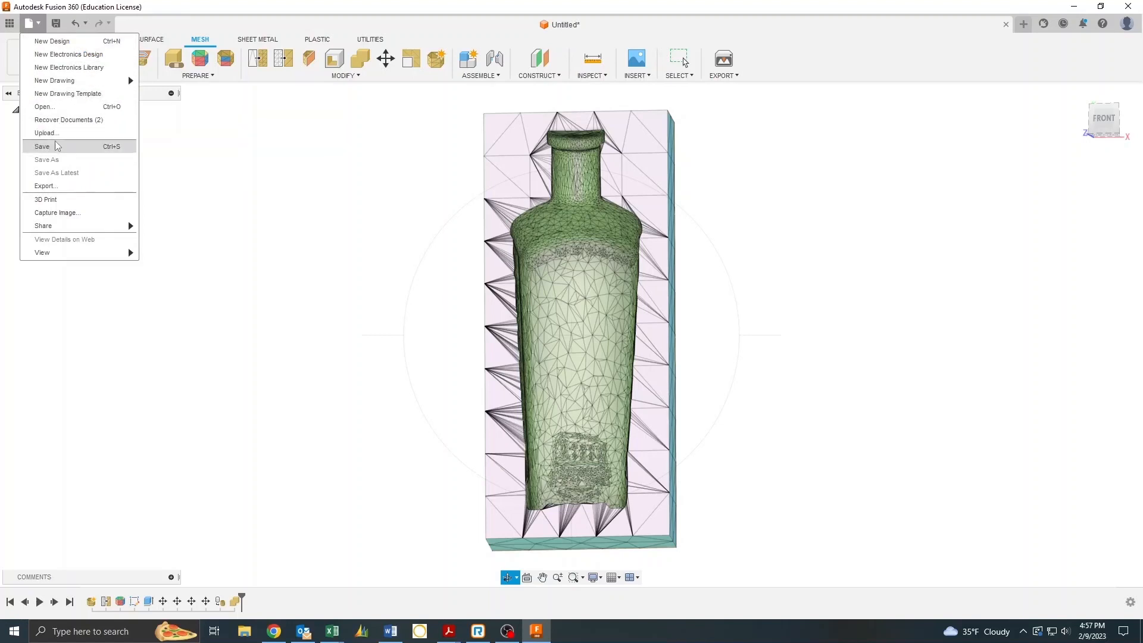
click(43, 145)
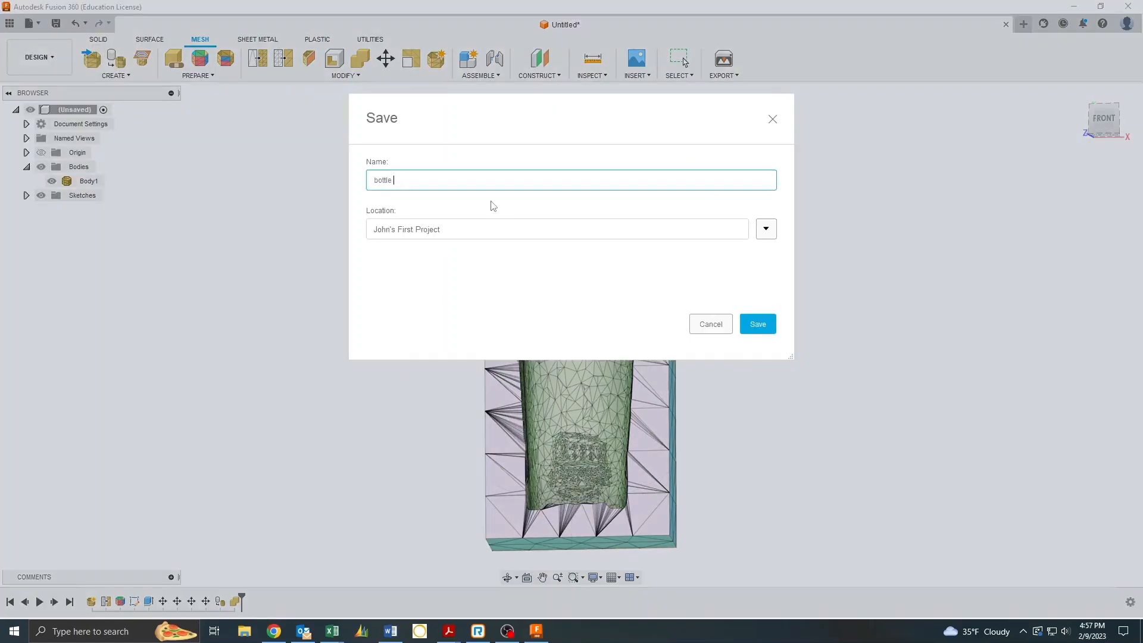
text(jig)
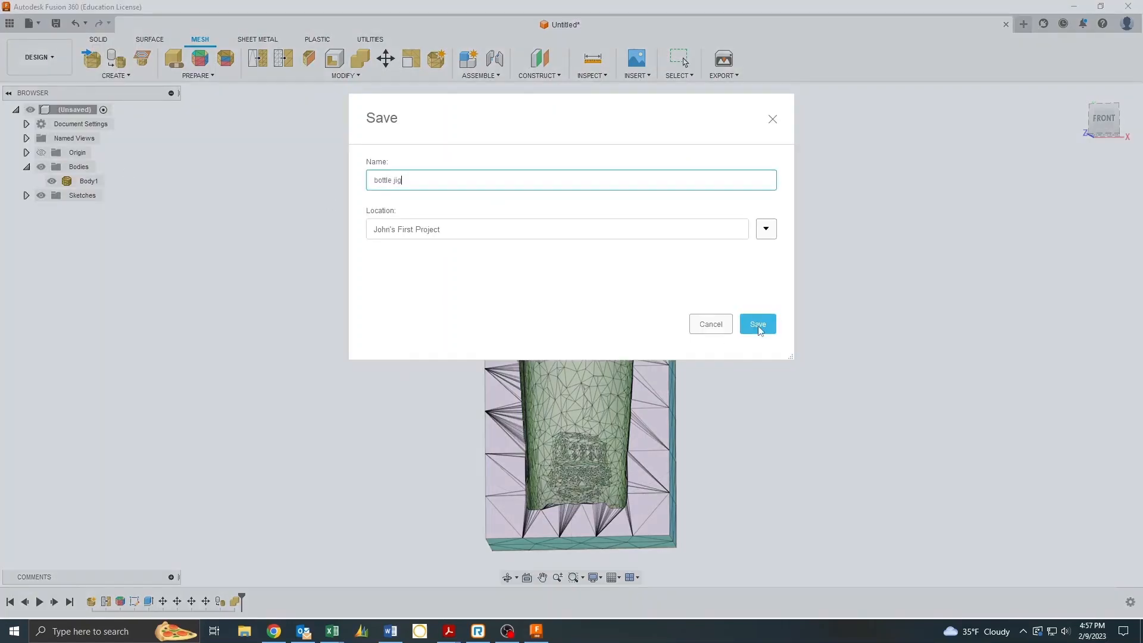
click(757, 324)
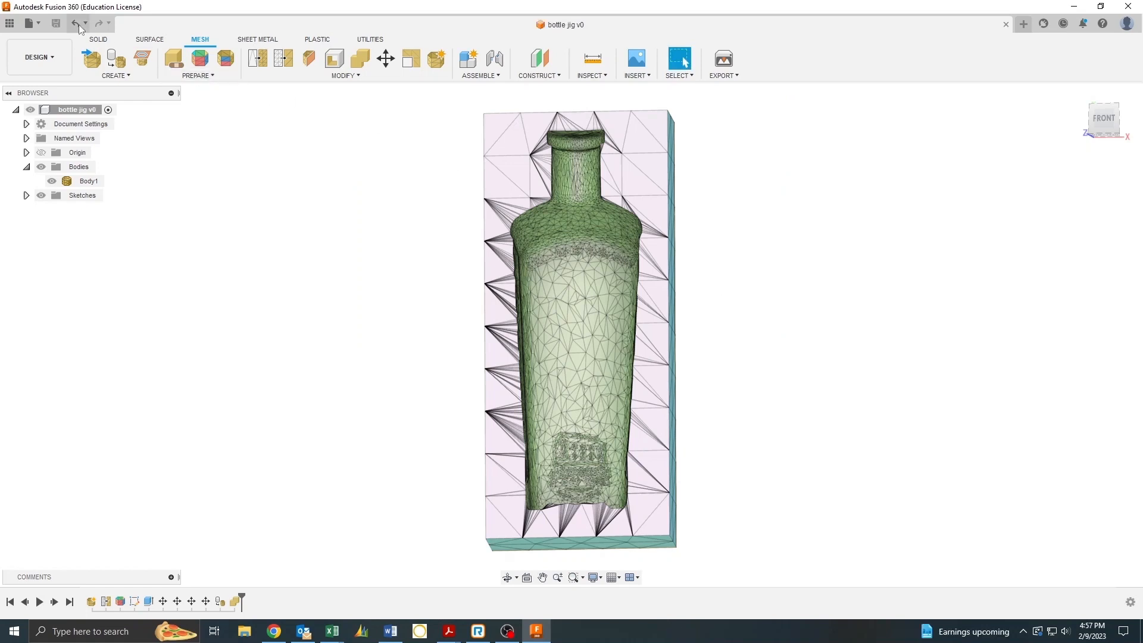